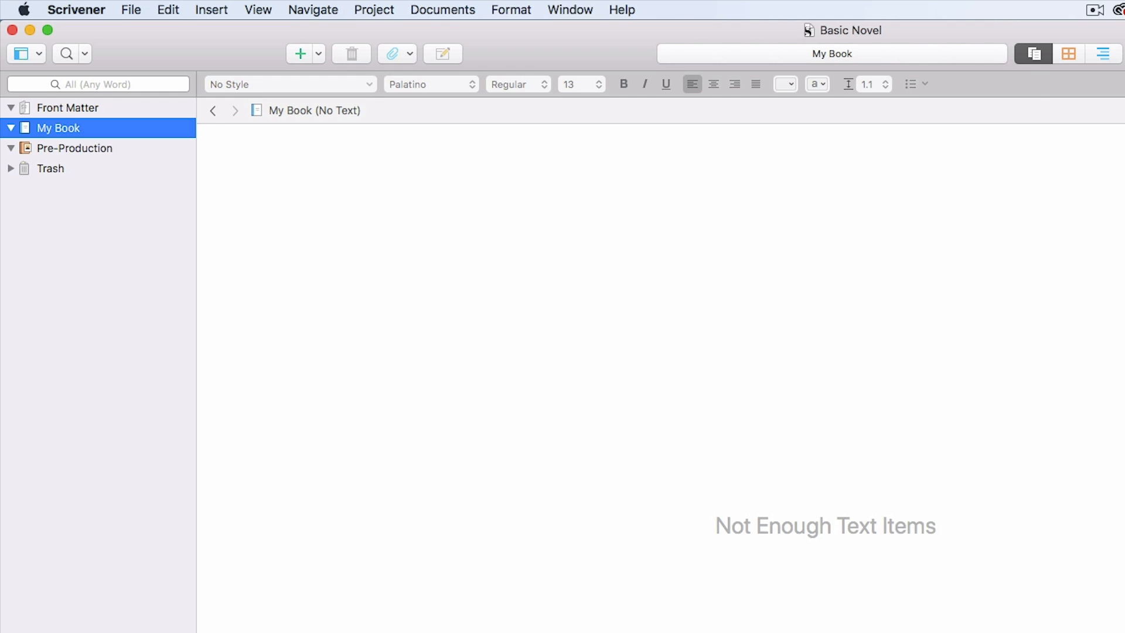
mouse_move(1094, 258)
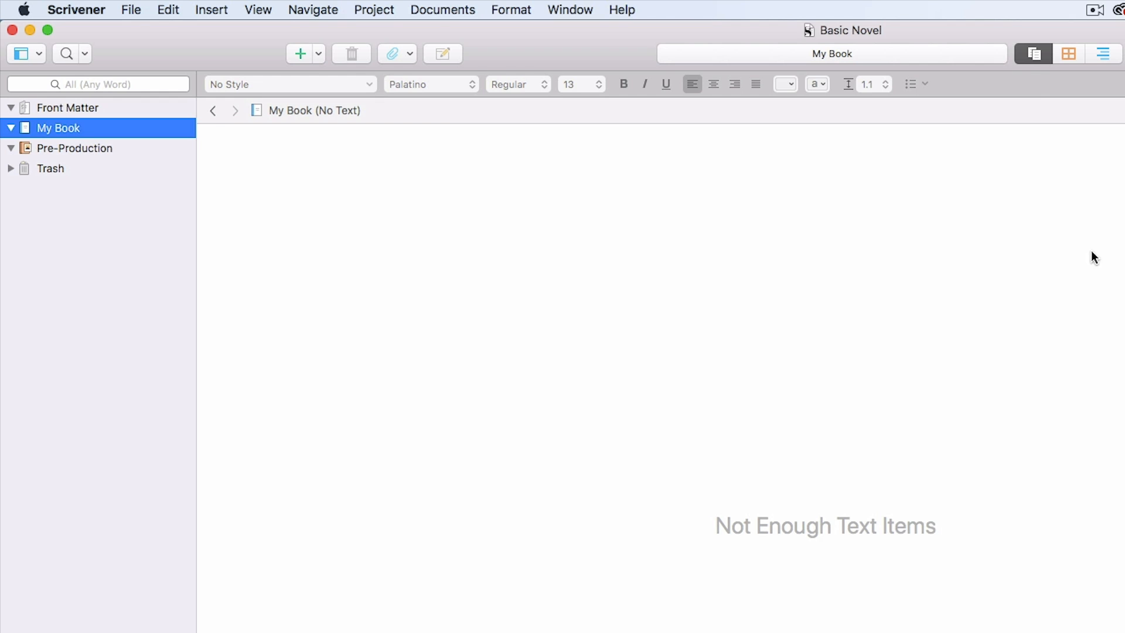
mouse_move(81, 140)
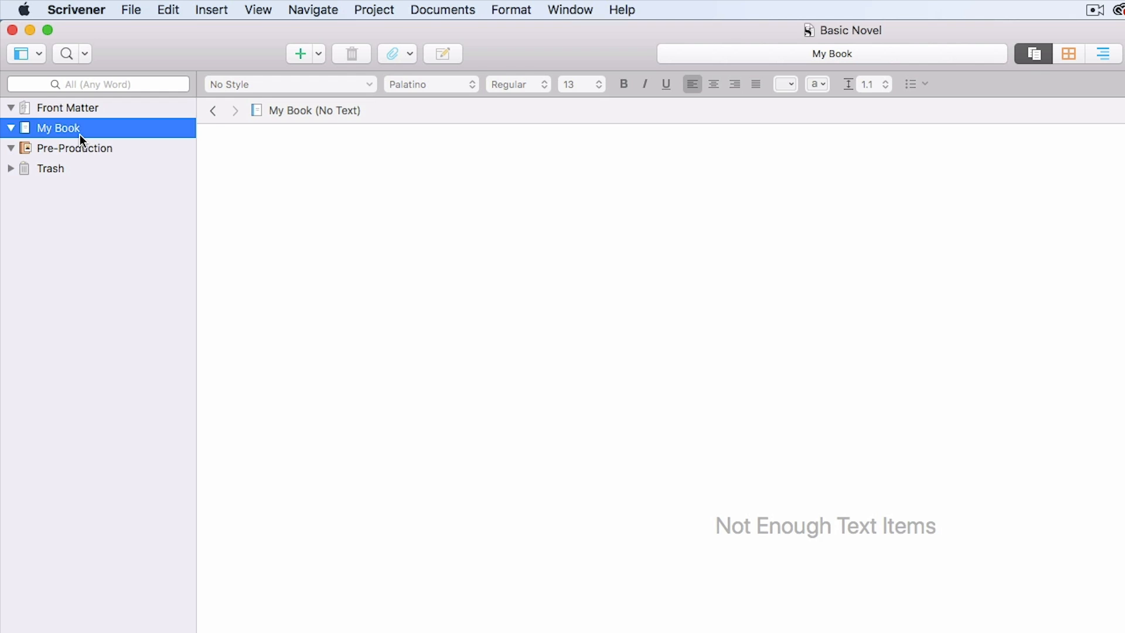
mouse_move(77, 156)
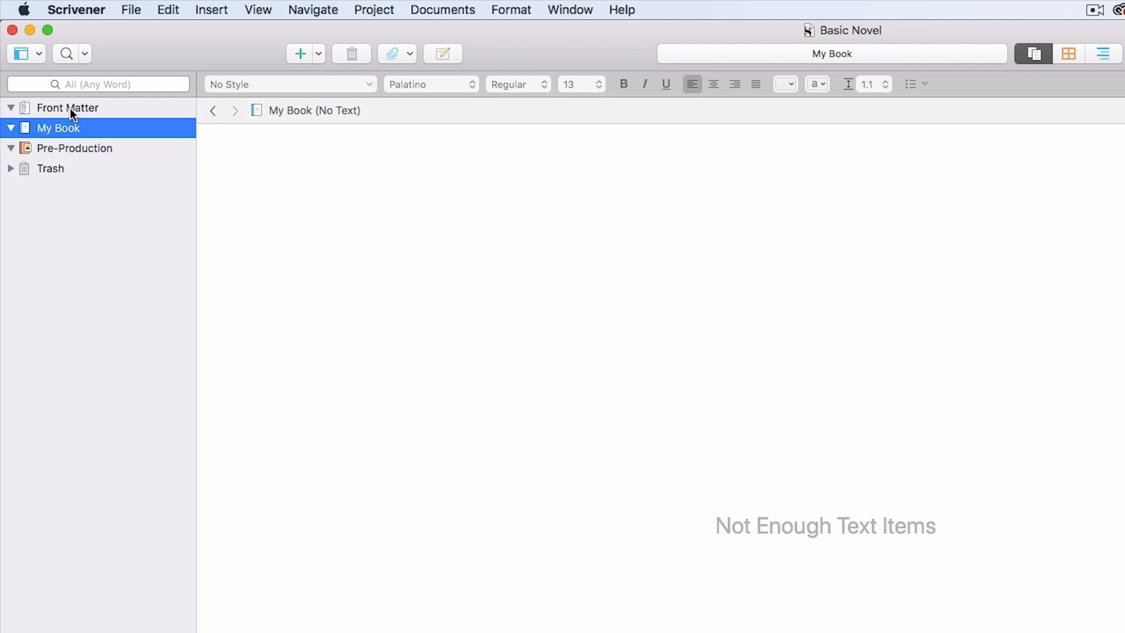
mouse_move(107, 186)
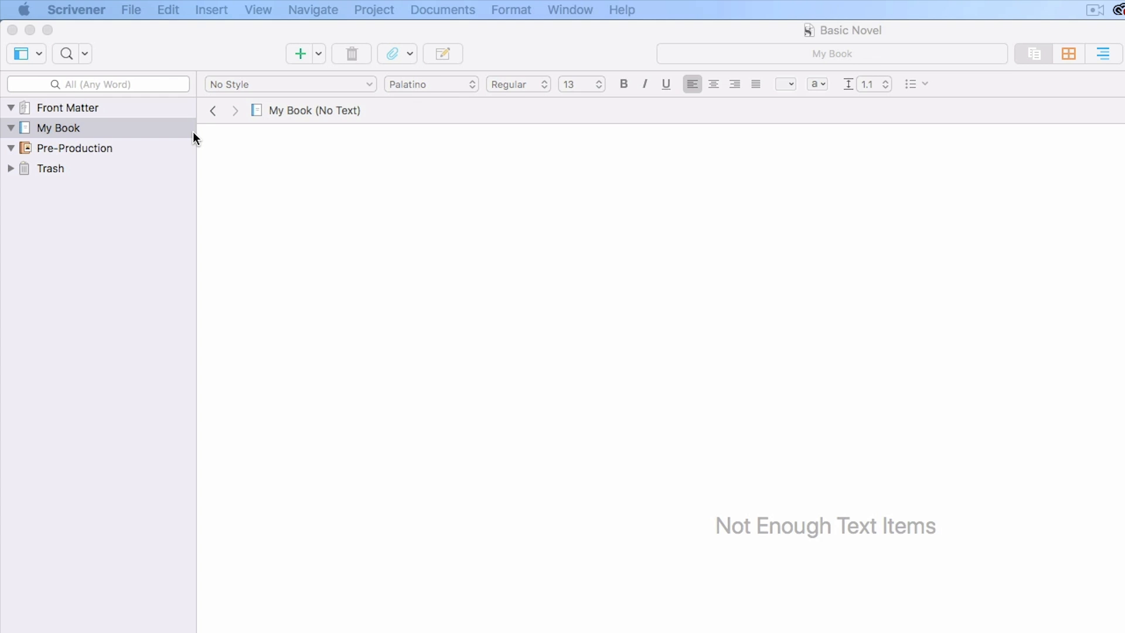
Add a new document named Outline inside the Pre-Production folder
left_click(59, 128)
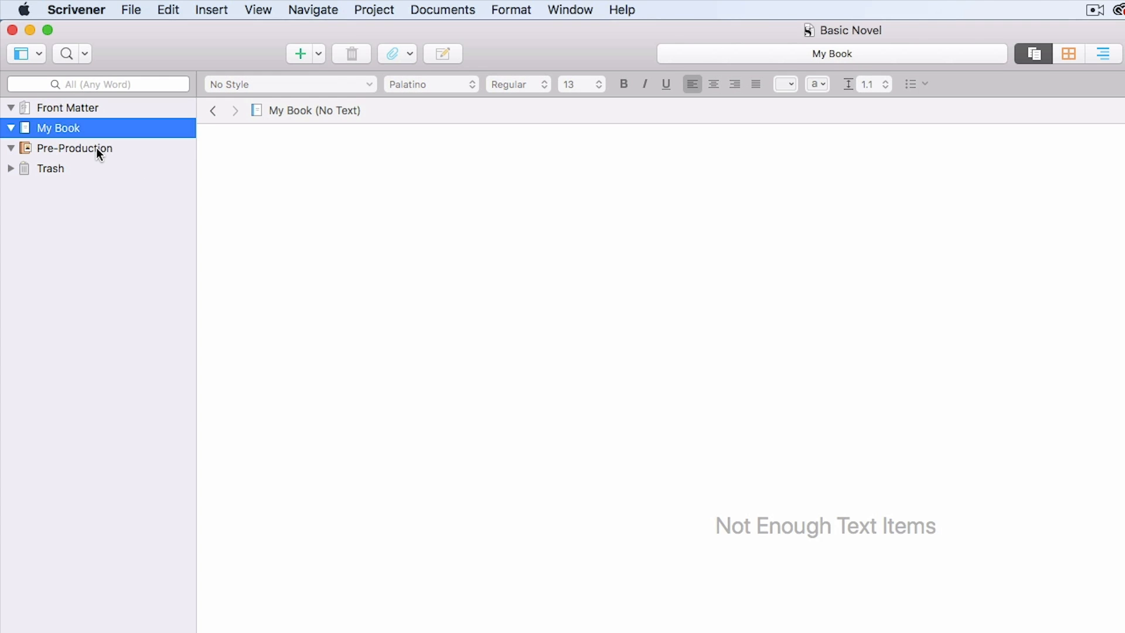
left_click(74, 148)
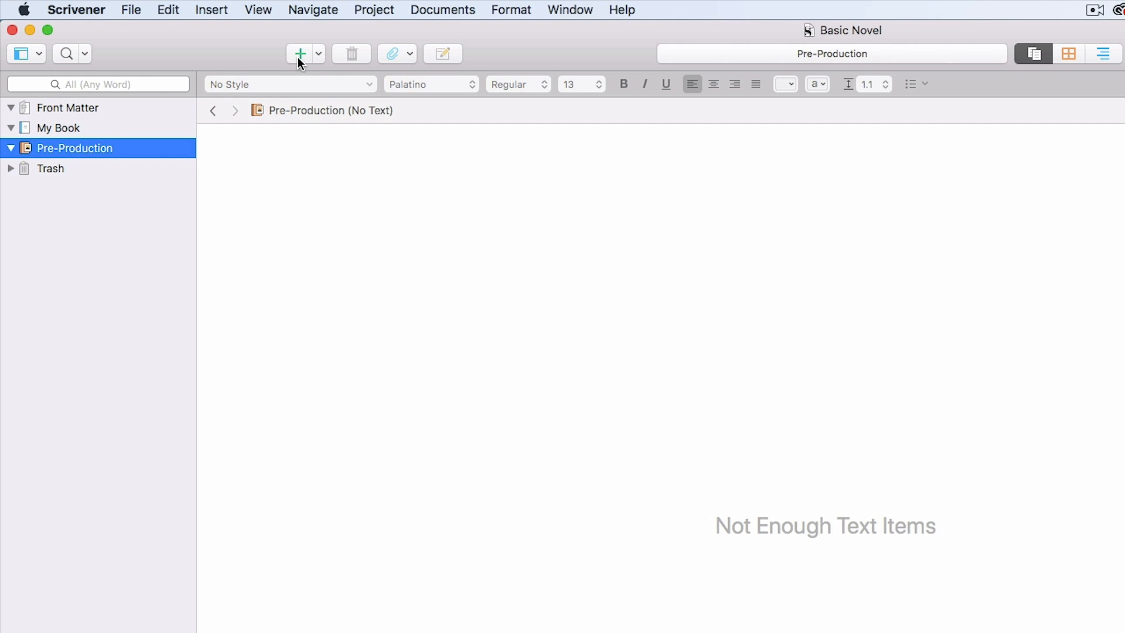
left_click(299, 54)
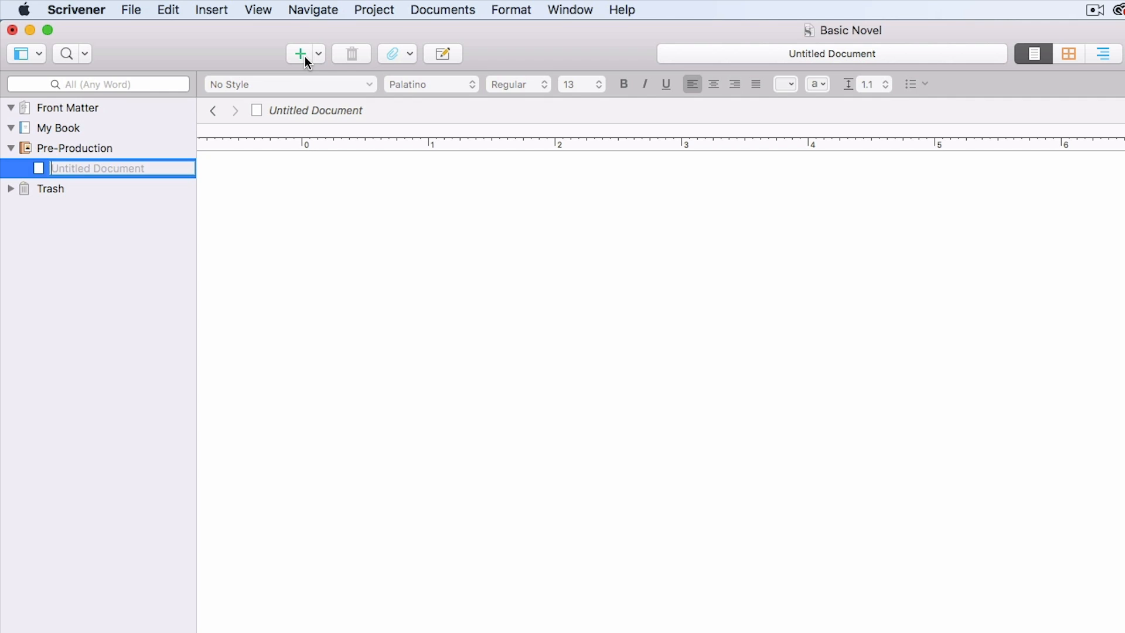
type("Outline")
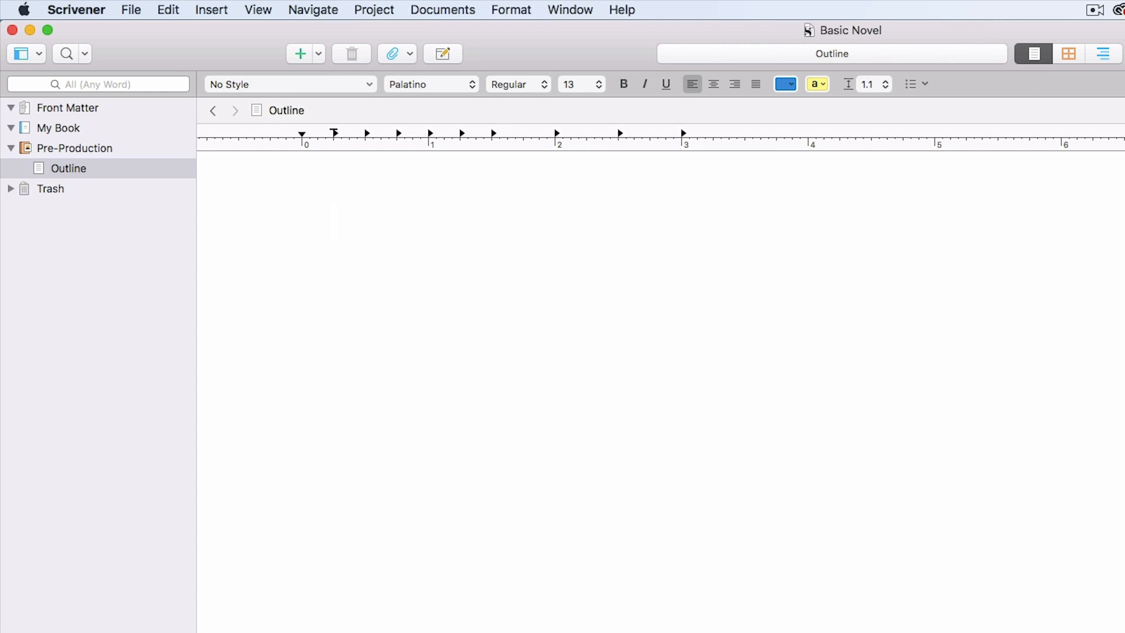
Type Chapter 1 with Location, Goal, Motivation, Conflict and Summary headings
type("Chapte")
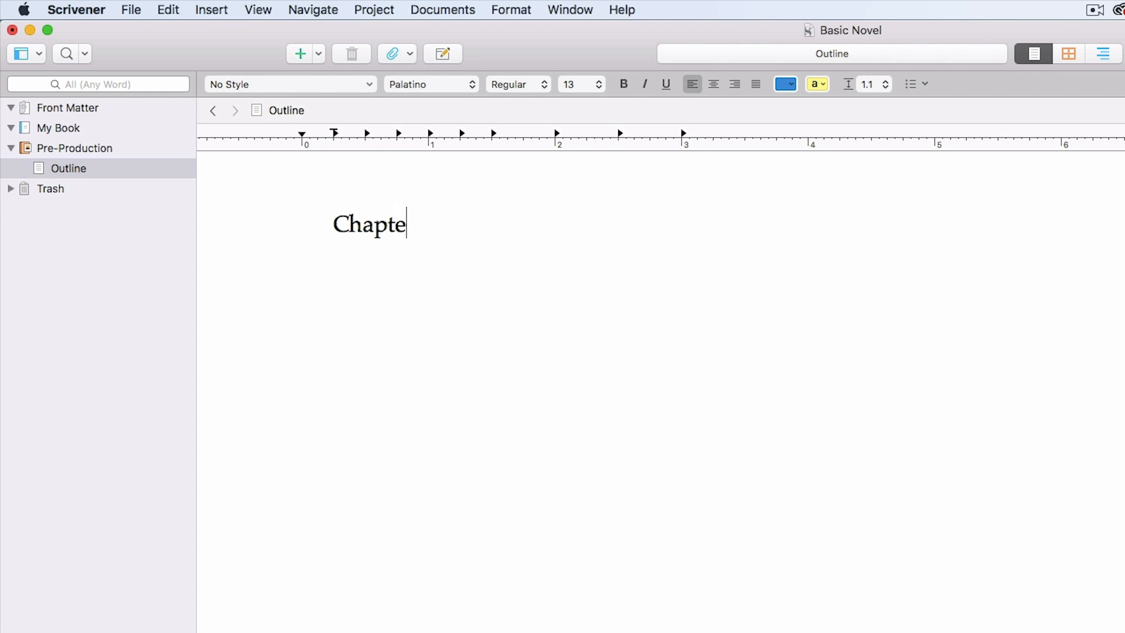
type("r 1")
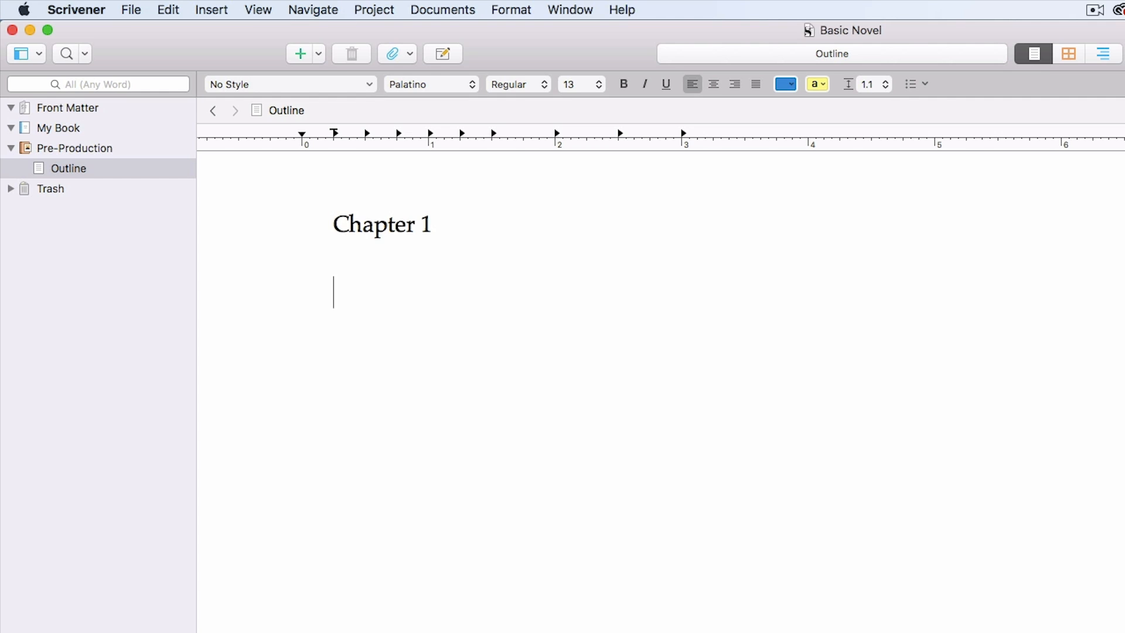
type("Location:")
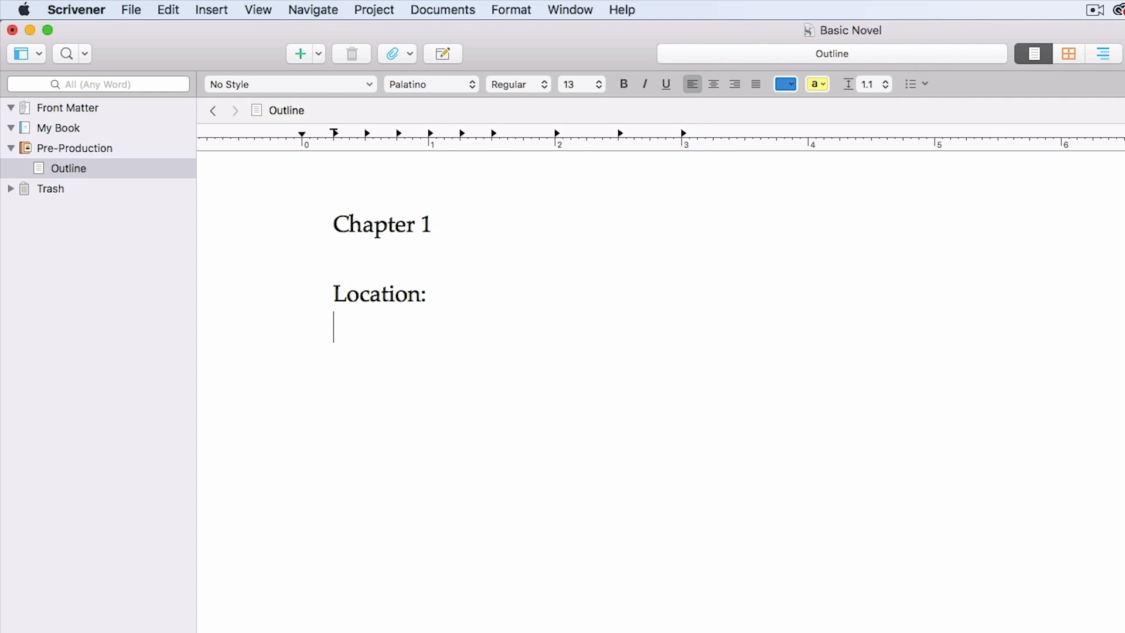
type("Goal:")
type("C")
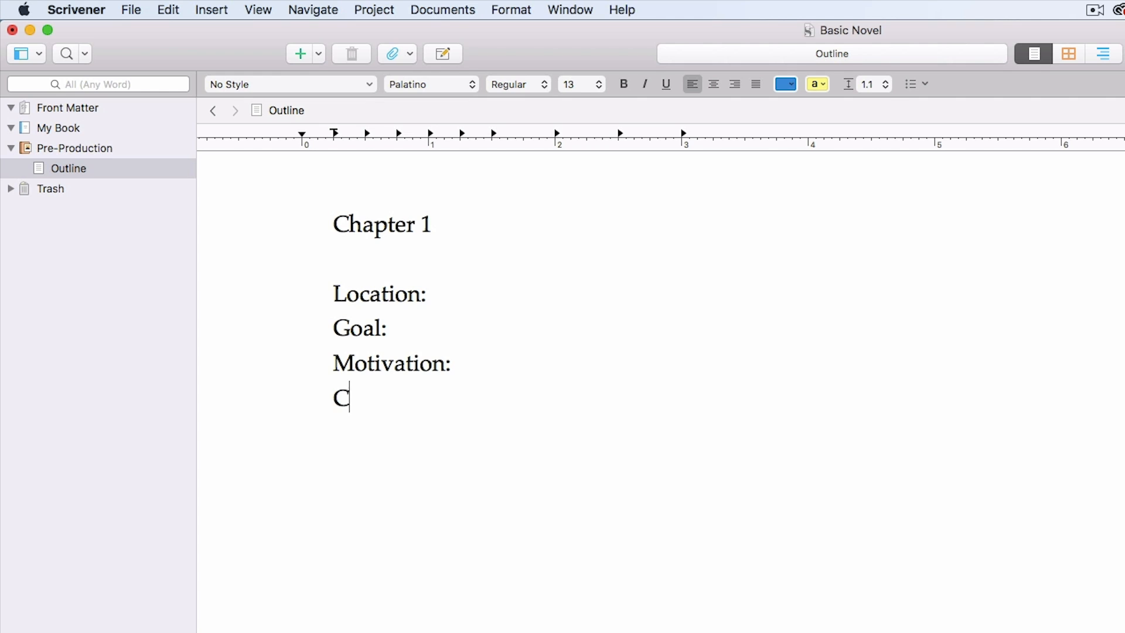
scroll("up", 3)
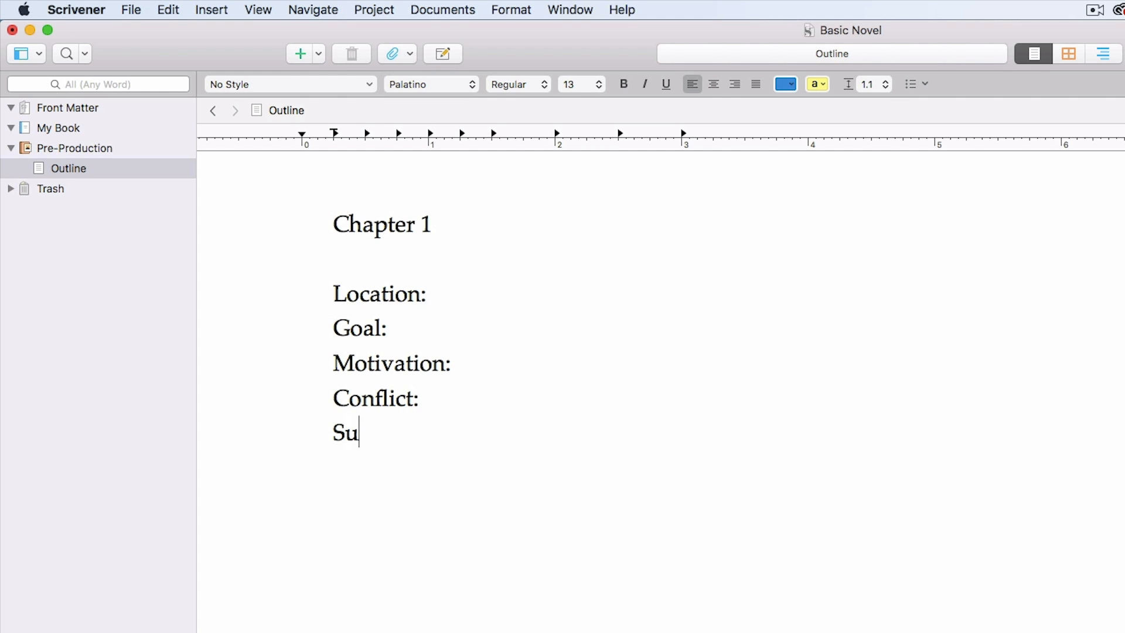
type("mmary:")
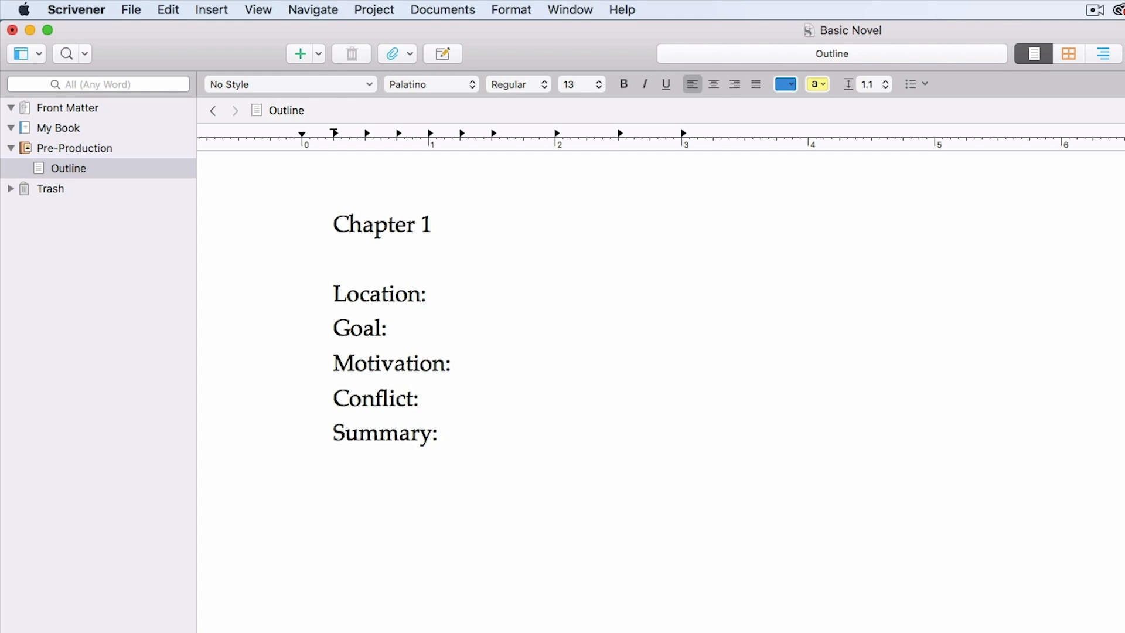
left_click(438, 432)
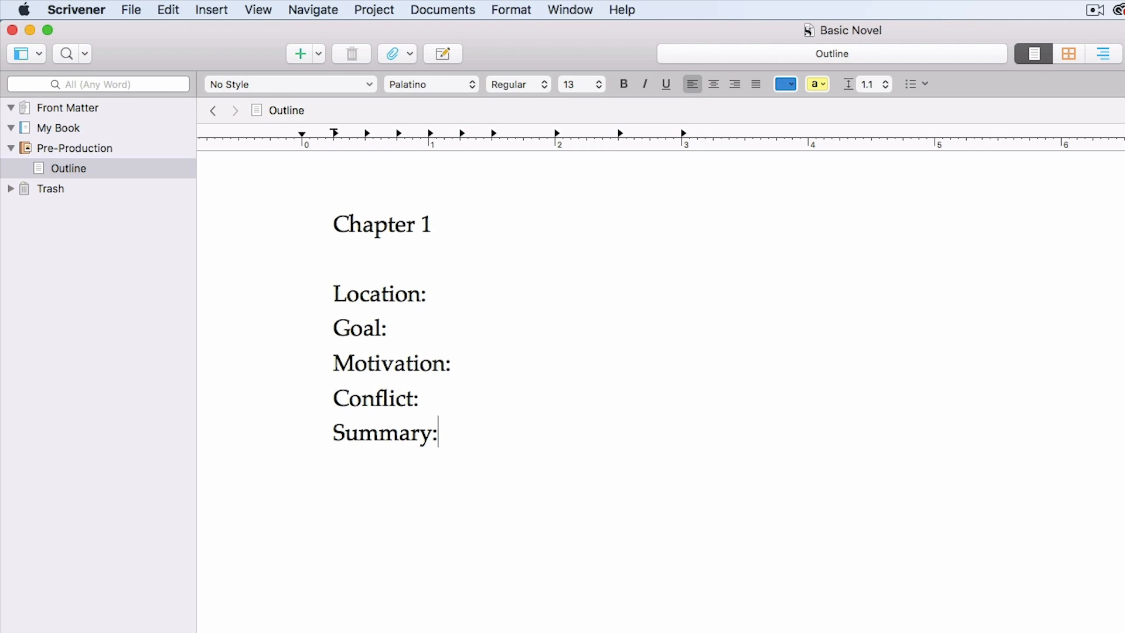
mouse_move(161, 351)
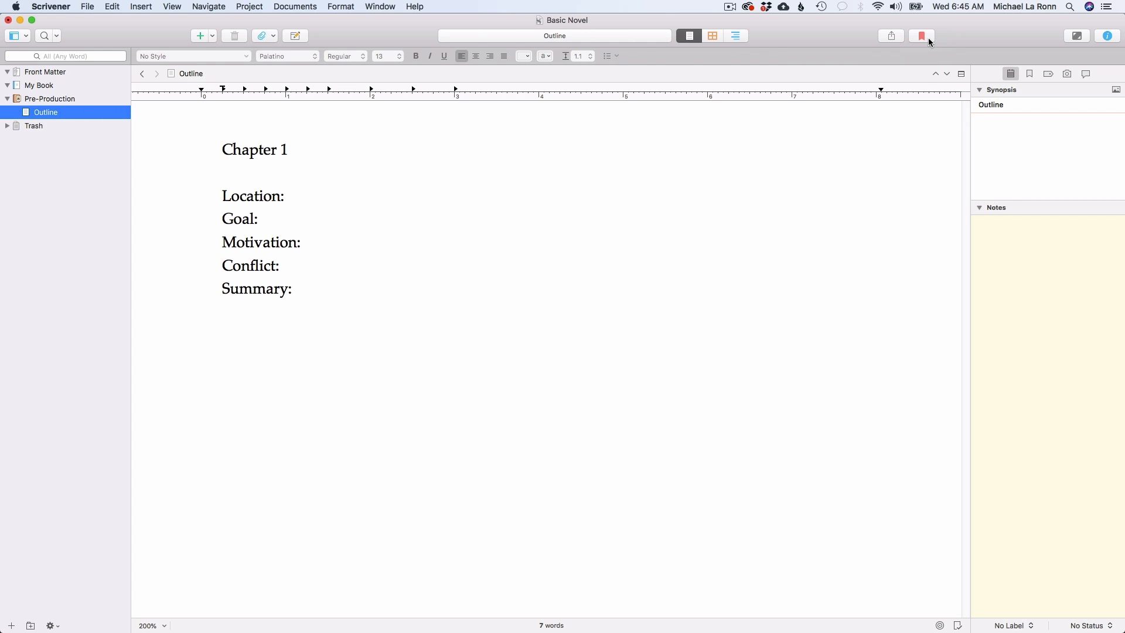
mouse_move(922, 36)
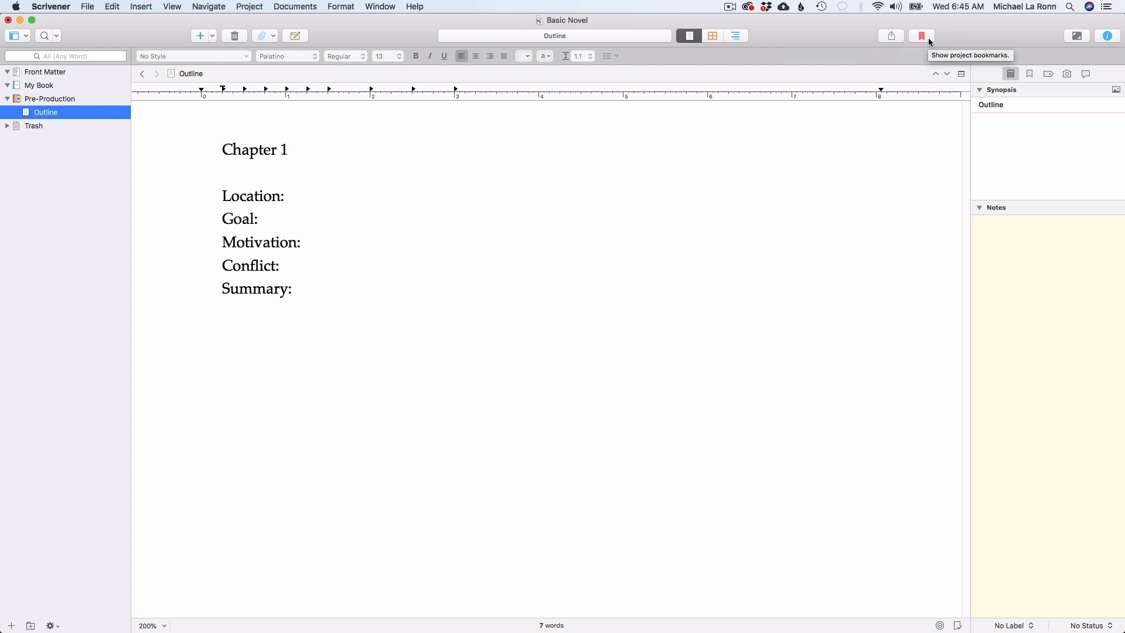
left_click(921, 35)
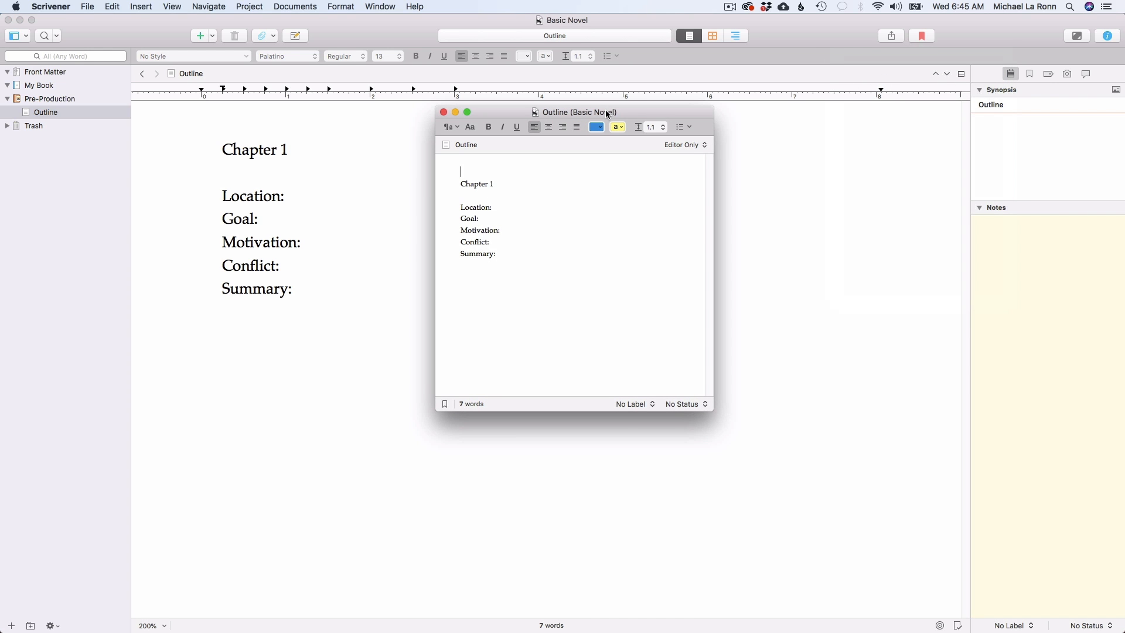
left_click_drag(577, 112, 947, 303)
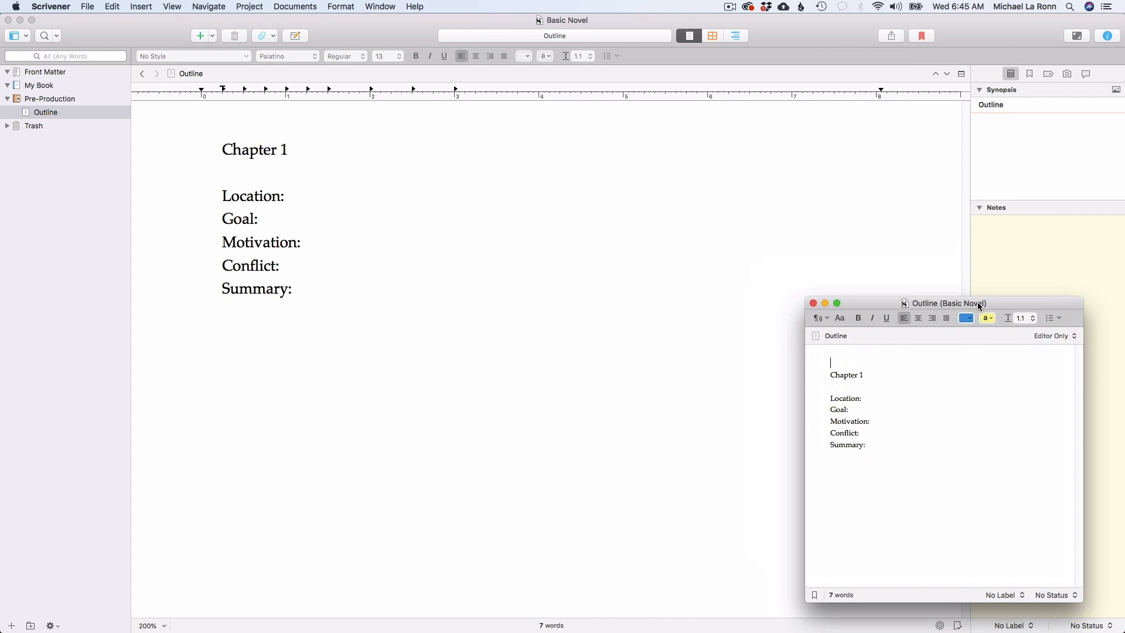
left_click_drag(946, 303, 176, 99)
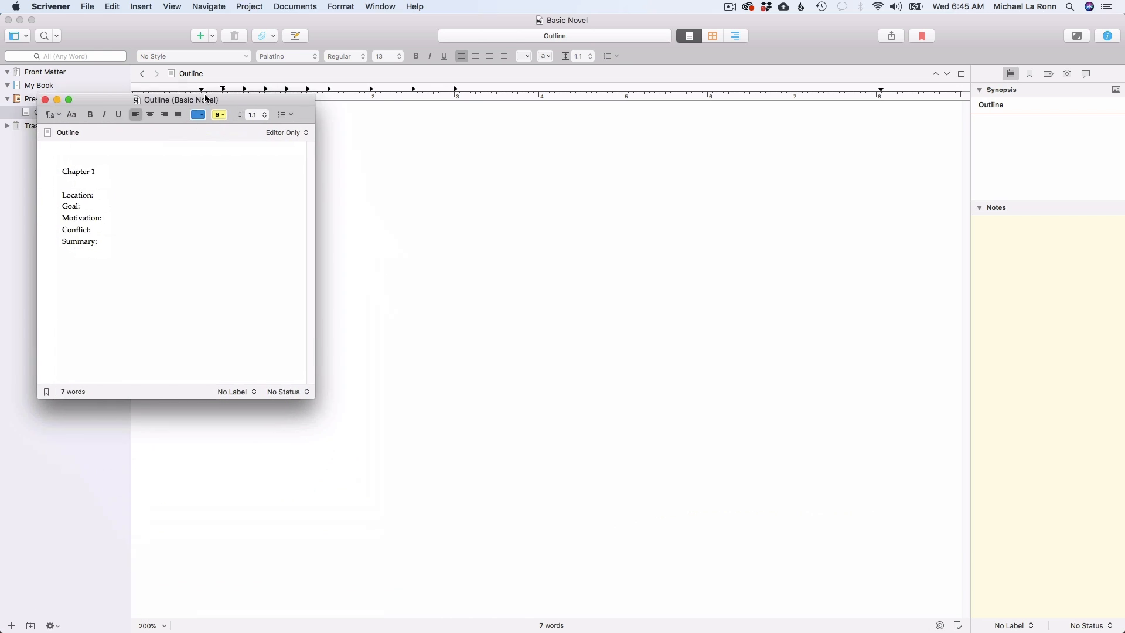
left_click_drag(182, 100, 884, 224)
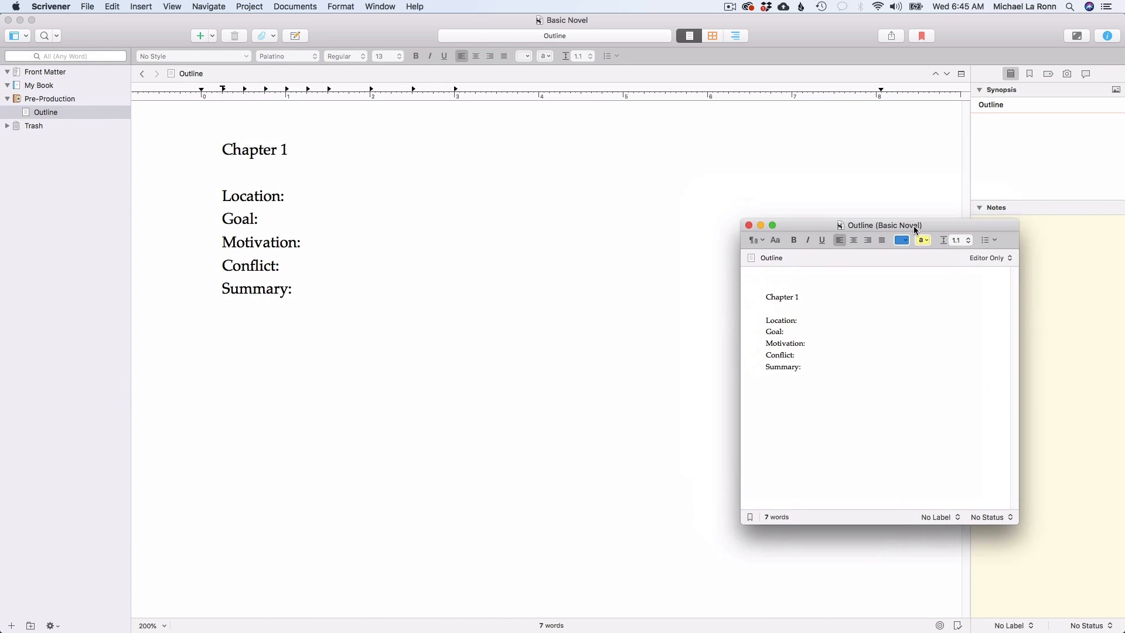
left_click_drag(884, 225, 931, 274)
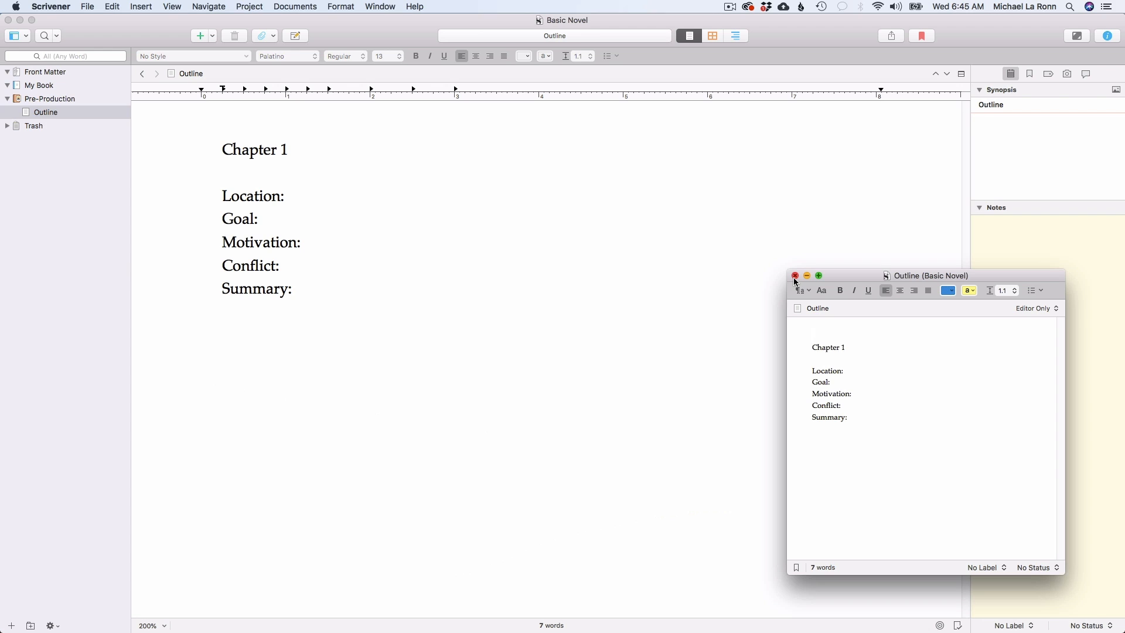
left_click(795, 276)
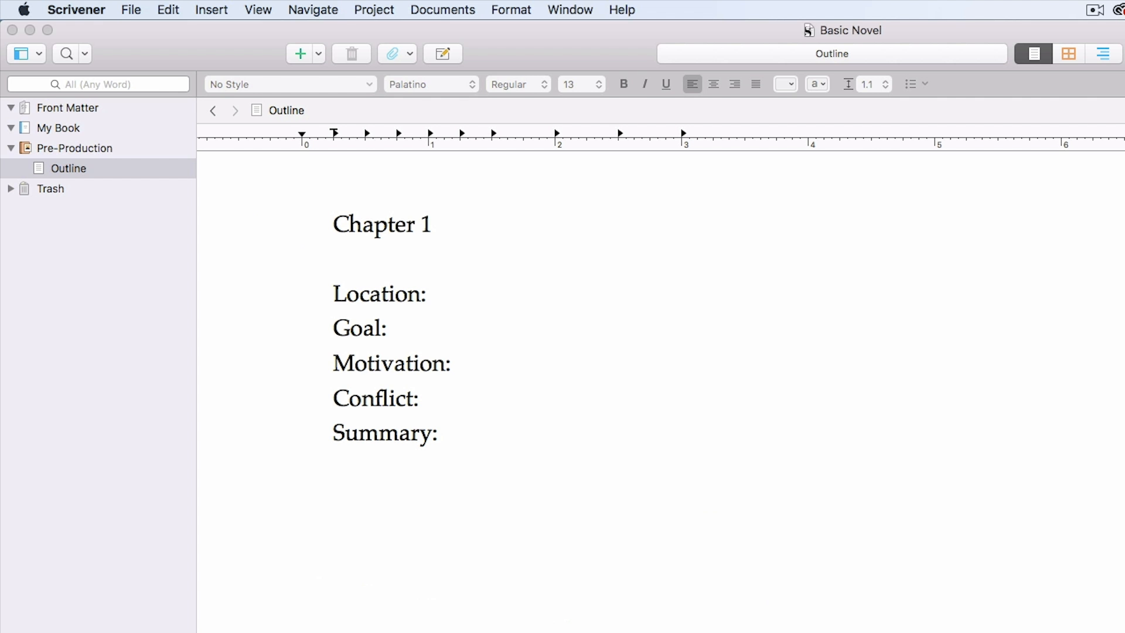
Rename the My Book folder in the Binder to Manuscript
left_click(68, 168)
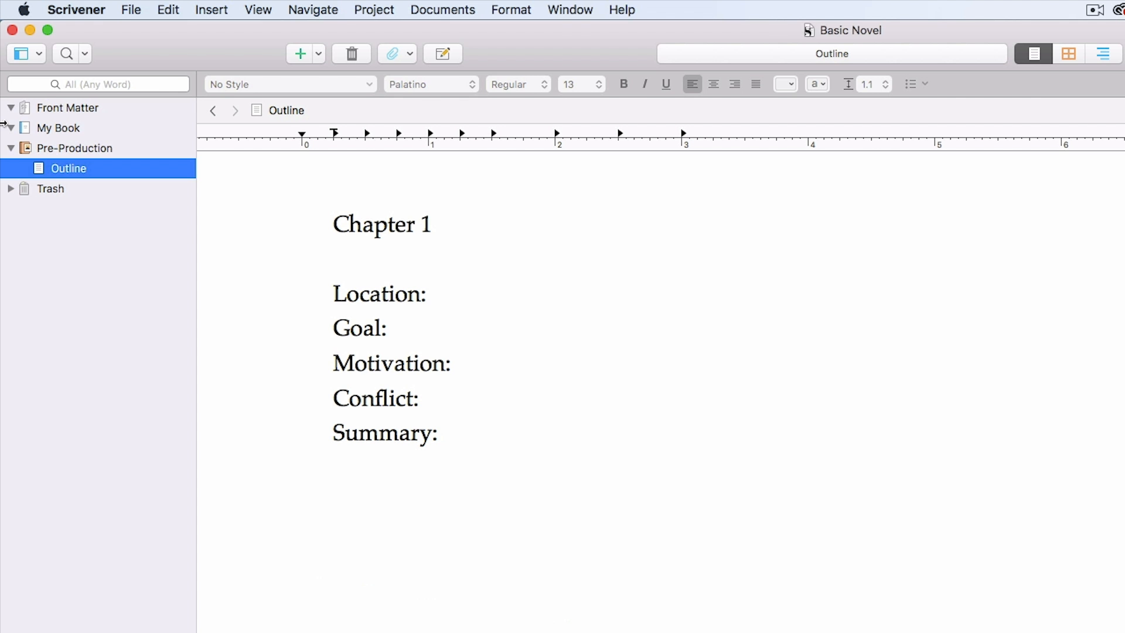
left_click(58, 127)
type("M")
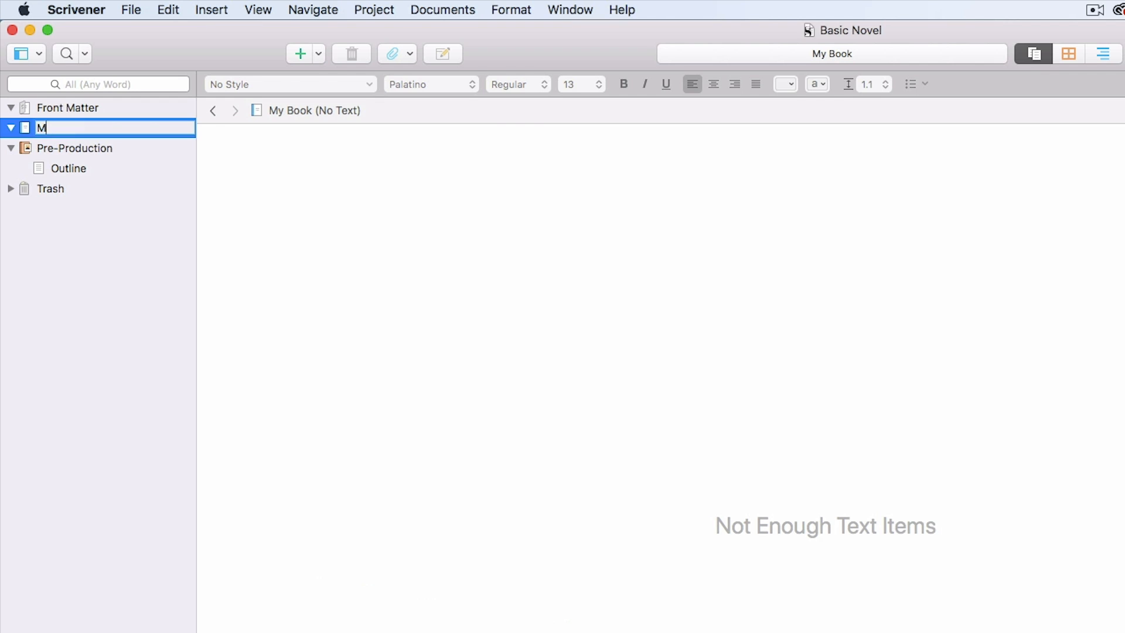
type("anusc")
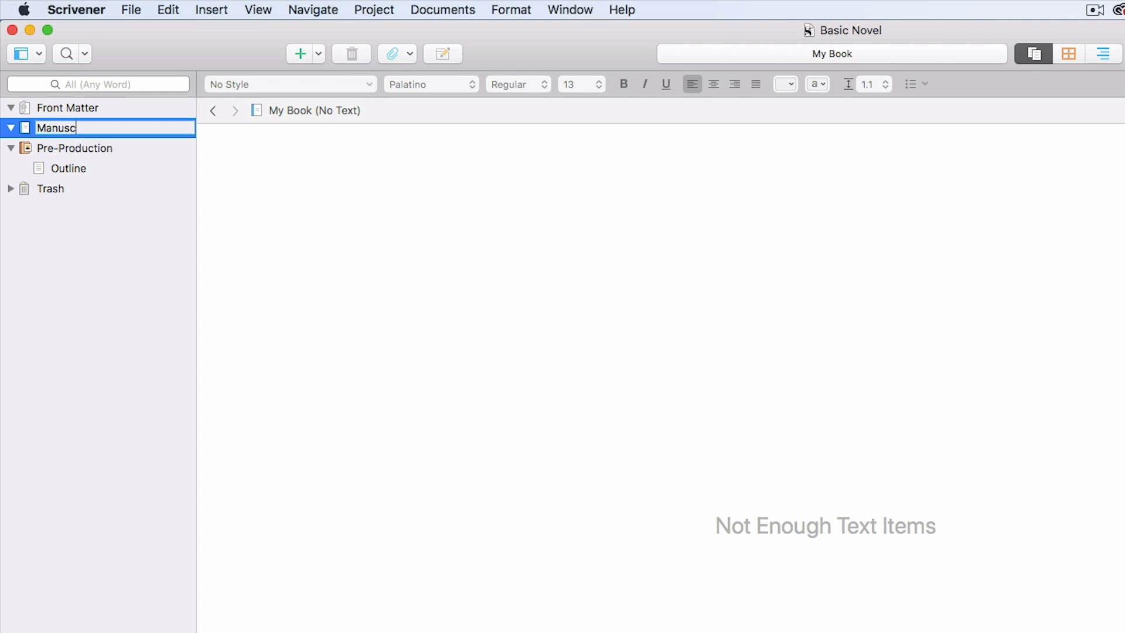
type("ript")
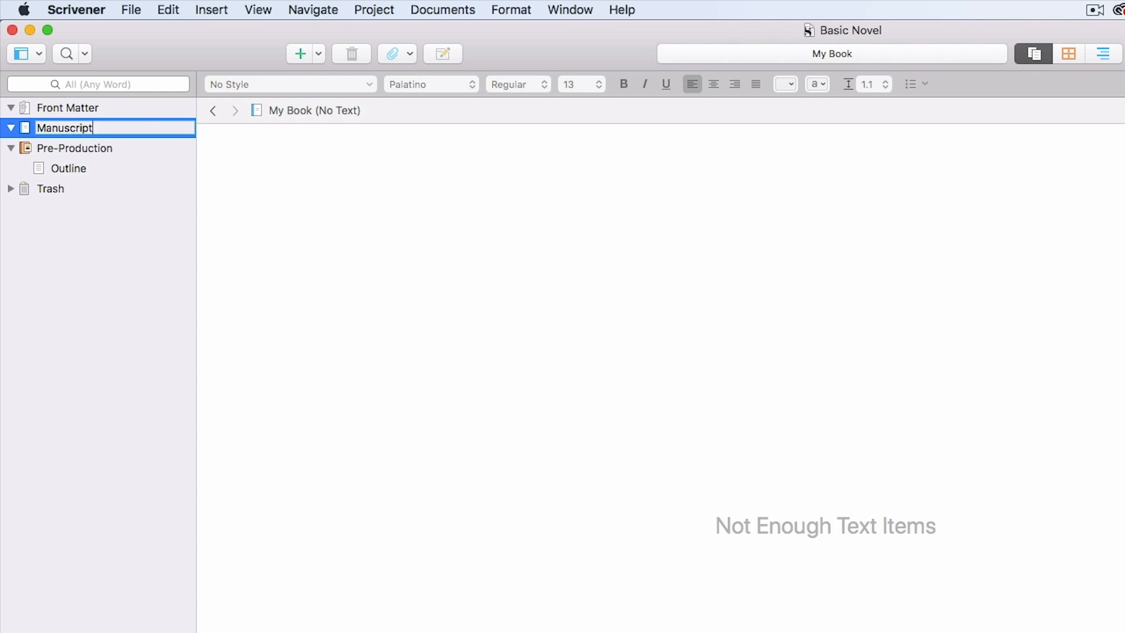
left_click(64, 128)
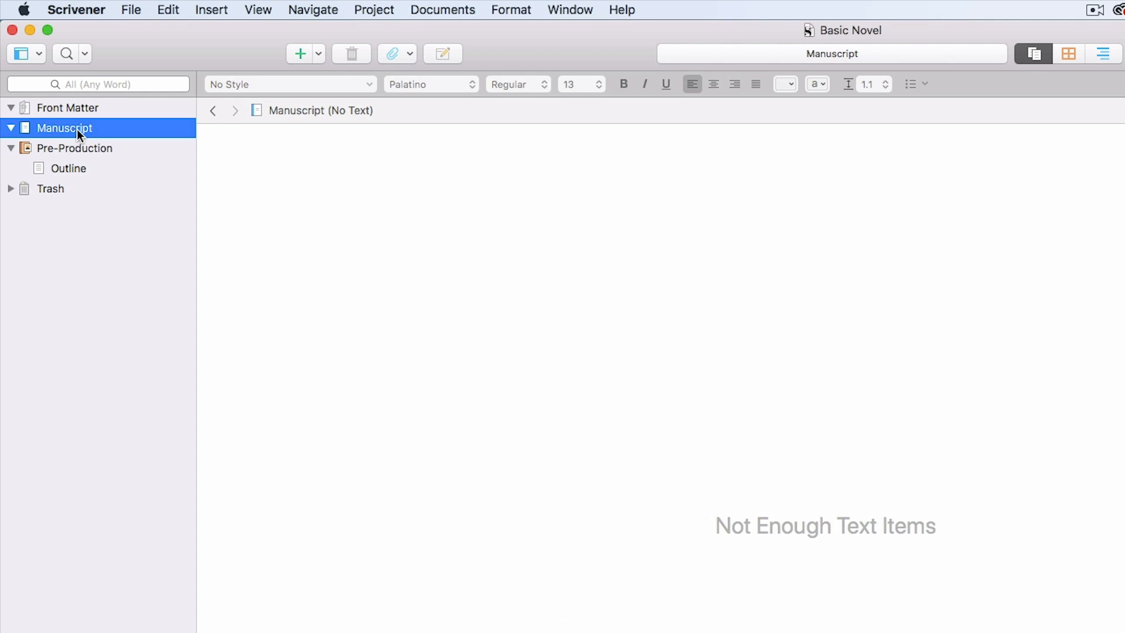
mouse_move(70, 155)
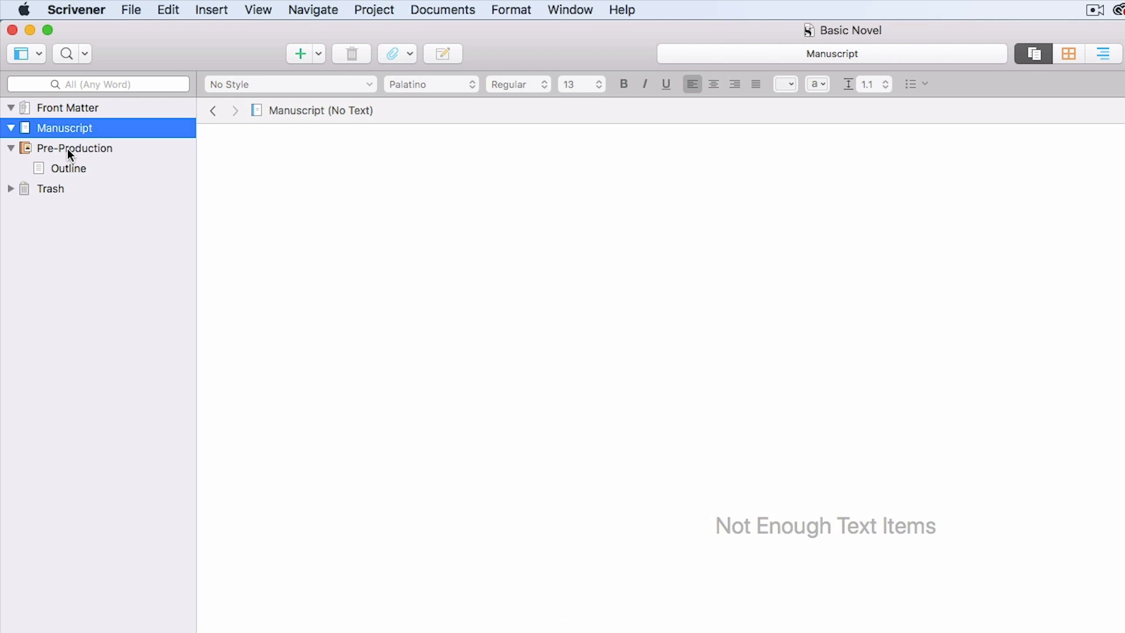
mouse_move(79, 176)
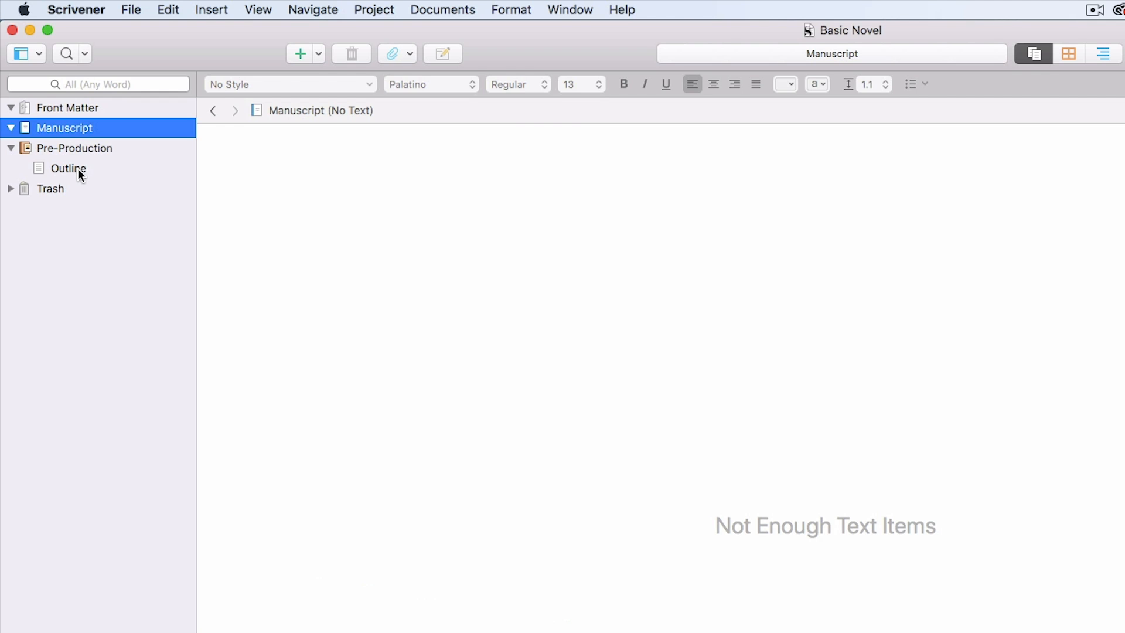
mouse_move(81, 158)
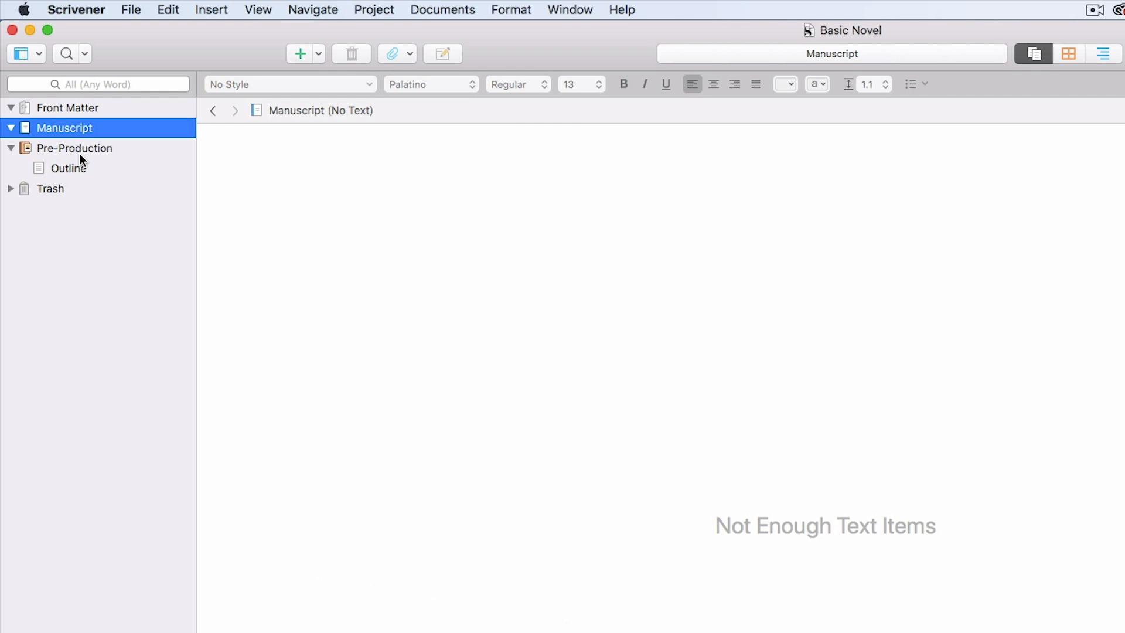
mouse_move(84, 141)
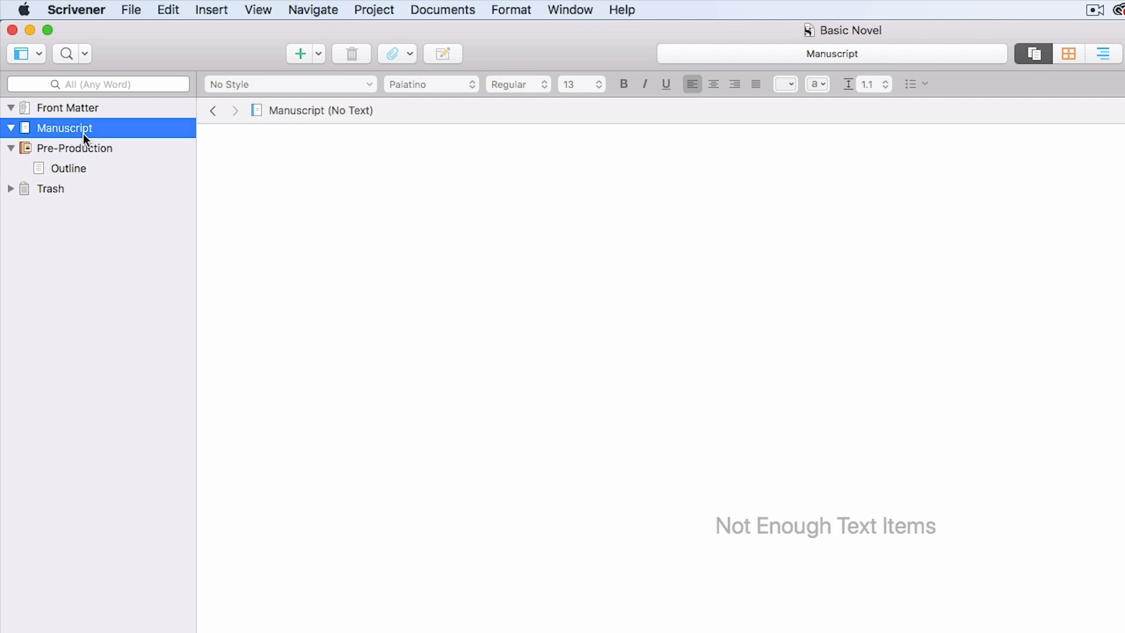
mouse_move(91, 125)
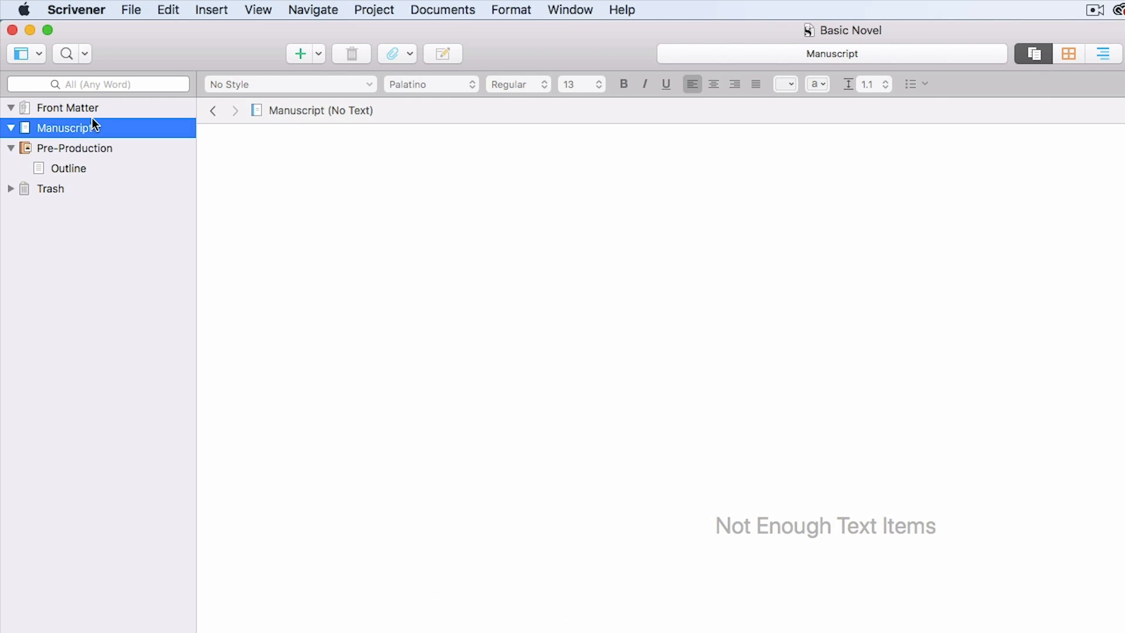
Add a Research document to Manuscript and set its icon to Clapper Board
left_click(300, 54)
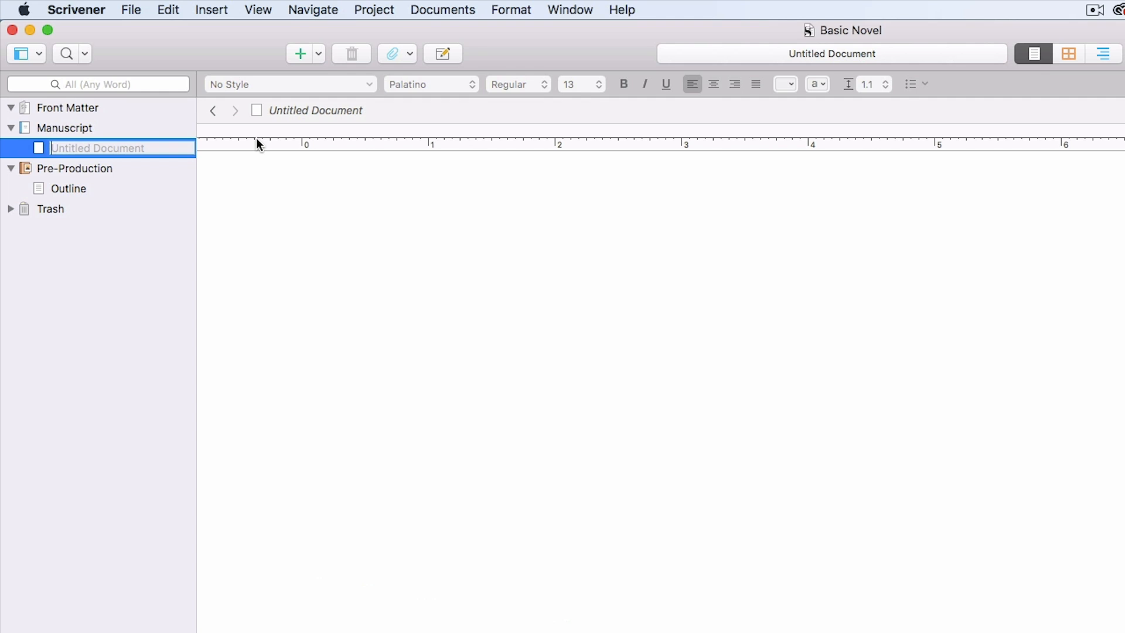
type("Research")
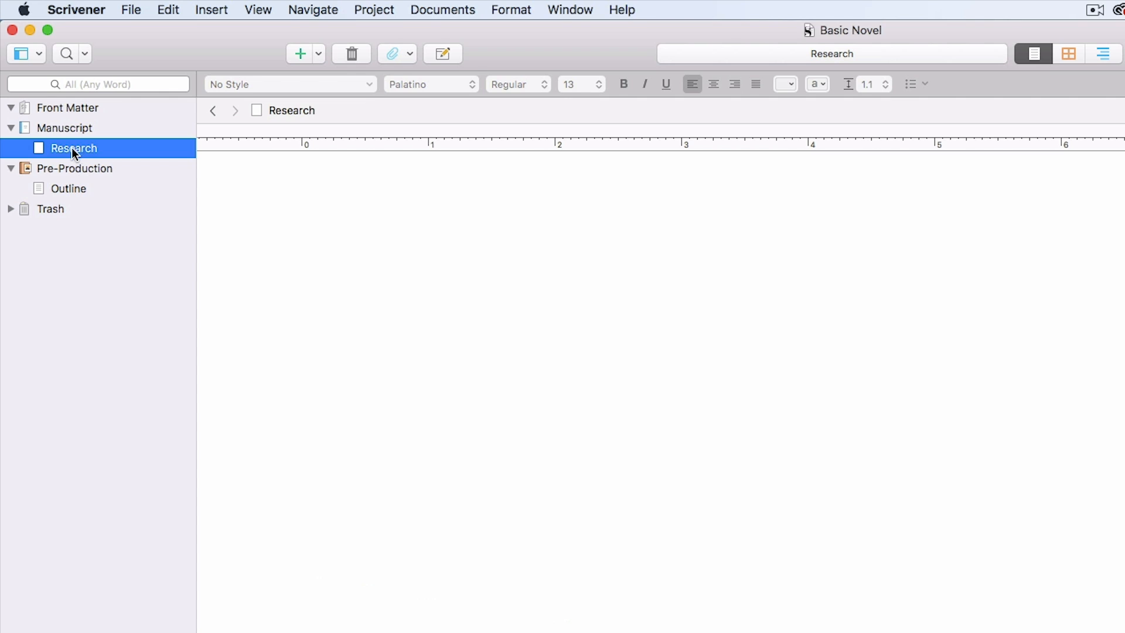
double_click(74, 151)
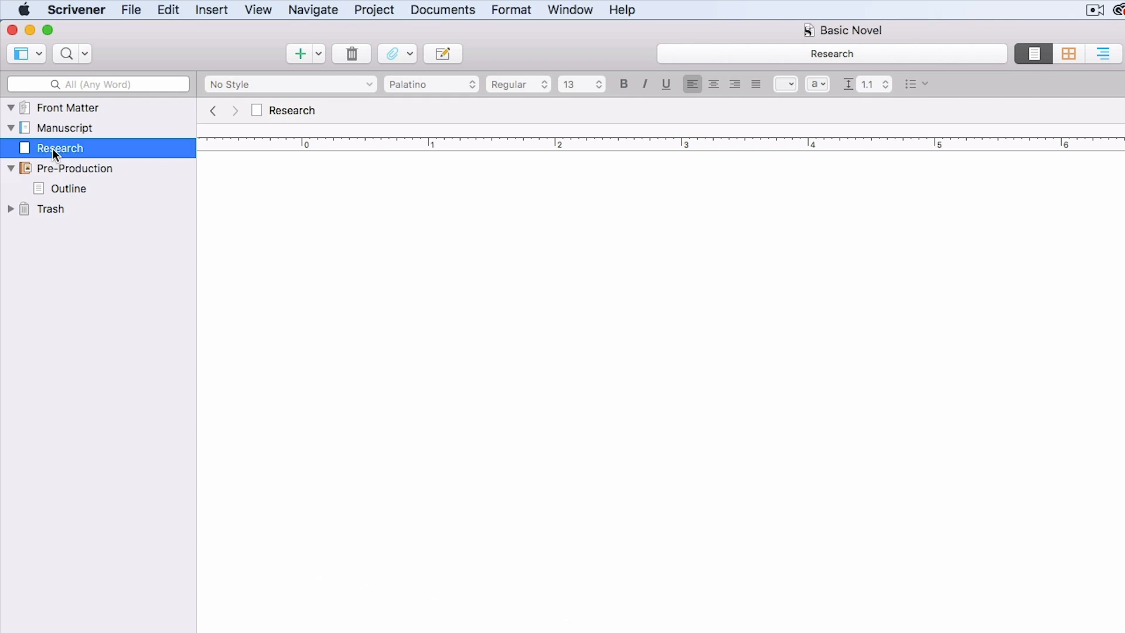
right_click(60, 147)
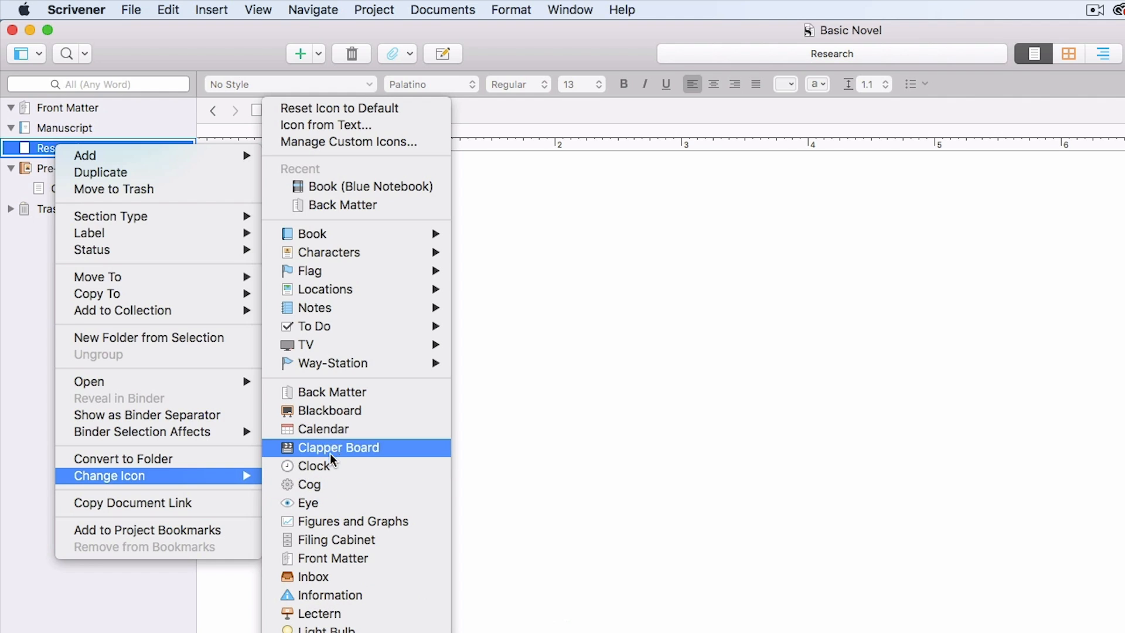
left_click(339, 447)
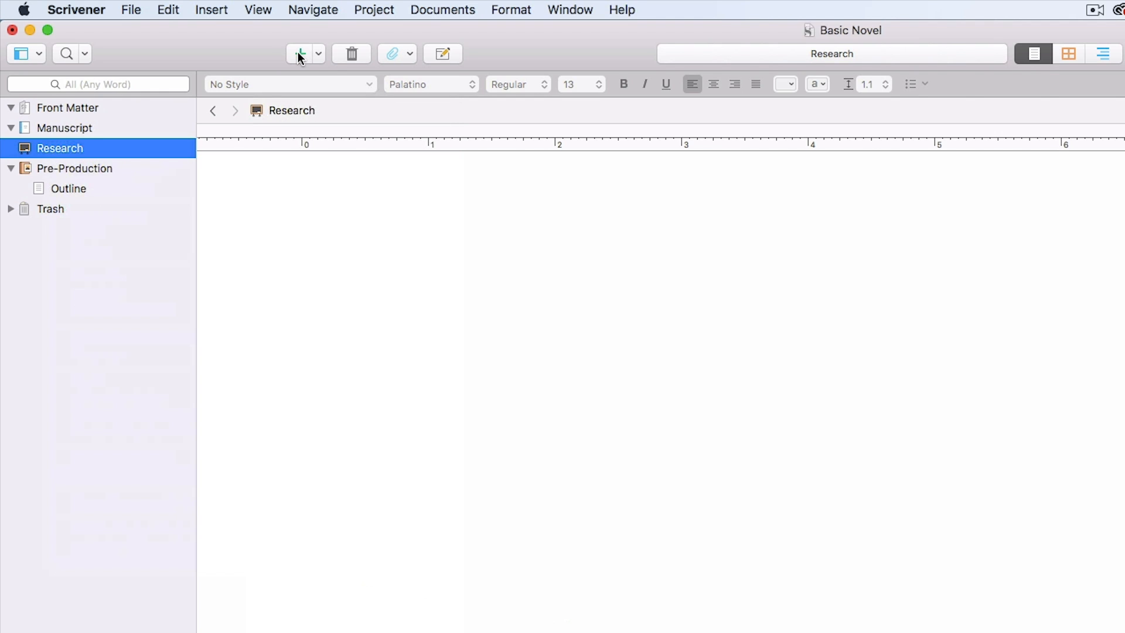
mouse_move(299, 54)
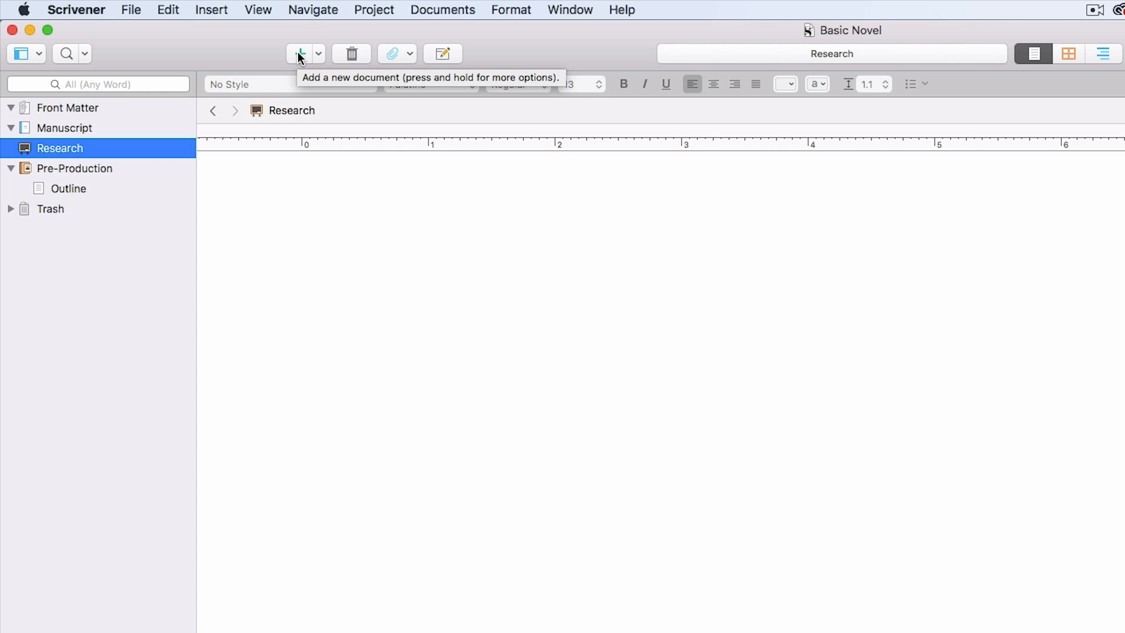
mouse_move(302, 59)
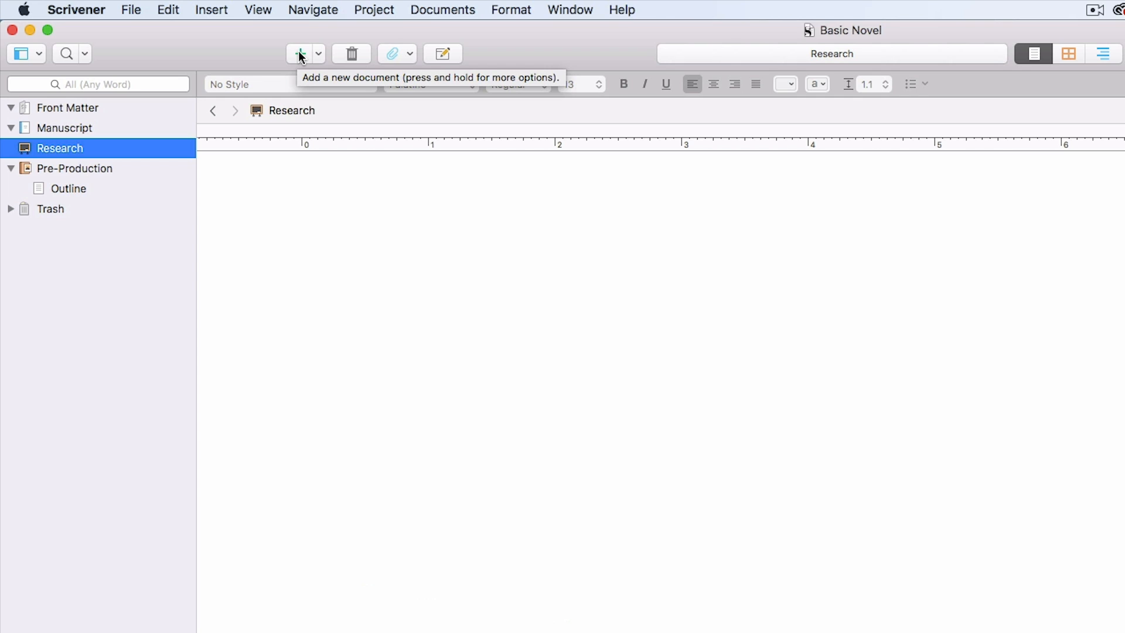
mouse_move(61, 112)
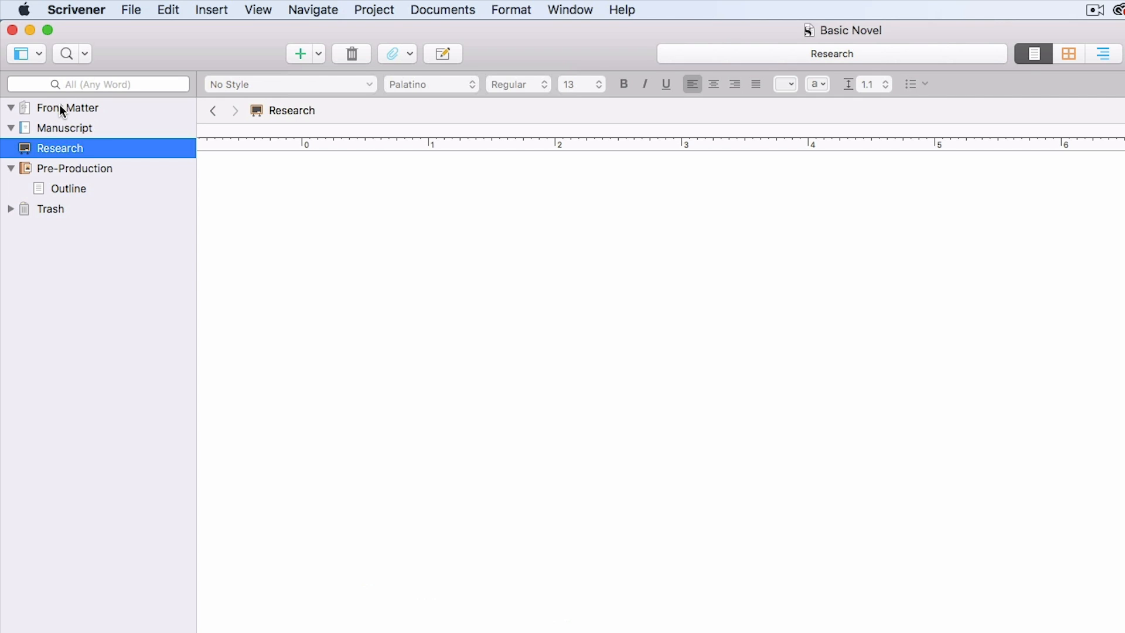
Add a Copyright document to Front Matter reading 'Copyright 2018 ©'
left_click(68, 107)
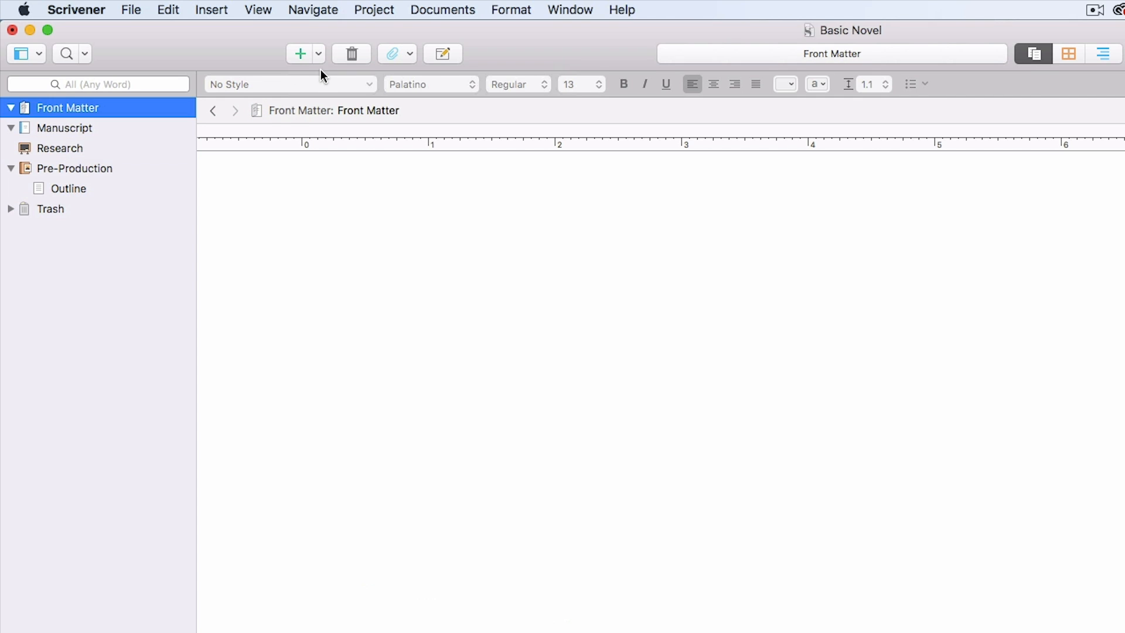
left_click(300, 54)
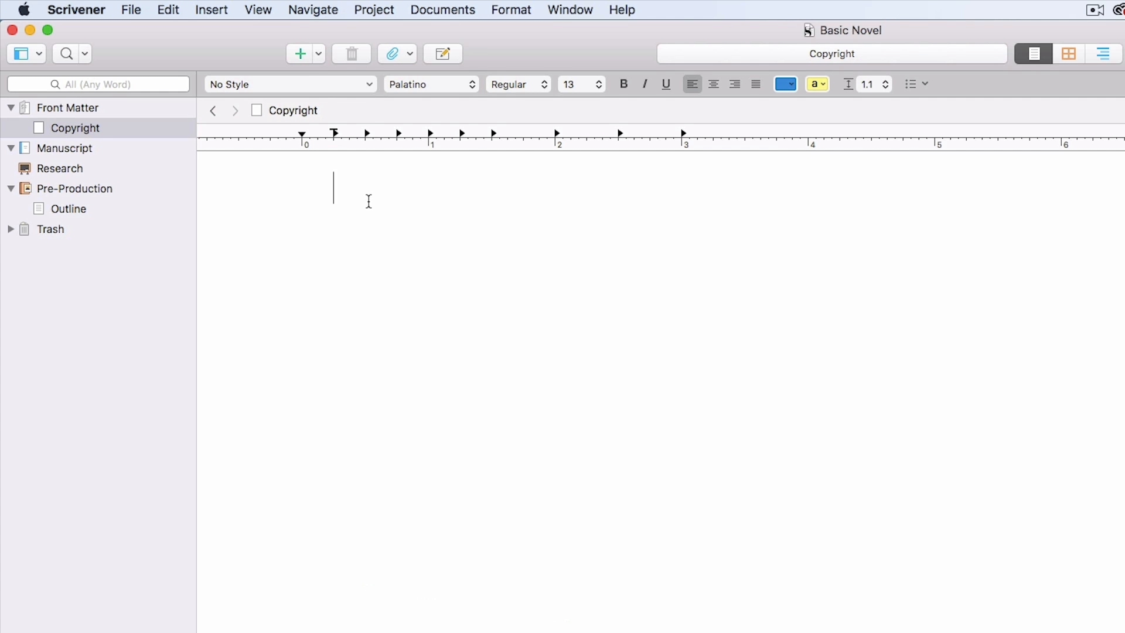
type("Copyright 20")
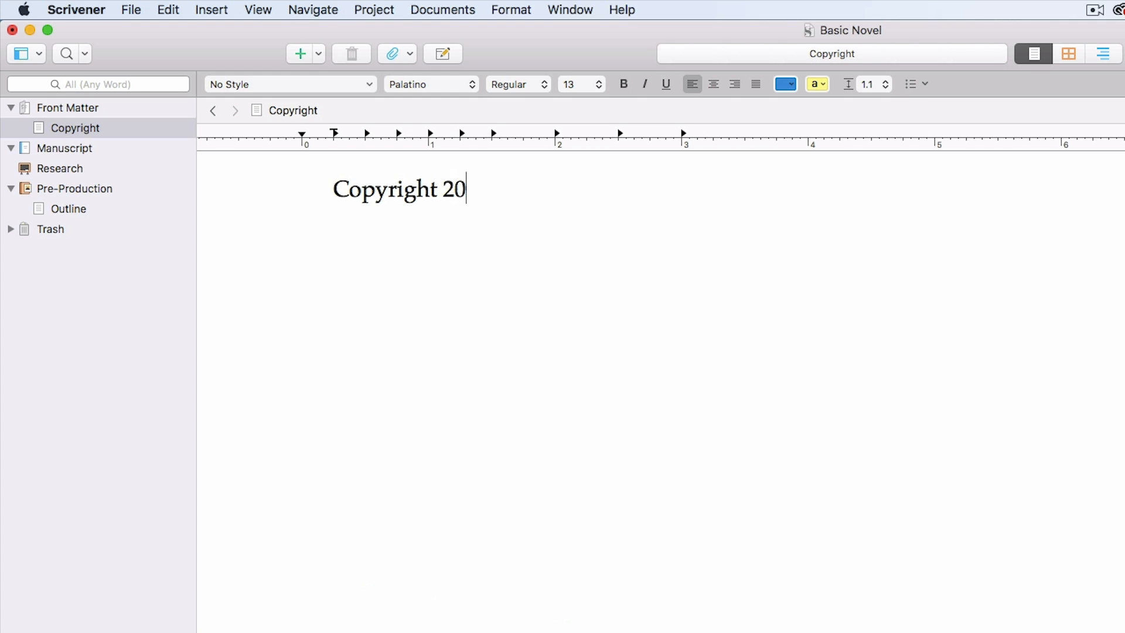
type("18")
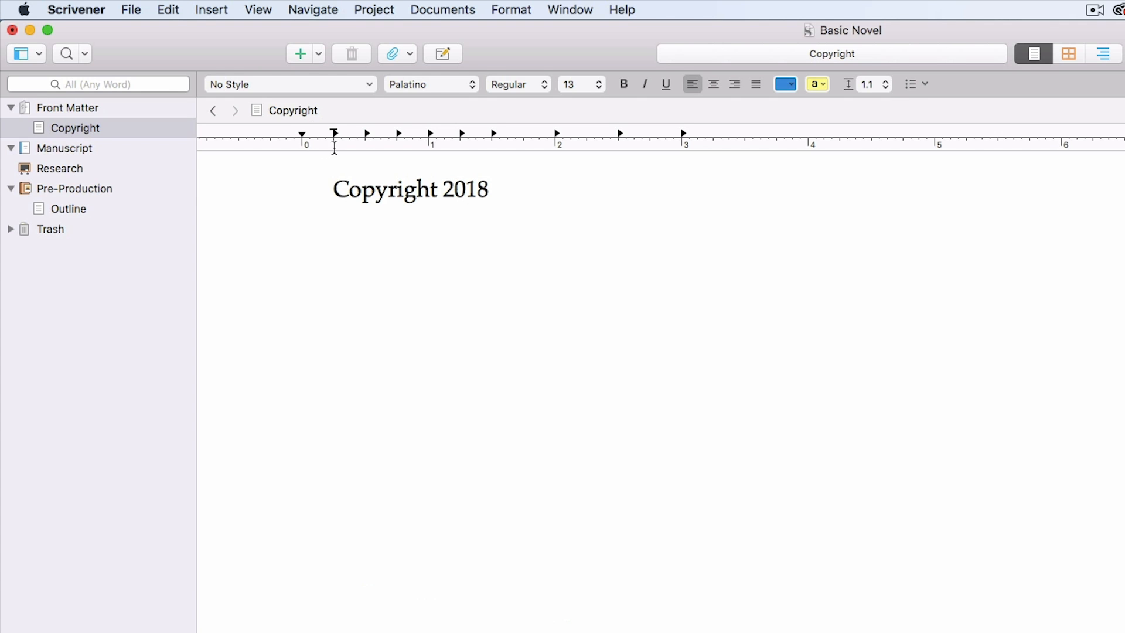
left_click(168, 10)
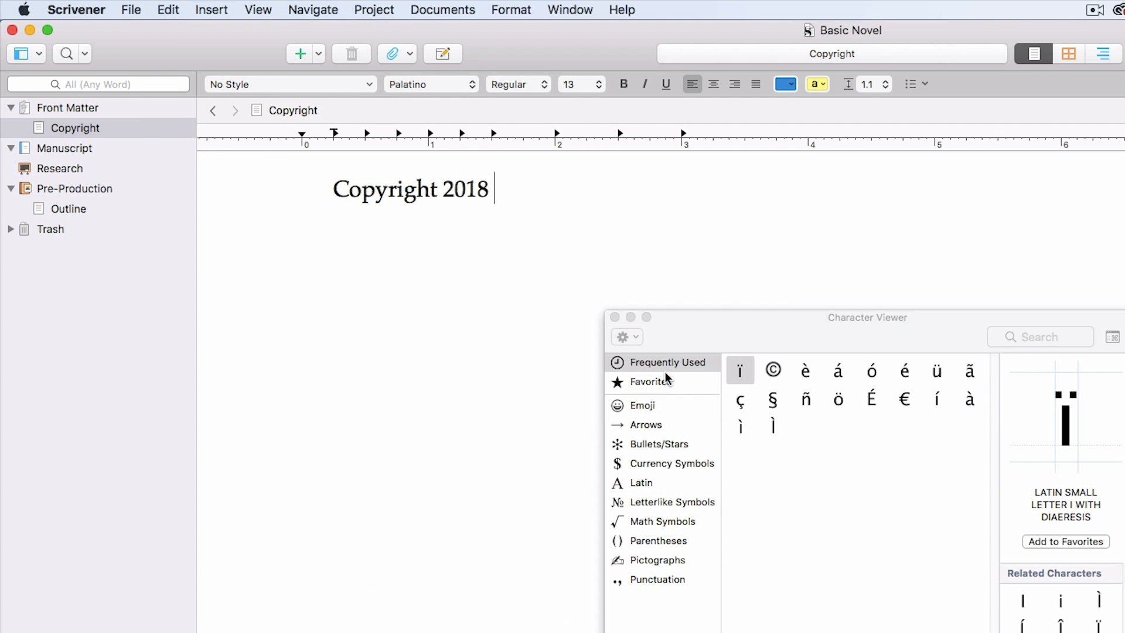
mouse_move(774, 371)
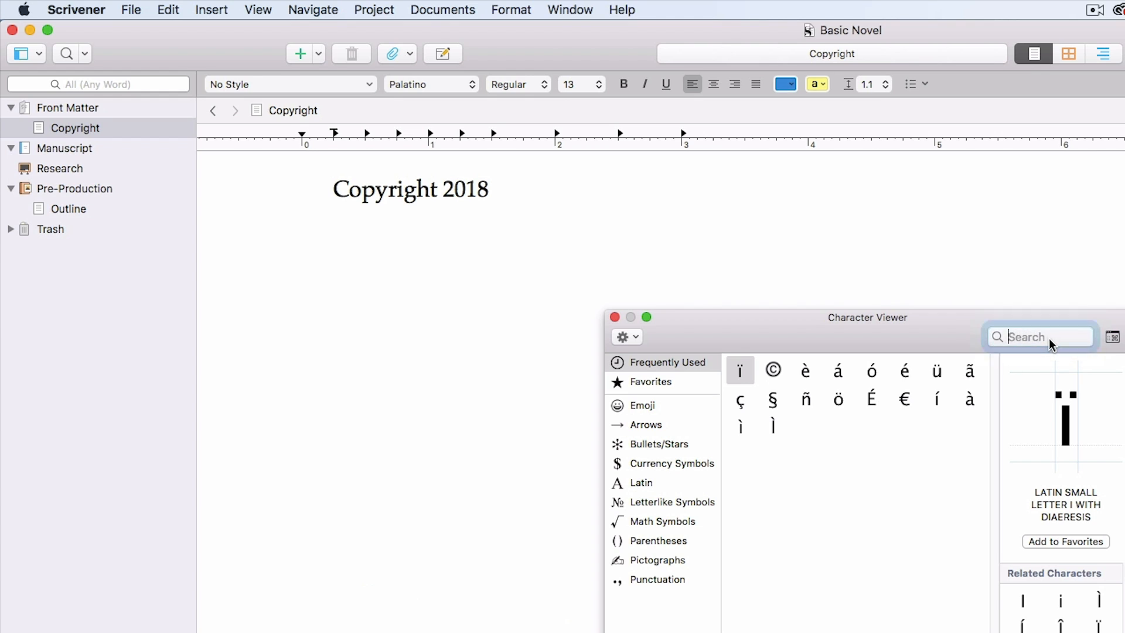
type("copy")
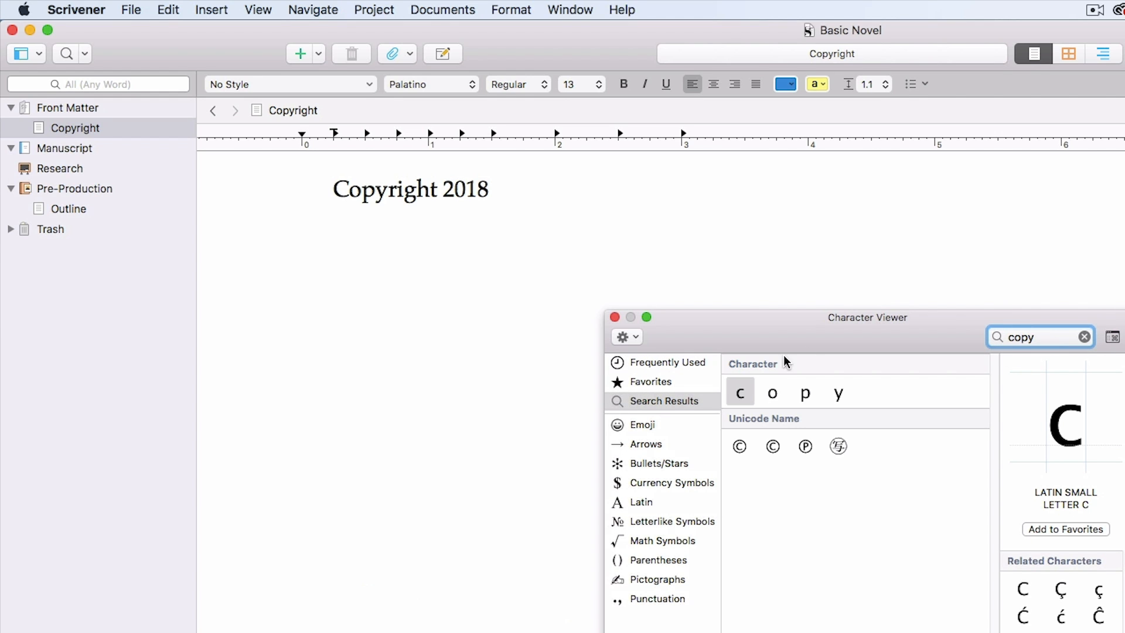
double_click(738, 445)
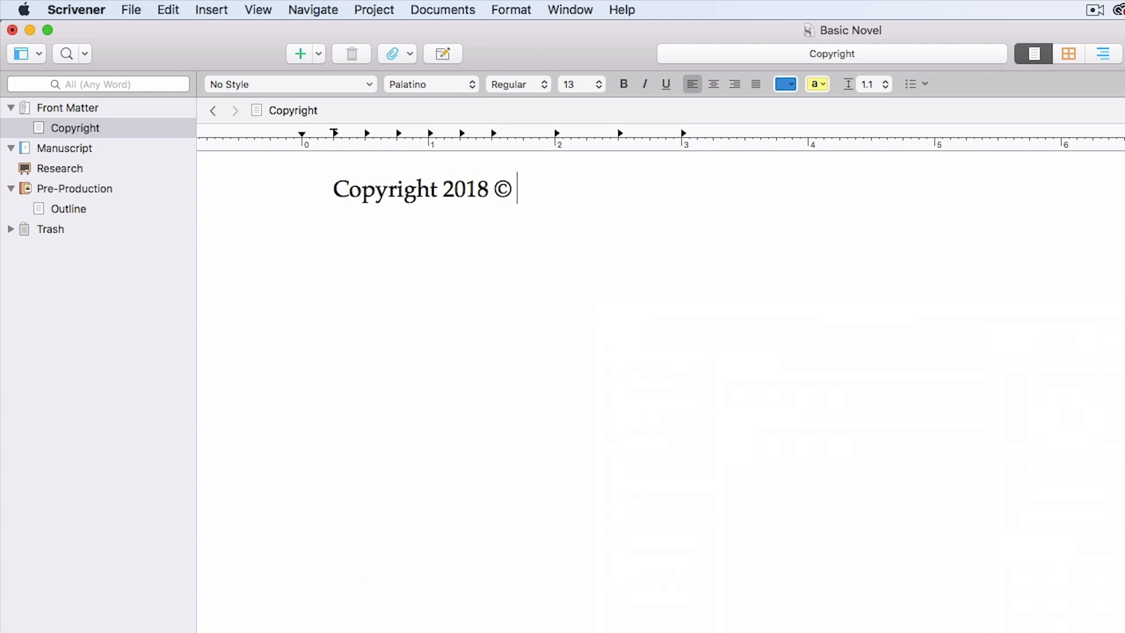
Finish the notice 'Michael La Ronn. All rights reserved.' and add Cover Design, Editing and disclaimer lines
type("Michael La Ronn")
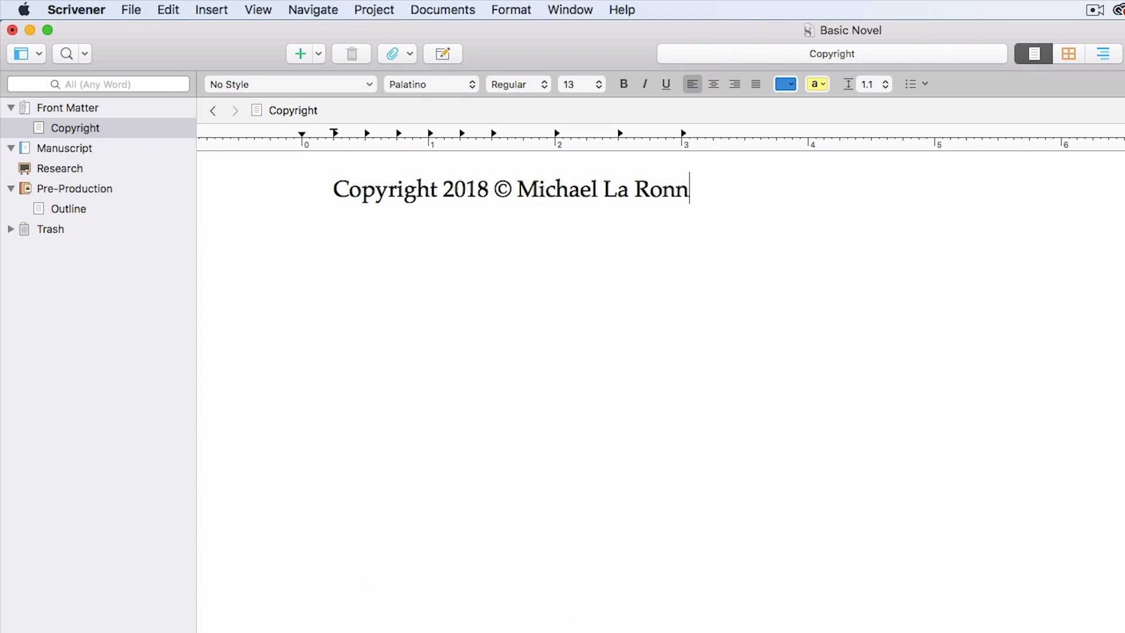
type(". All righ")
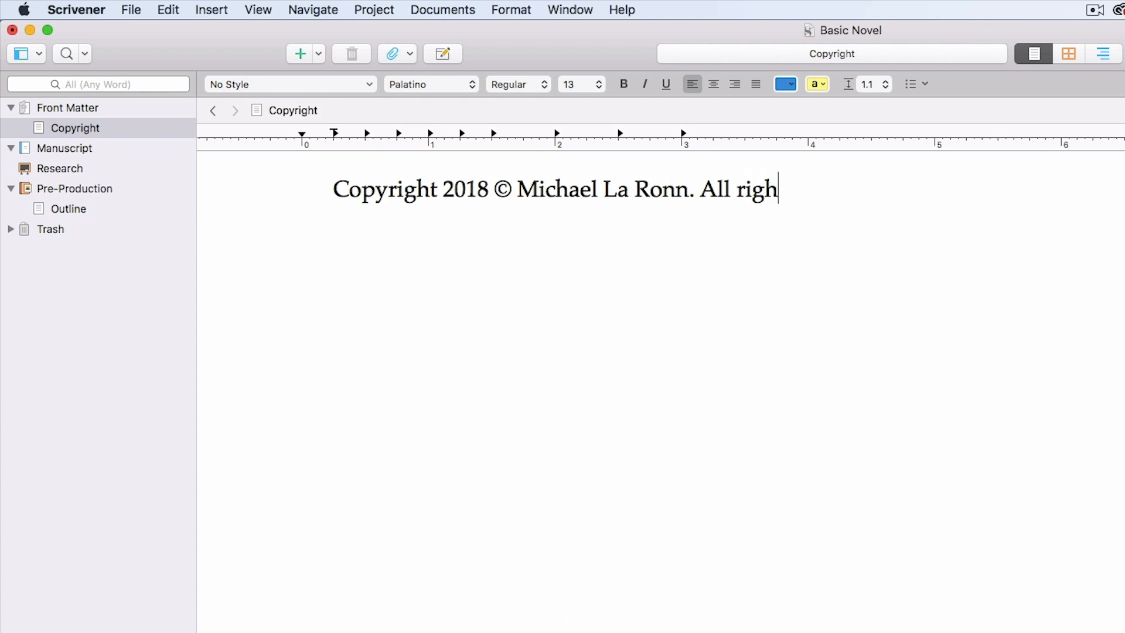
type("ts reserved.")
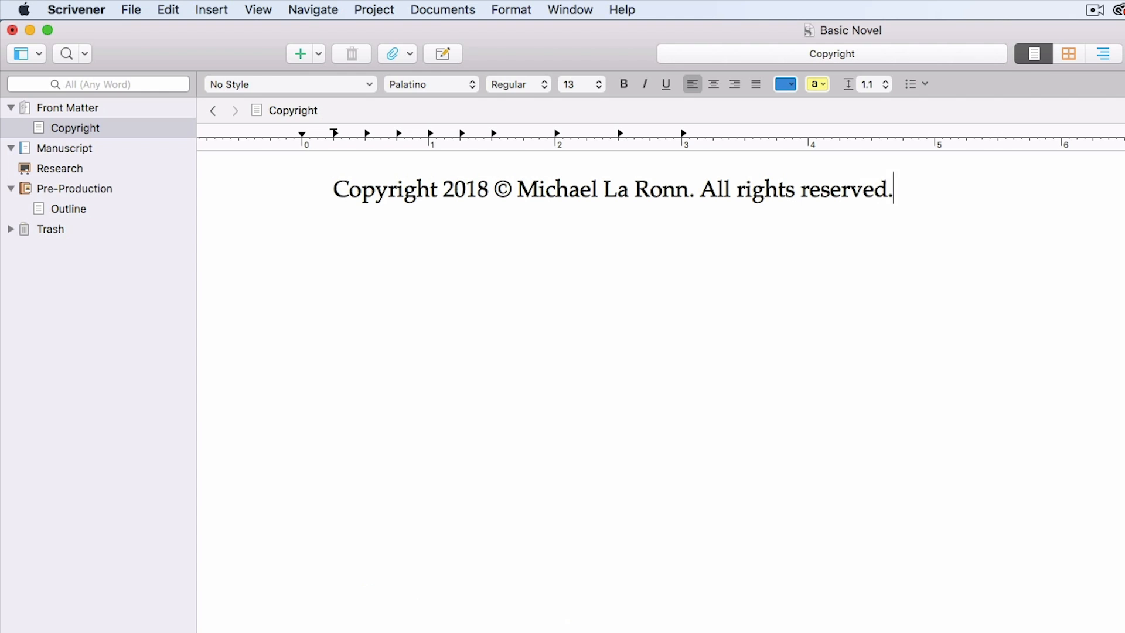
type("Cover Des")
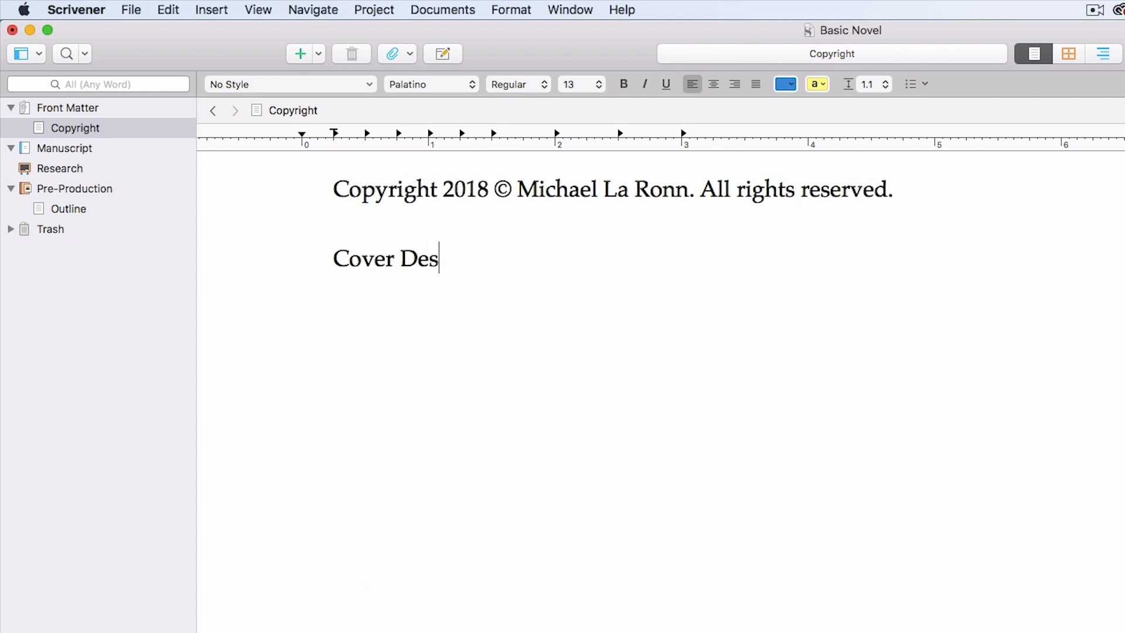
type("ign:")
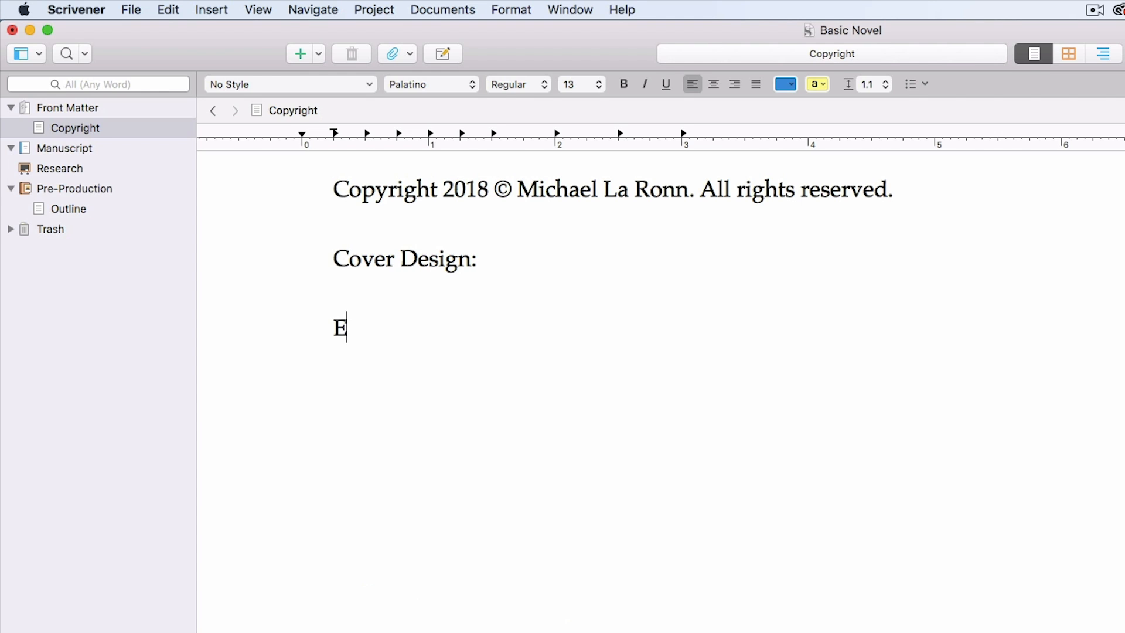
type("diting:")
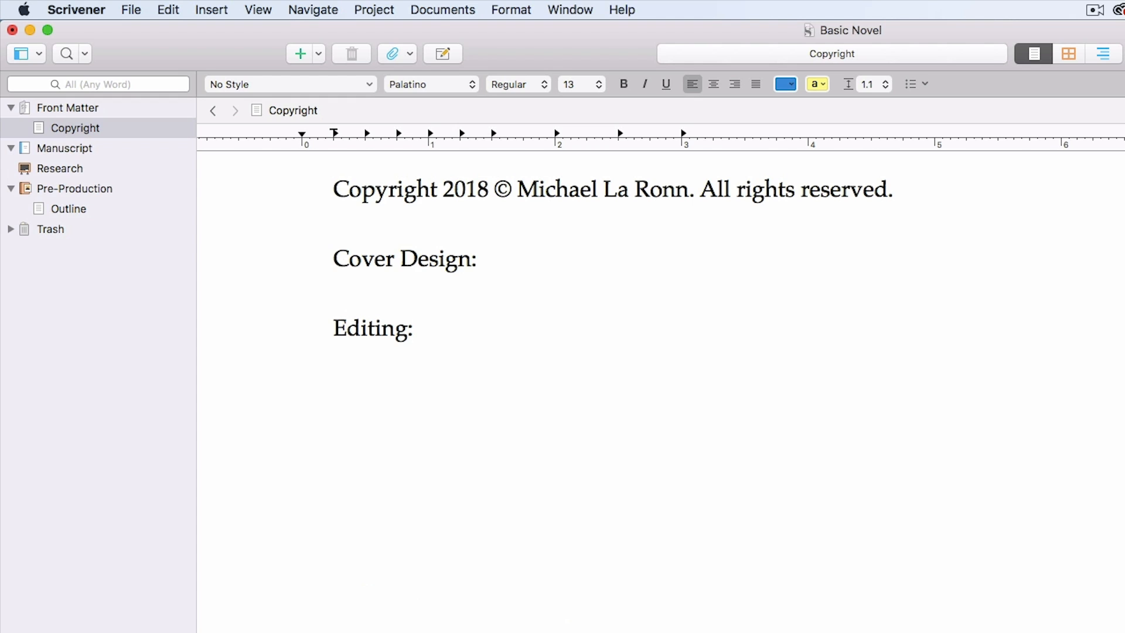
type("This b")
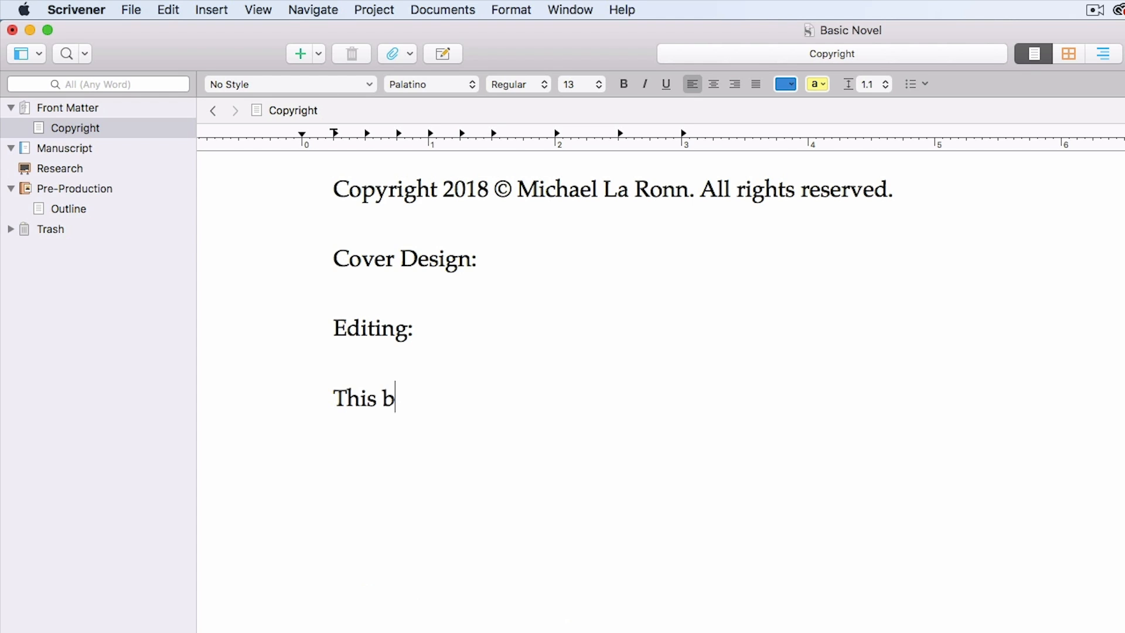
type("ook is a wo")
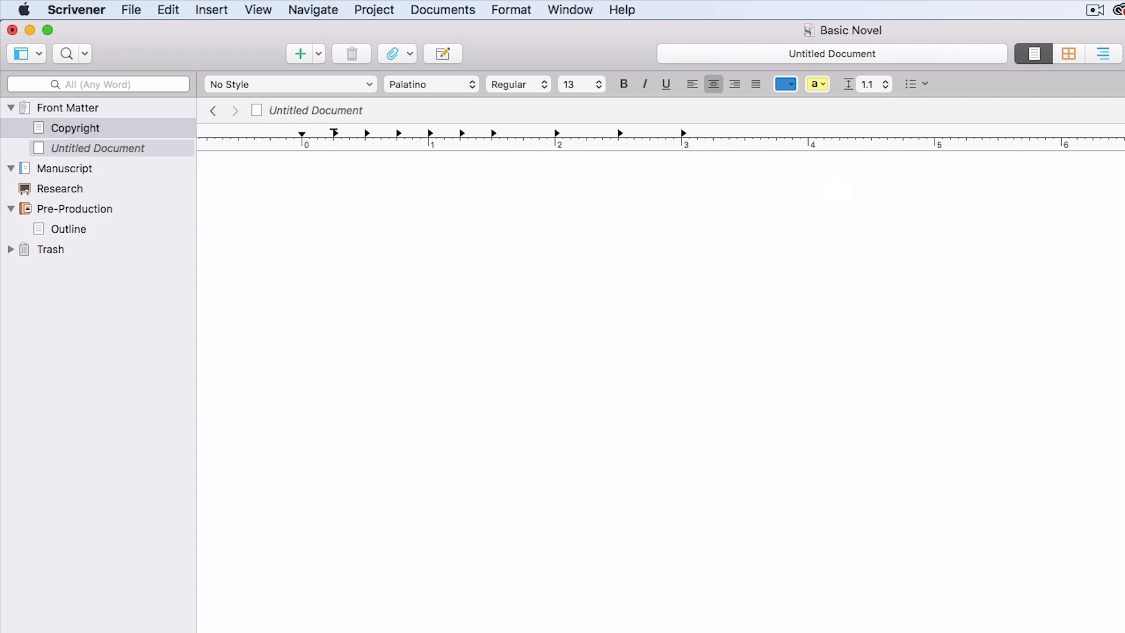
Rename the untitled document Title and type the book title Dream Born
double_click(97, 148)
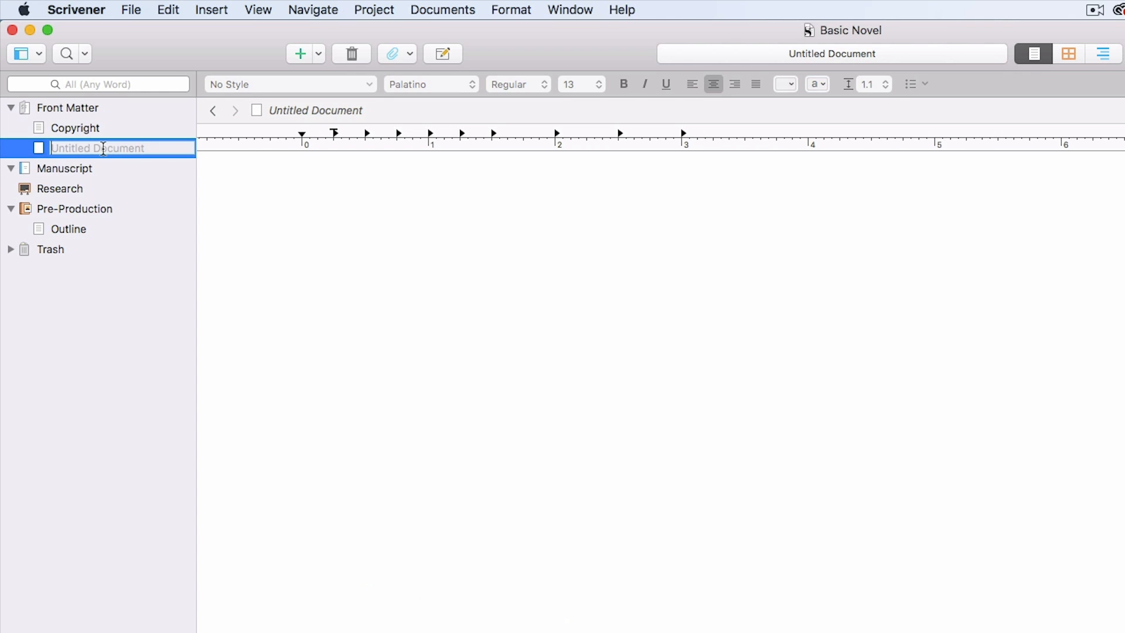
type("Title")
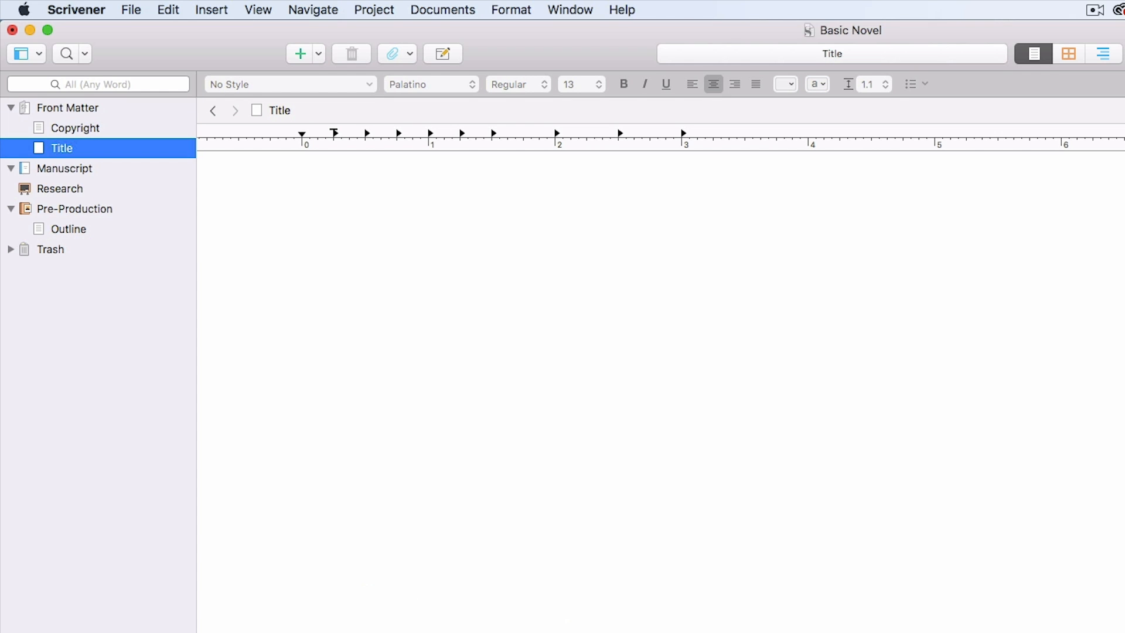
type("D")
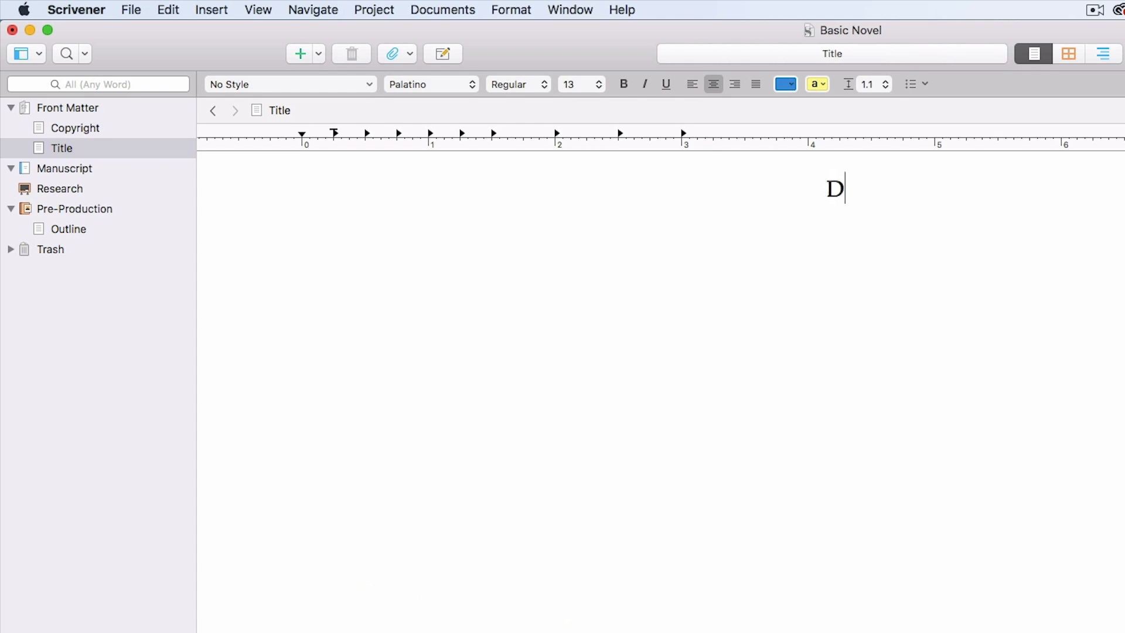
type("ream Born")
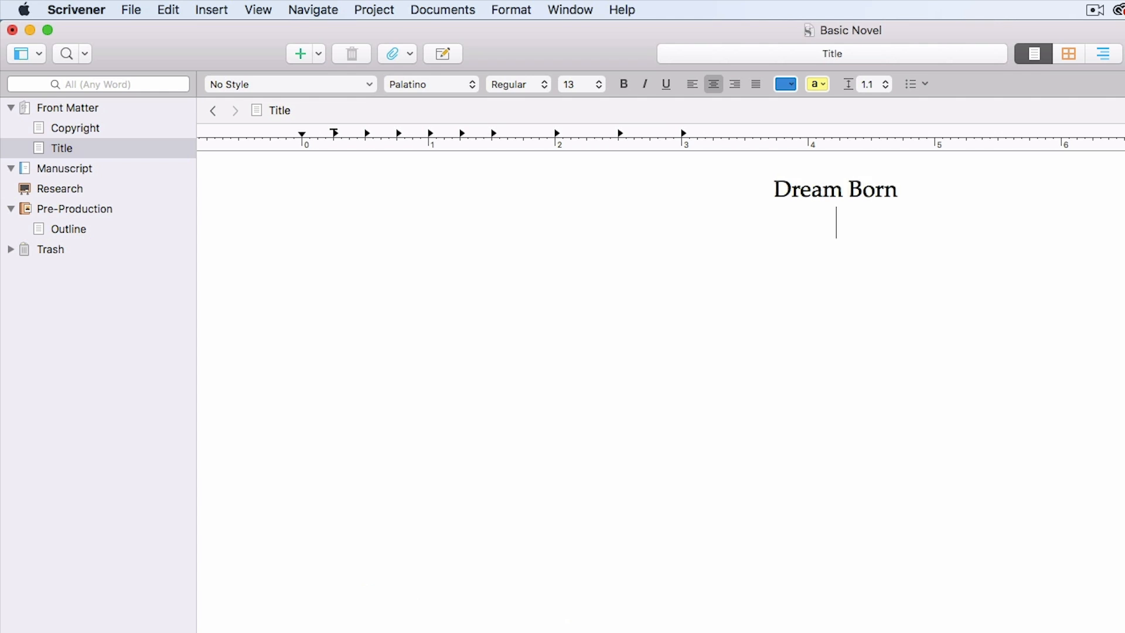
Add the lines Magic Trackers Book 1 and Michael La Ronn below it
type("Magic Trackers")
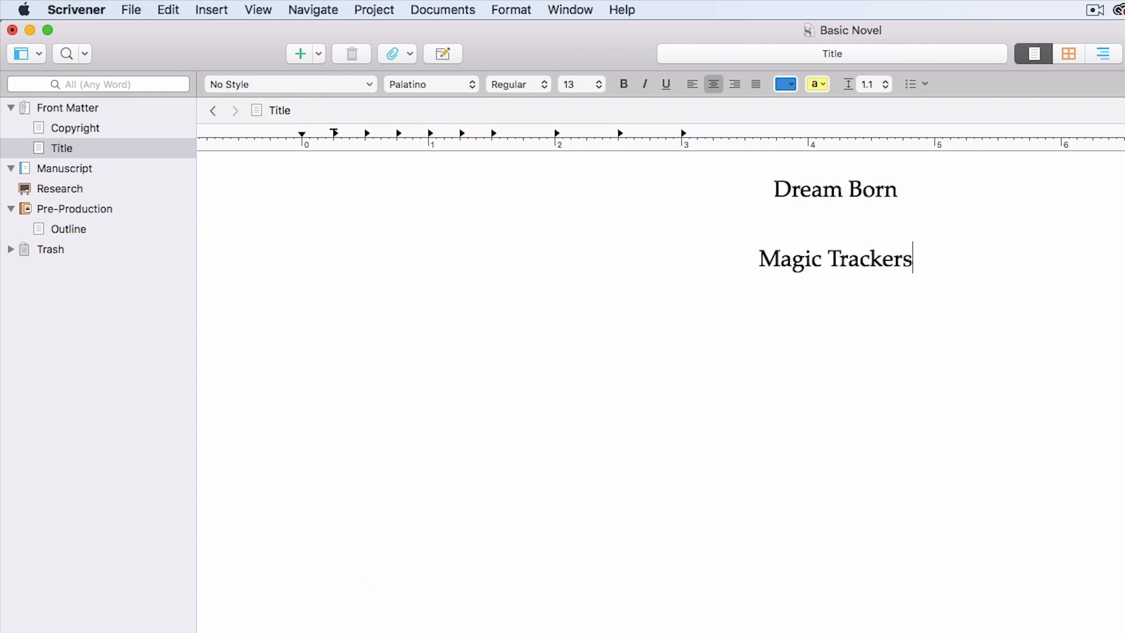
type("Book 1")
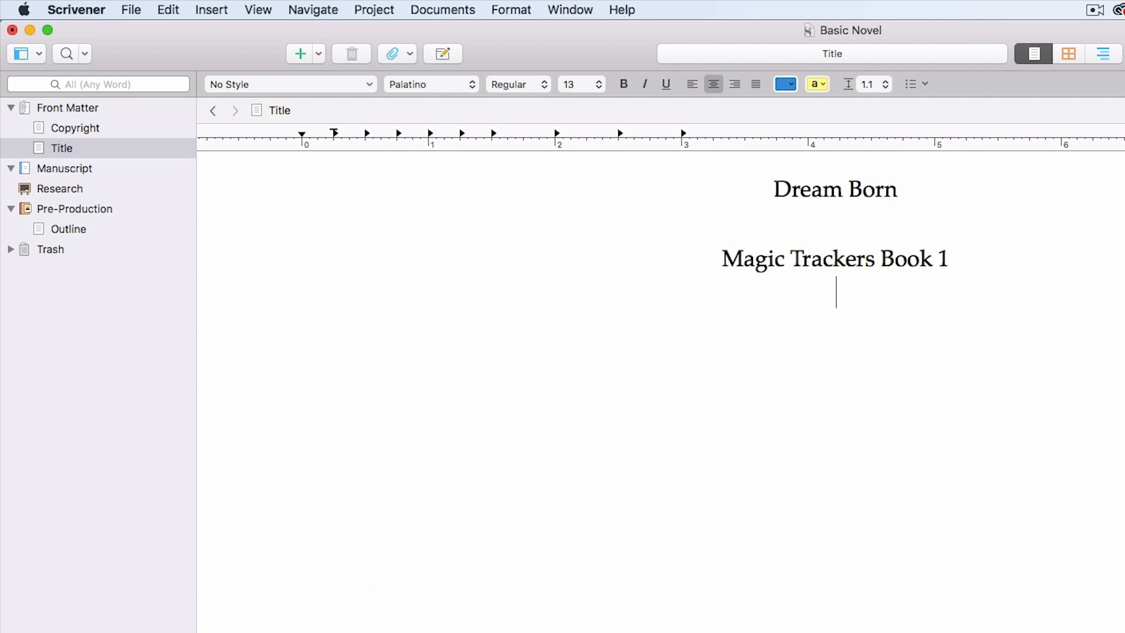
type("Michael La")
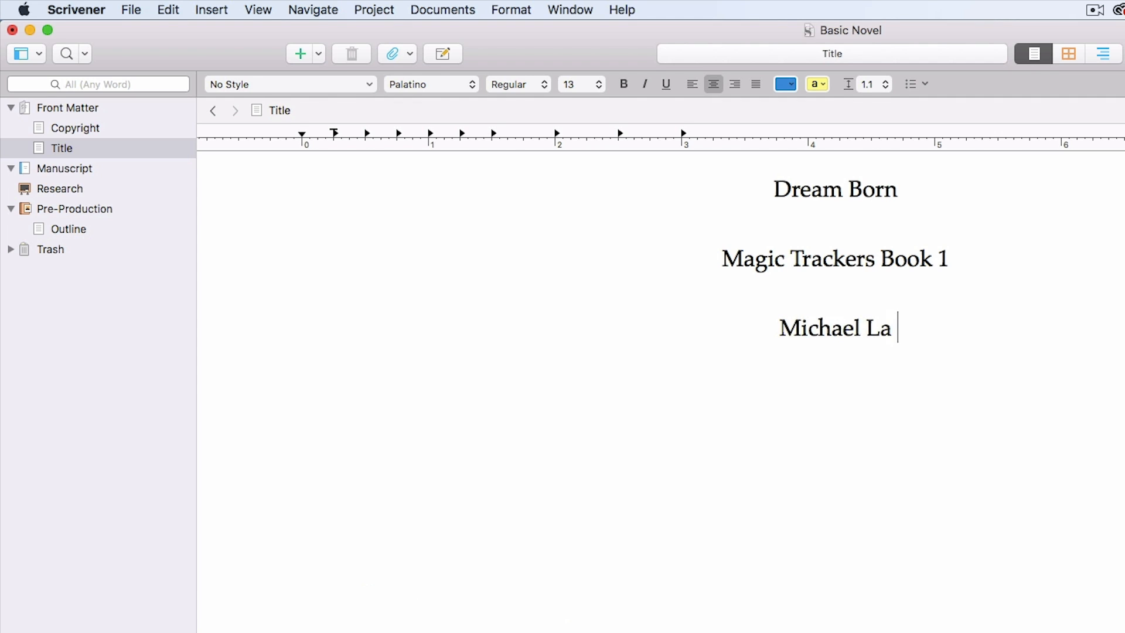
type("Ronn")
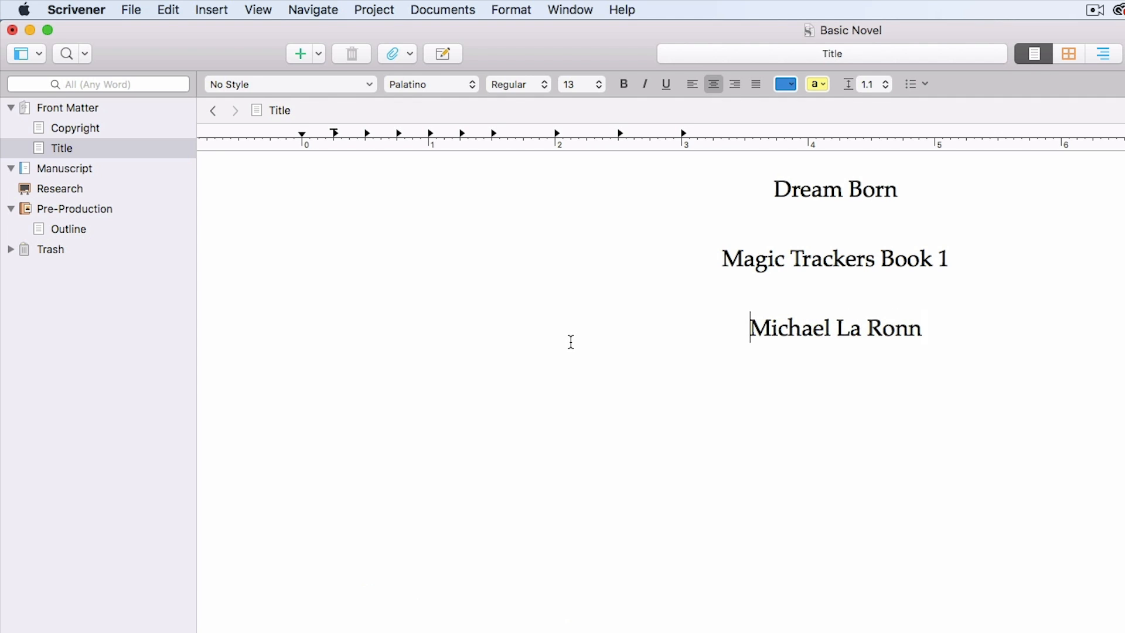
left_click(61, 148)
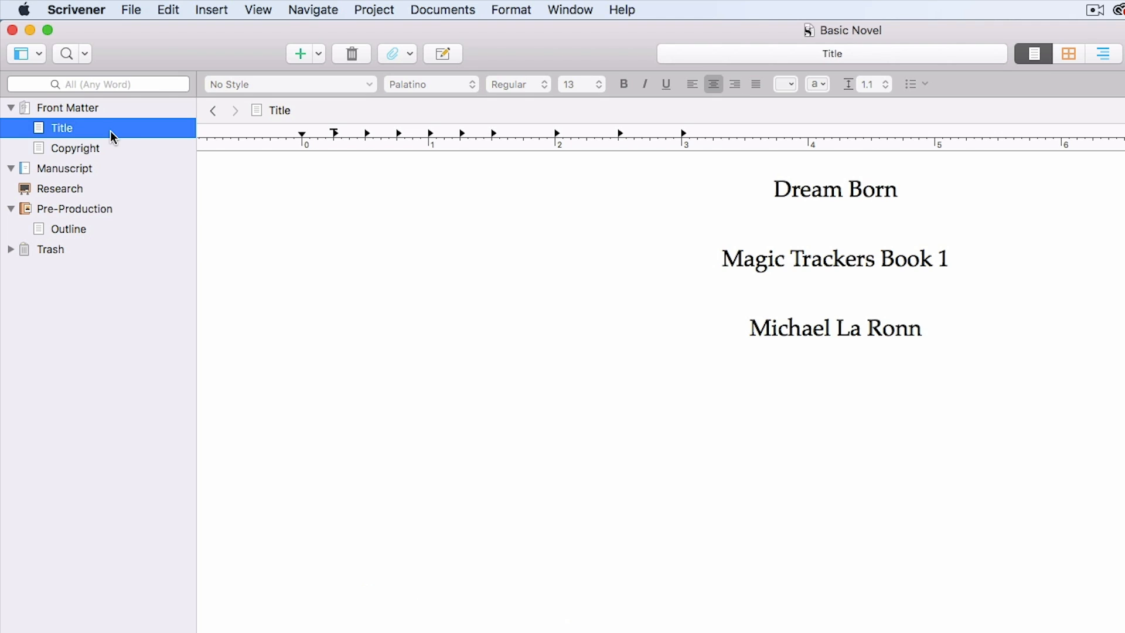
mouse_move(117, 137)
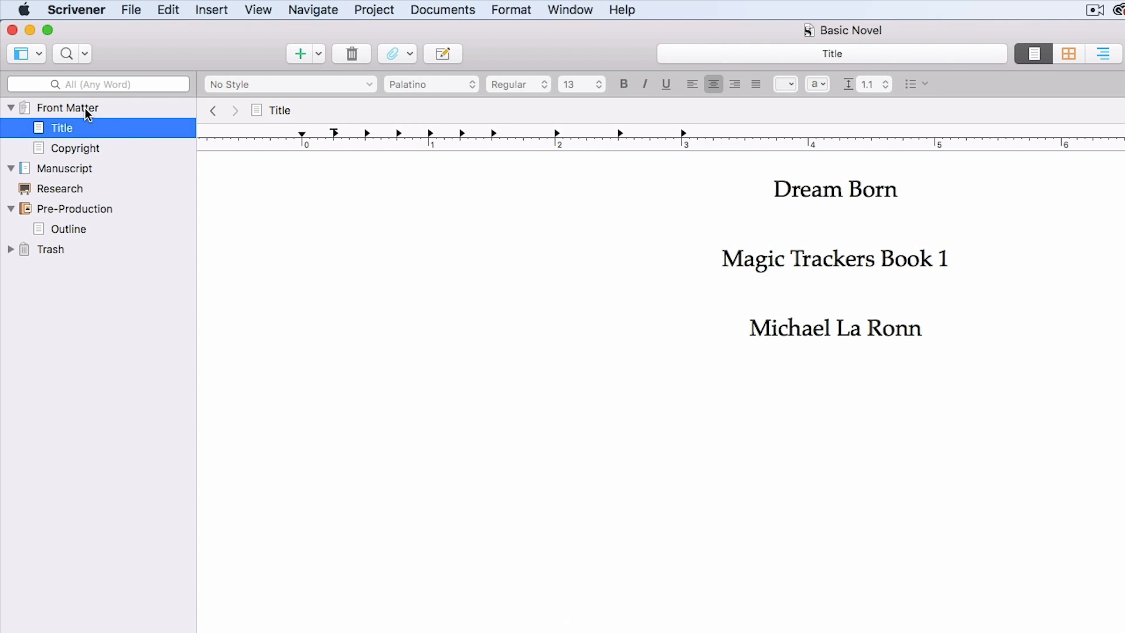
Open the Front Matter folder's actions menu, then collapse the folder in the Binder
right_click(68, 107)
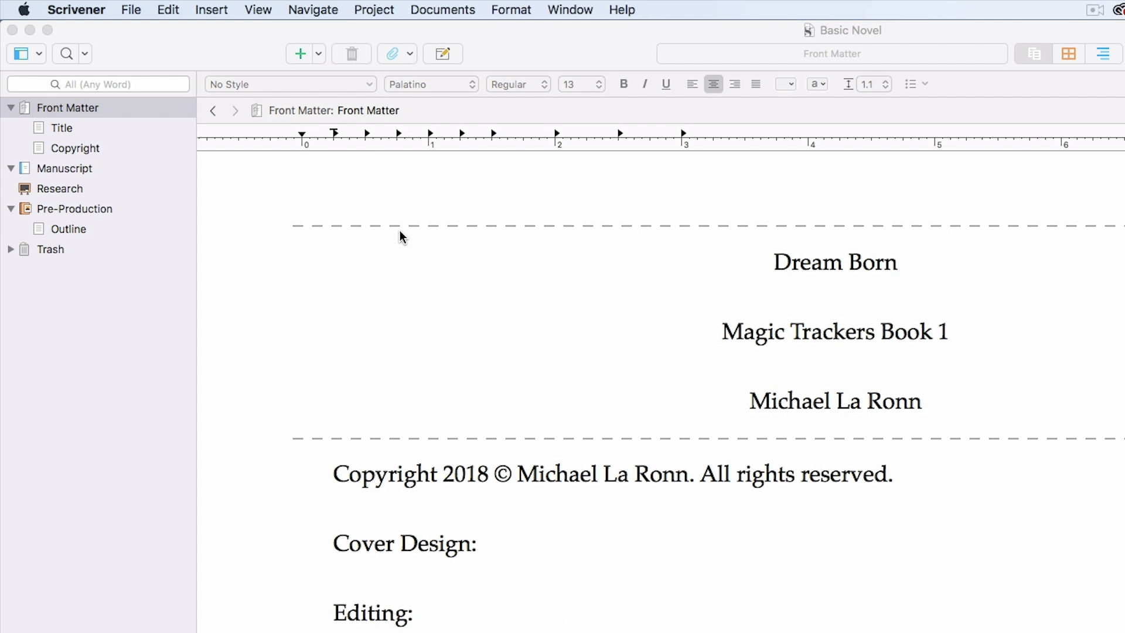
left_click(11, 107)
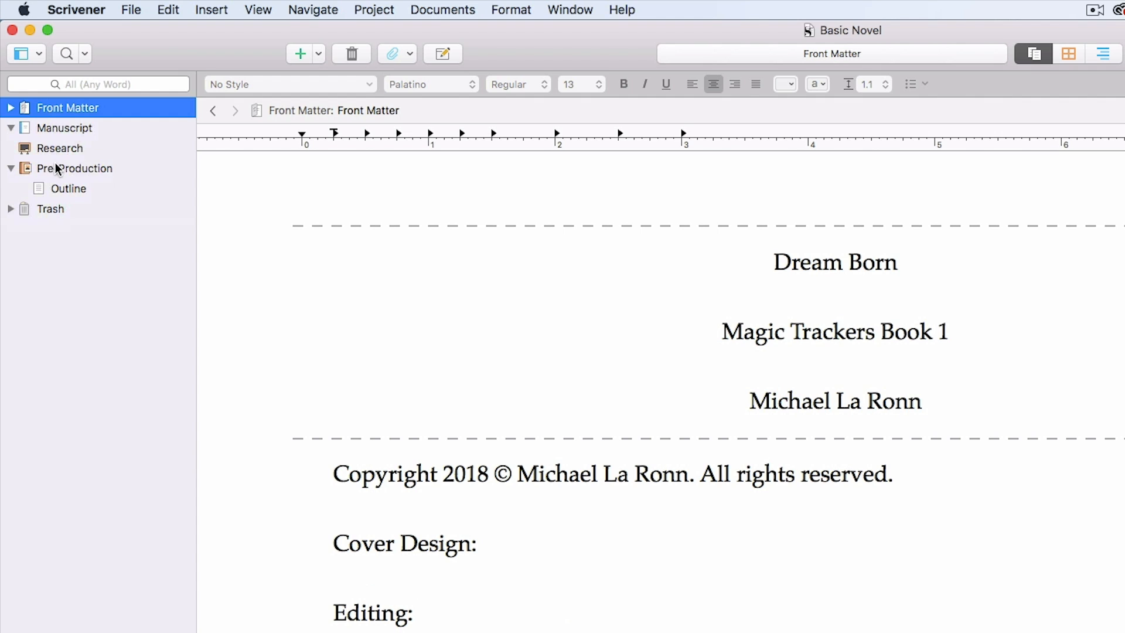
Add a document to Manuscript and rename it Part 1
left_click(65, 128)
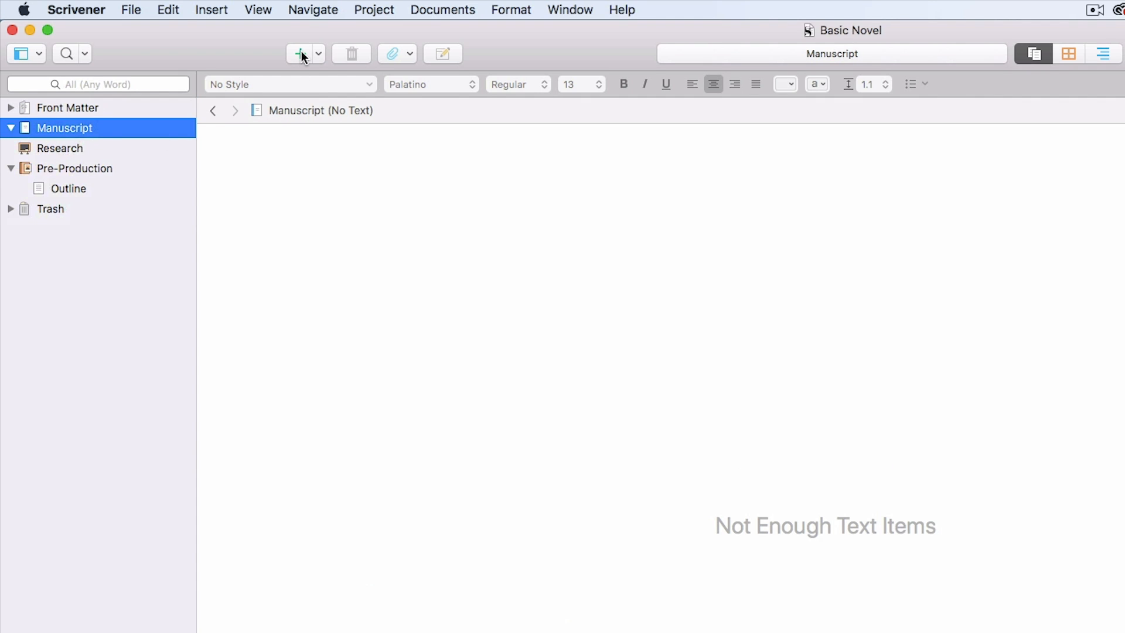
left_click(300, 54)
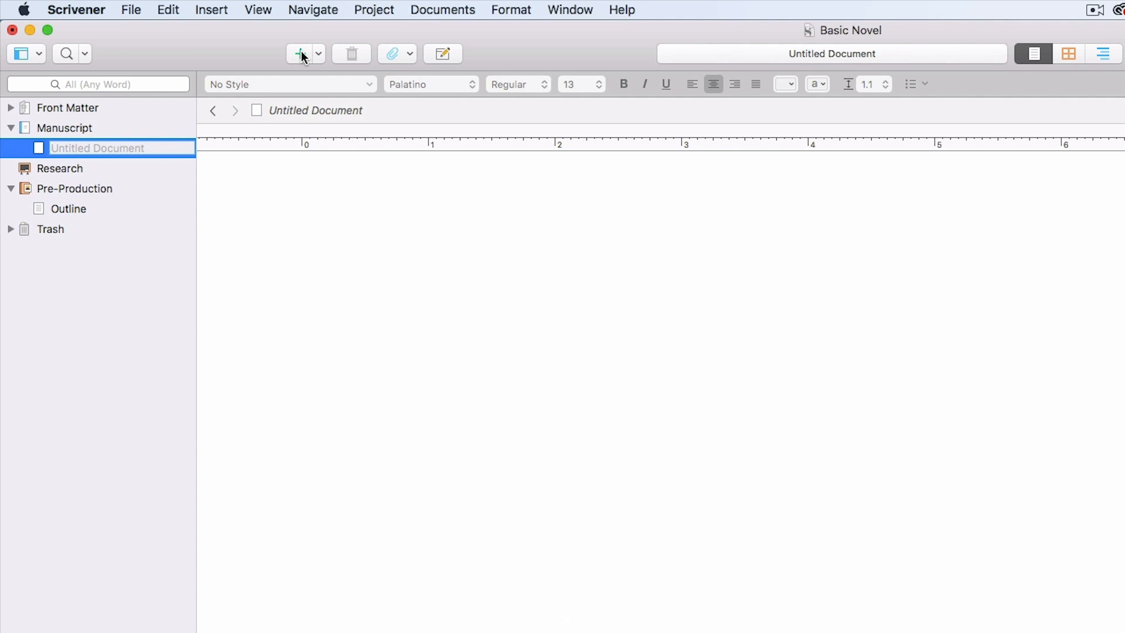
type("Chapter 1")
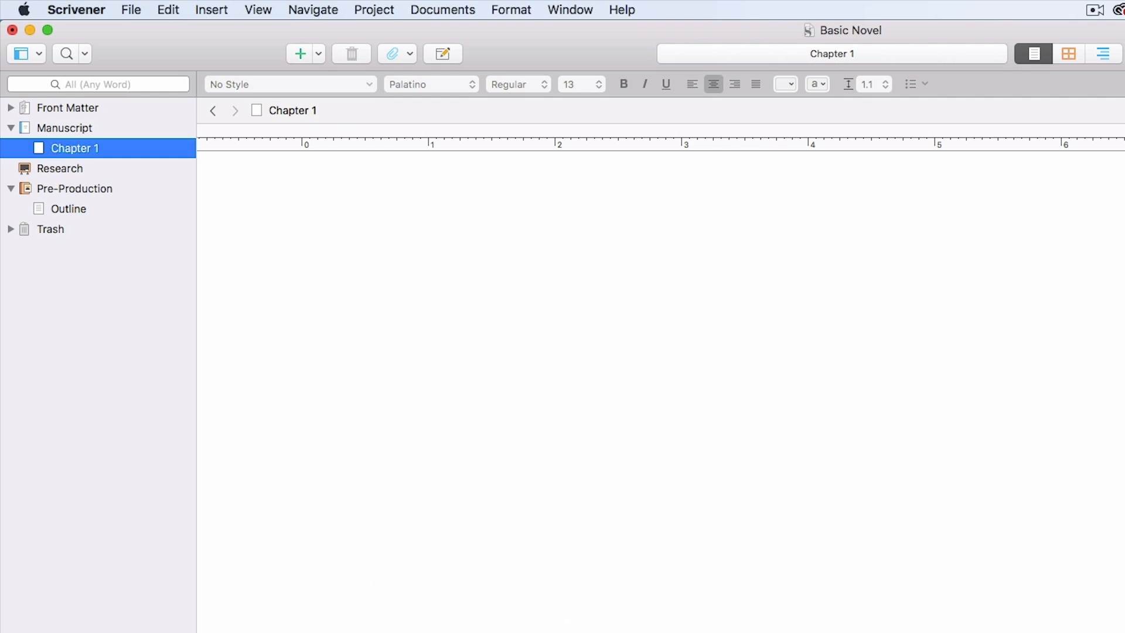
mouse_move(185, 142)
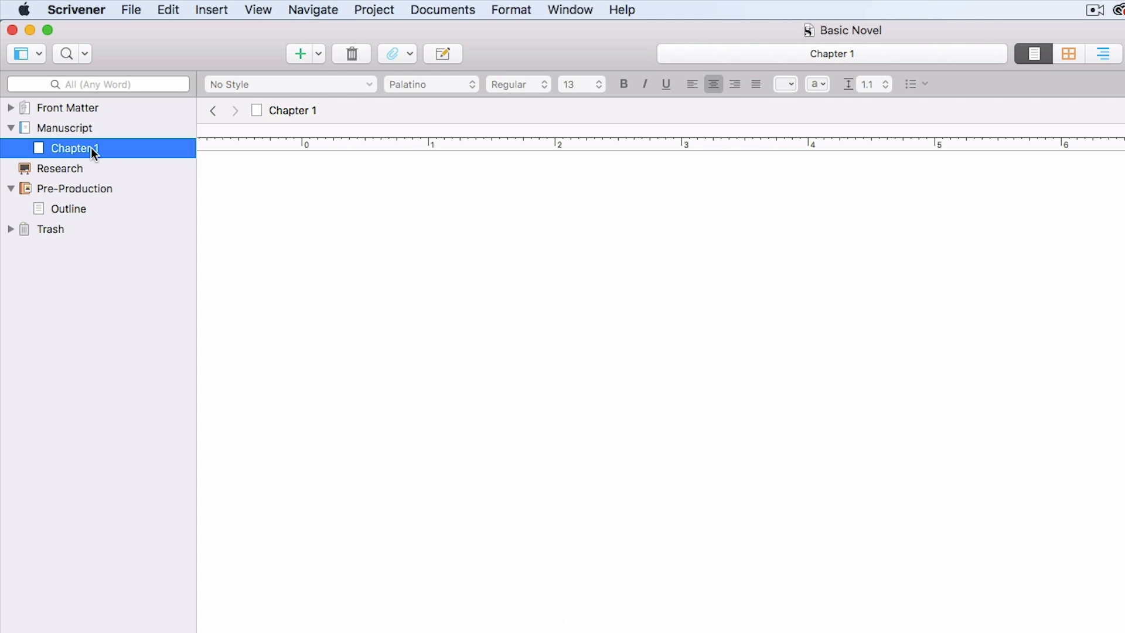
double_click(74, 148)
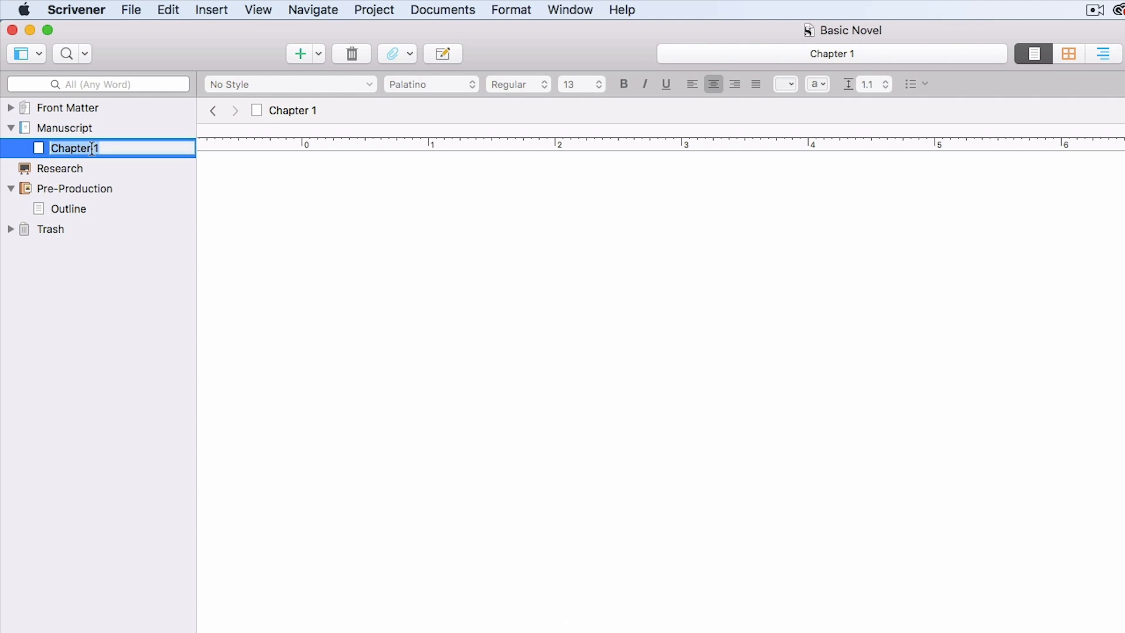
type("Part 1")
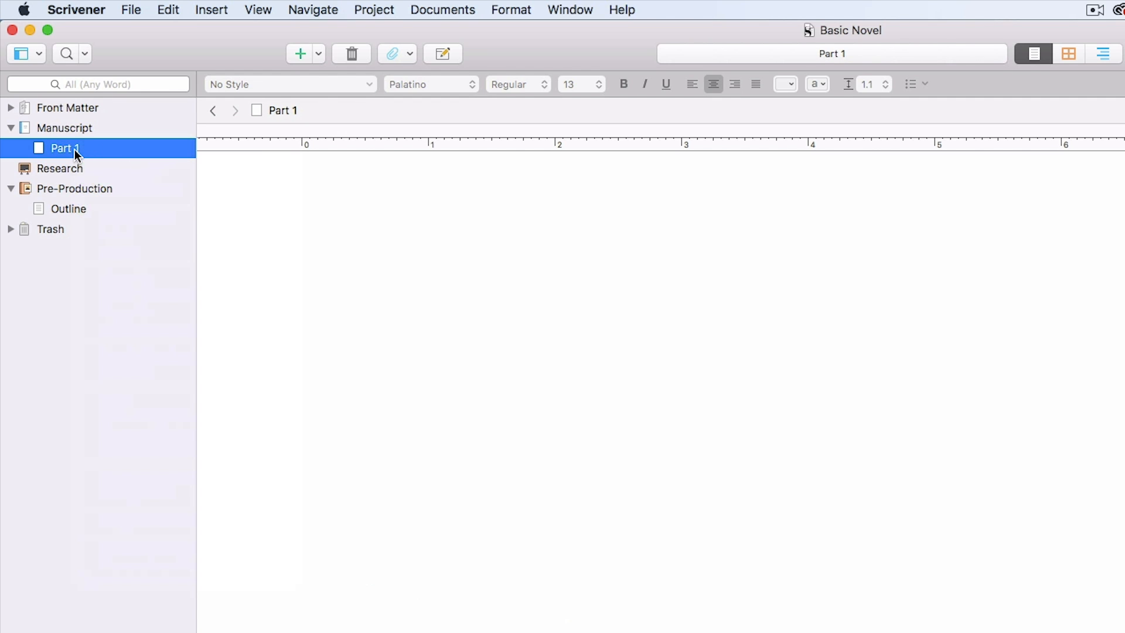
Convert Part 1 to a folder and add a Chapter 1 document inside it
right_click(63, 149)
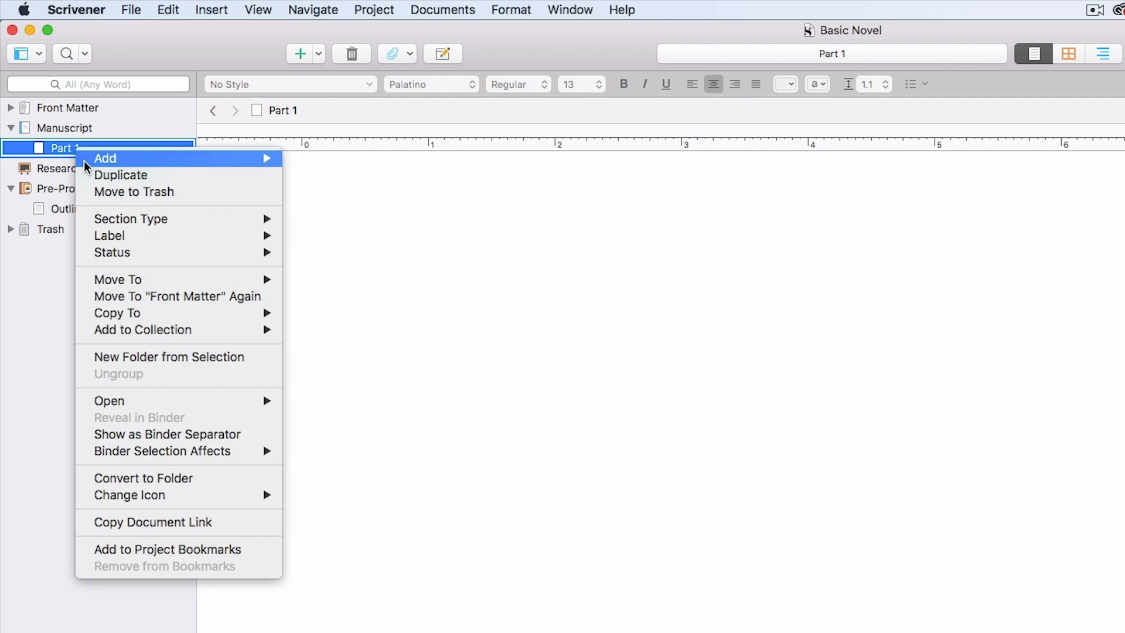
mouse_move(144, 478)
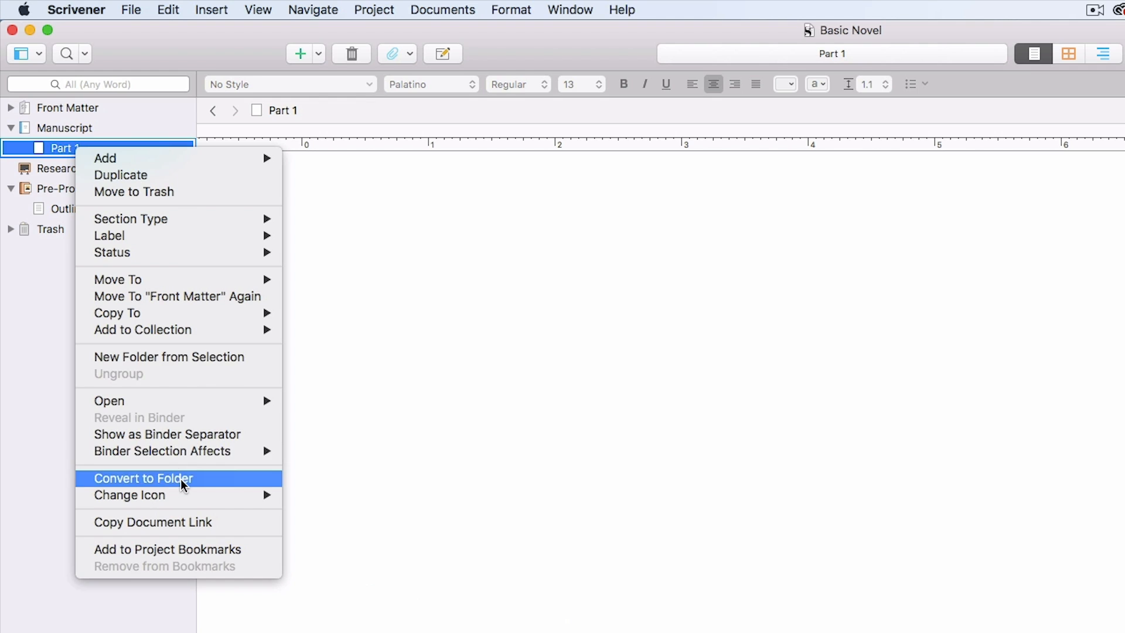
left_click(143, 478)
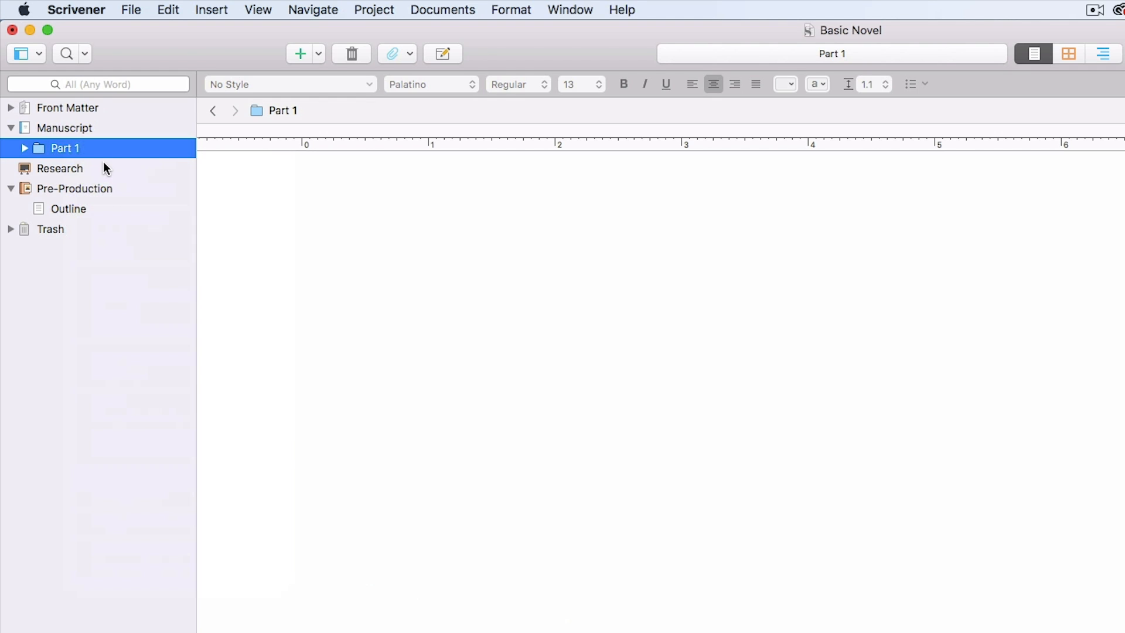
left_click(300, 54)
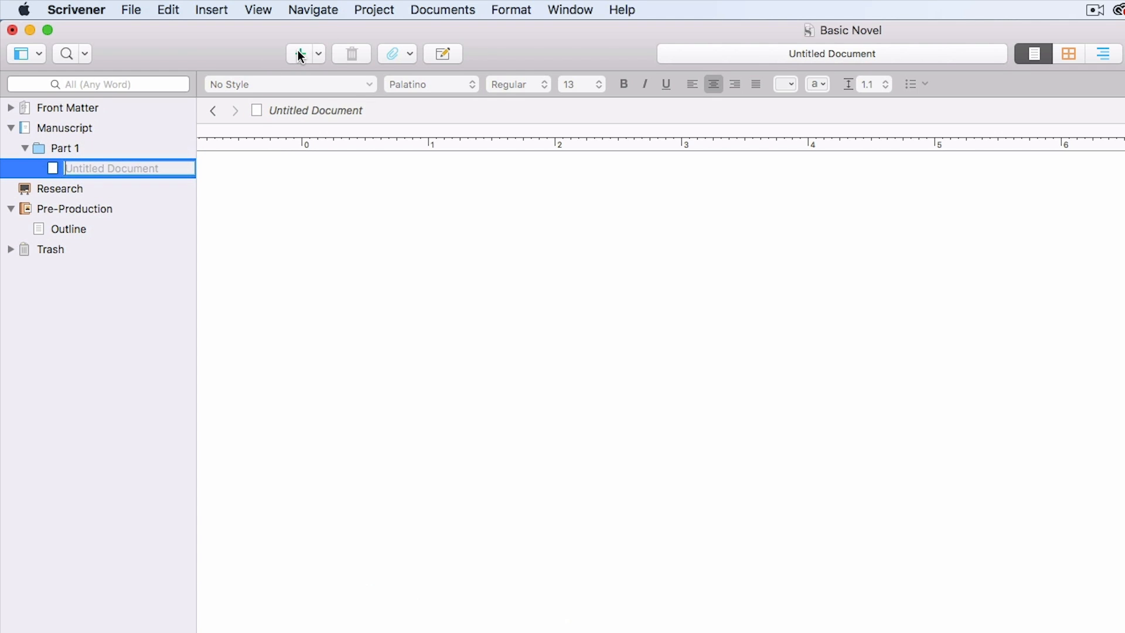
type("Chapter 1")
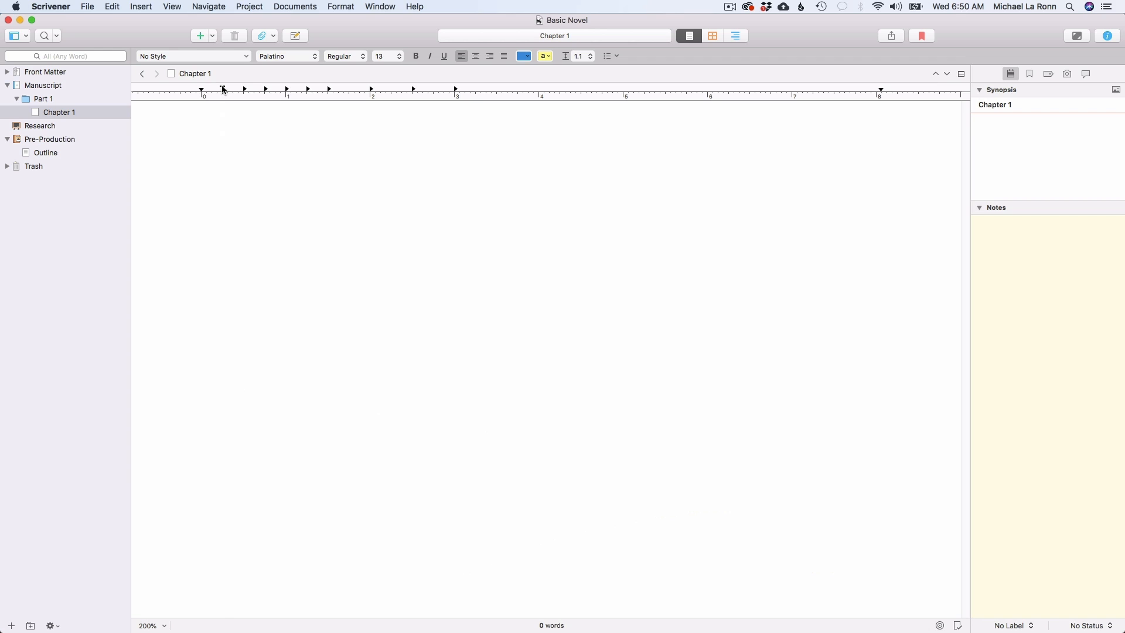
Type 'I ran.' on two consecutive lines in Chapter 1
key("cmd")
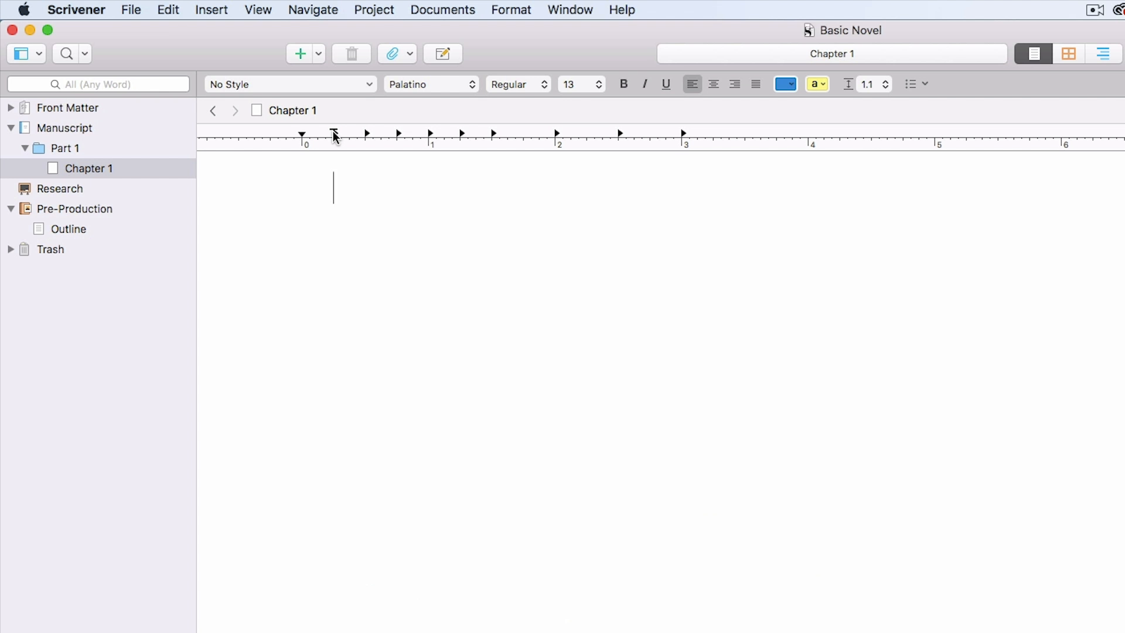
left_click_drag(301, 134, 333, 134)
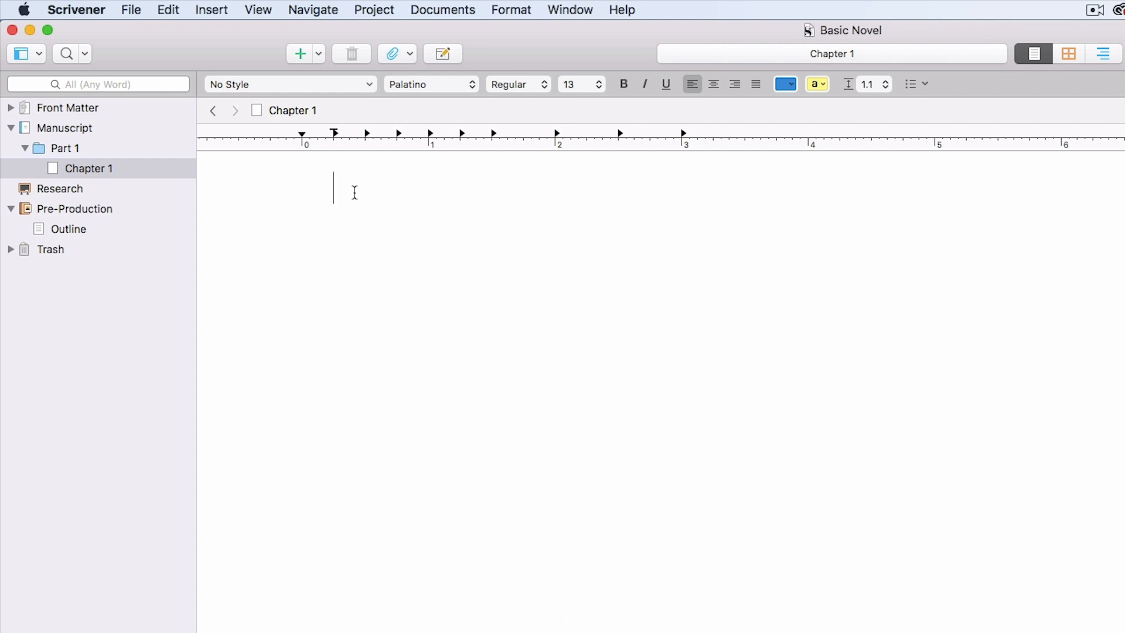
type("I ran.")
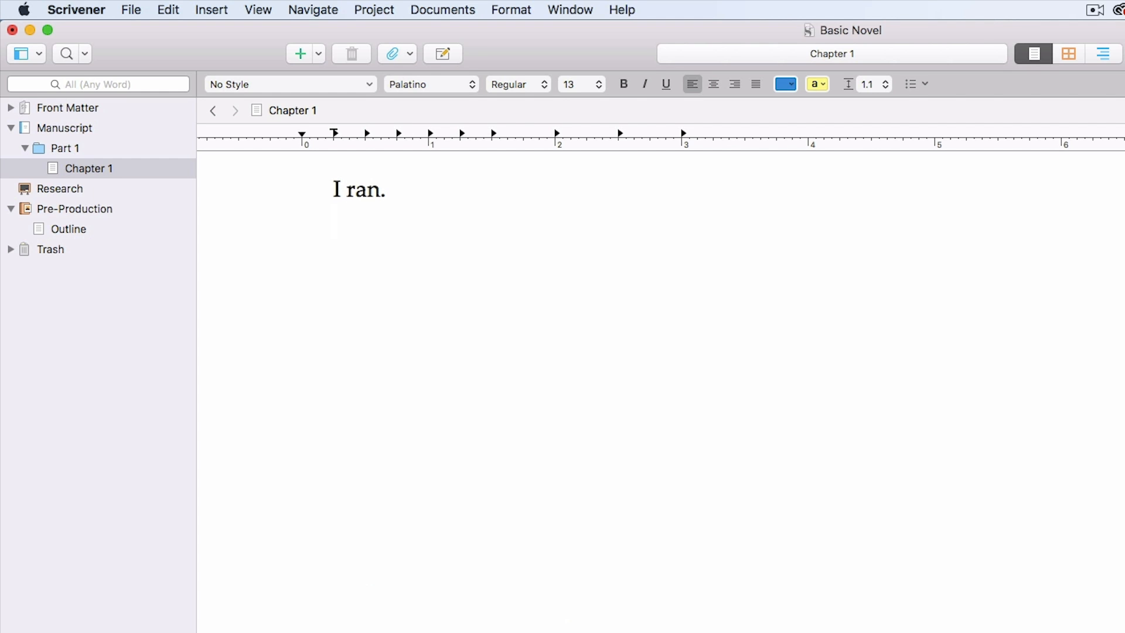
type("I")
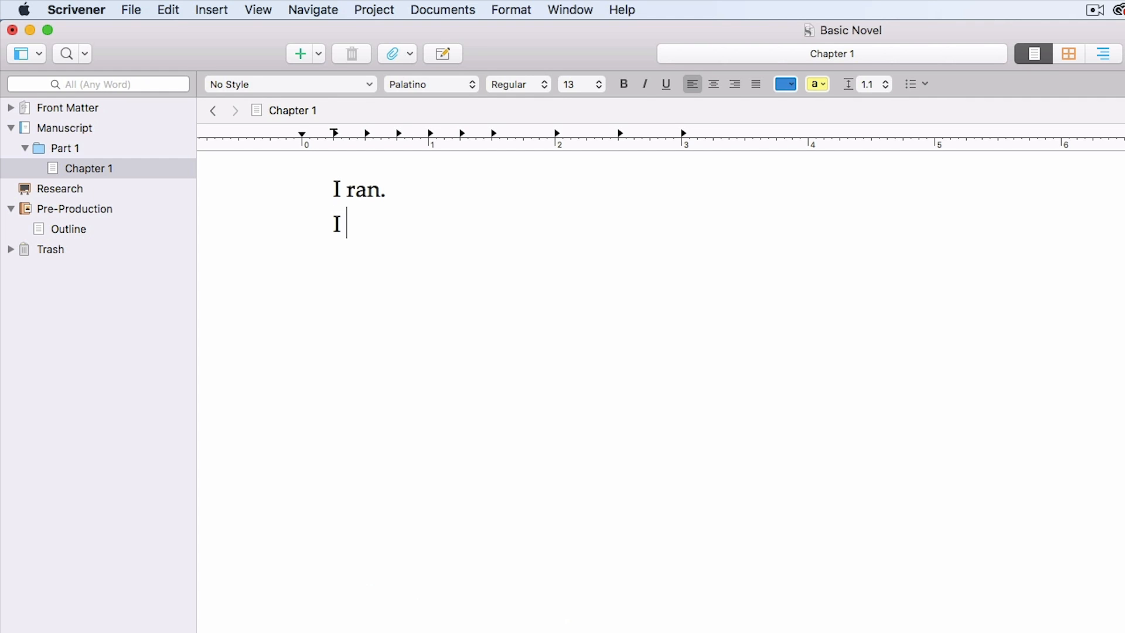
type("ran.")
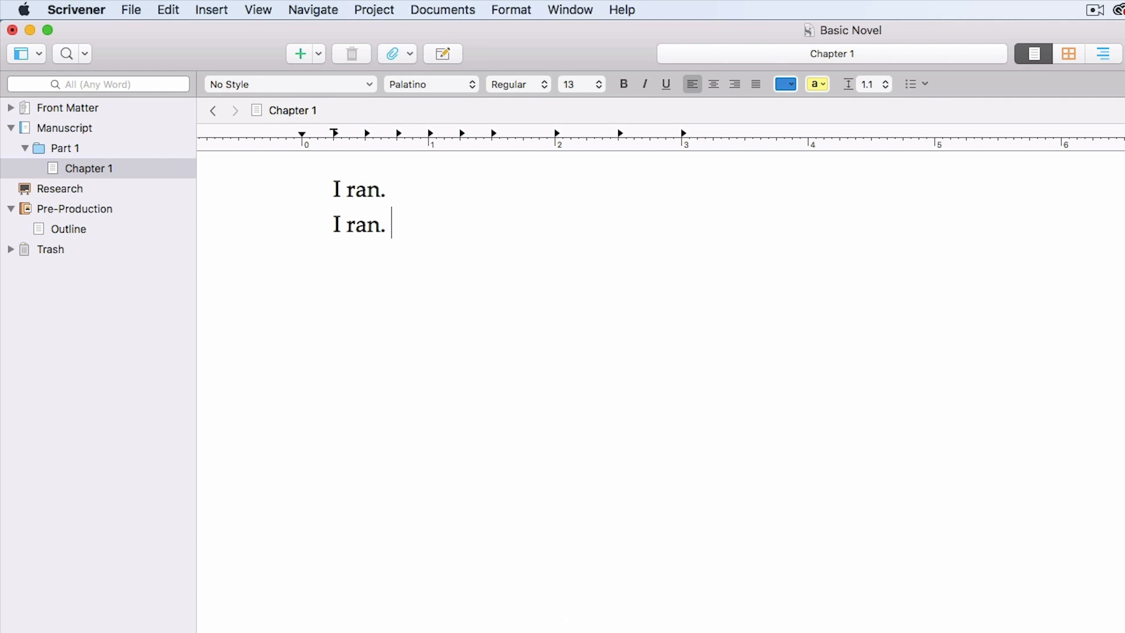
mouse_move(337, 249)
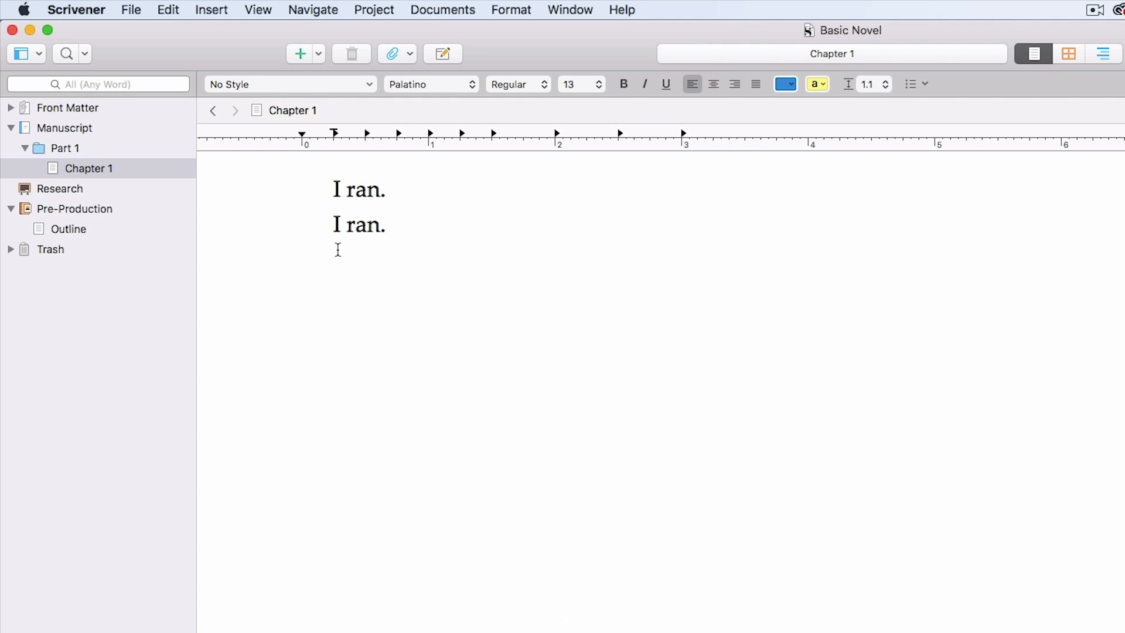
mouse_move(402, 226)
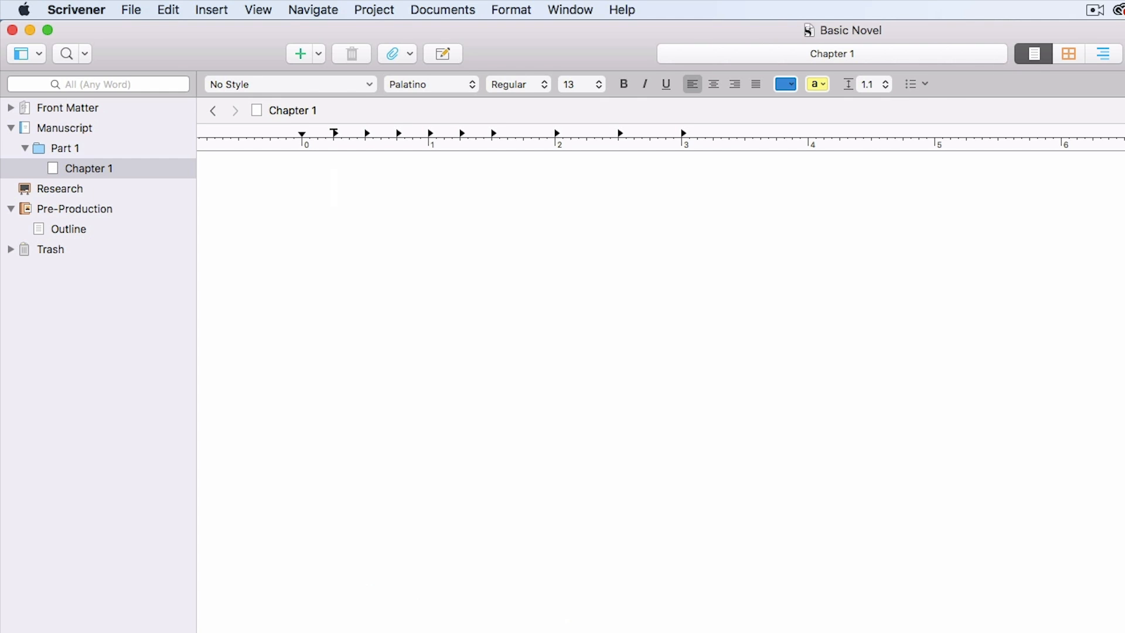
left_click(333, 188)
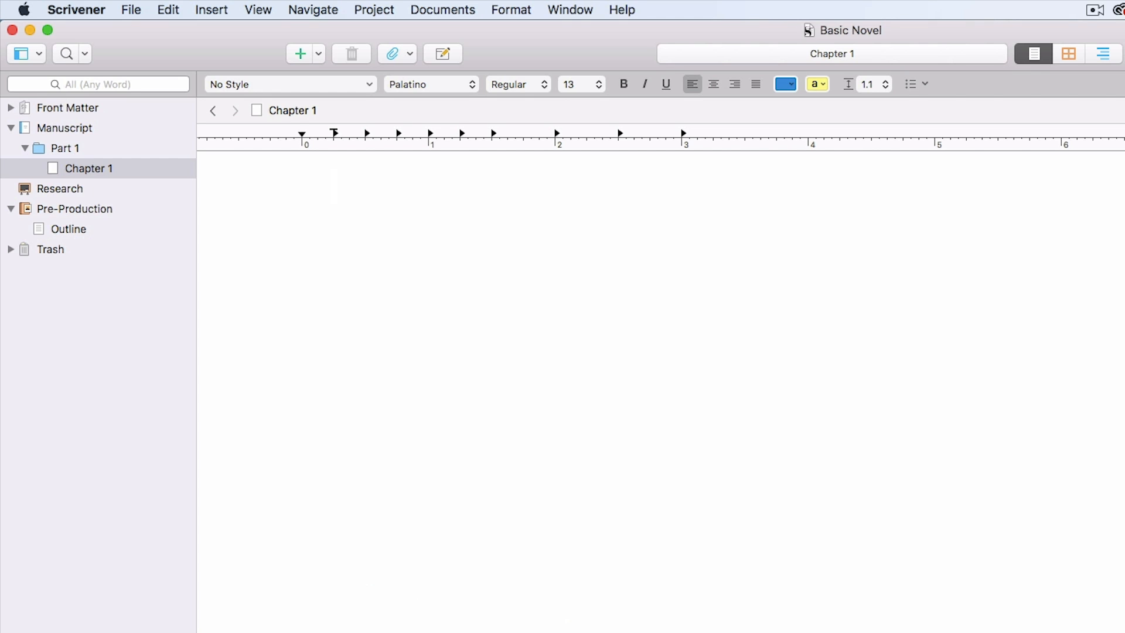
left_click(333, 187)
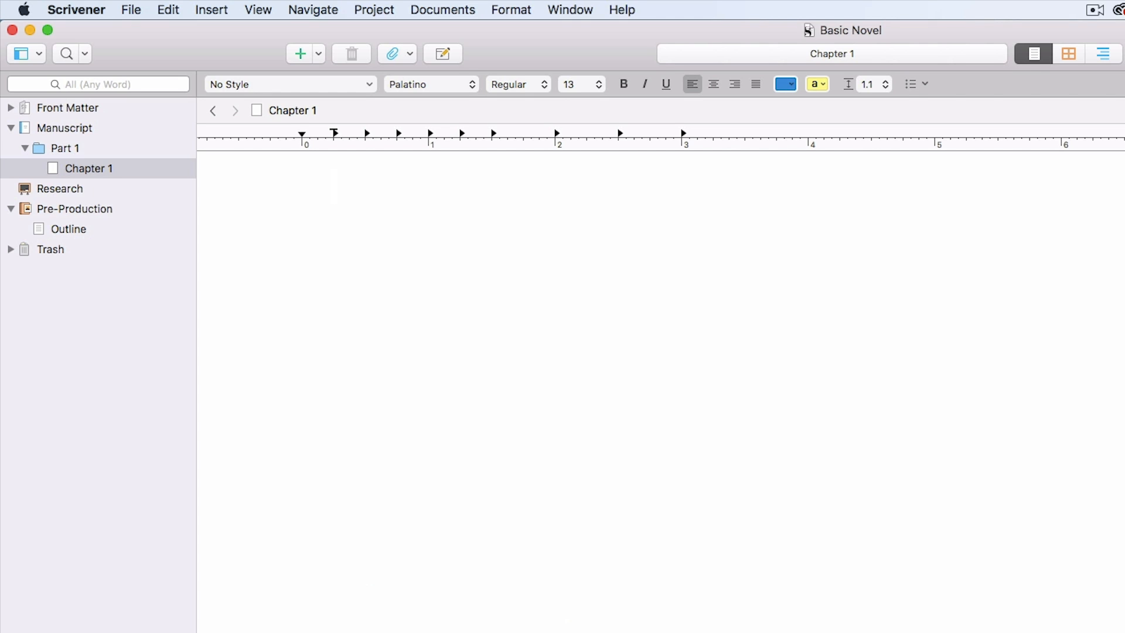
left_click(132, 9)
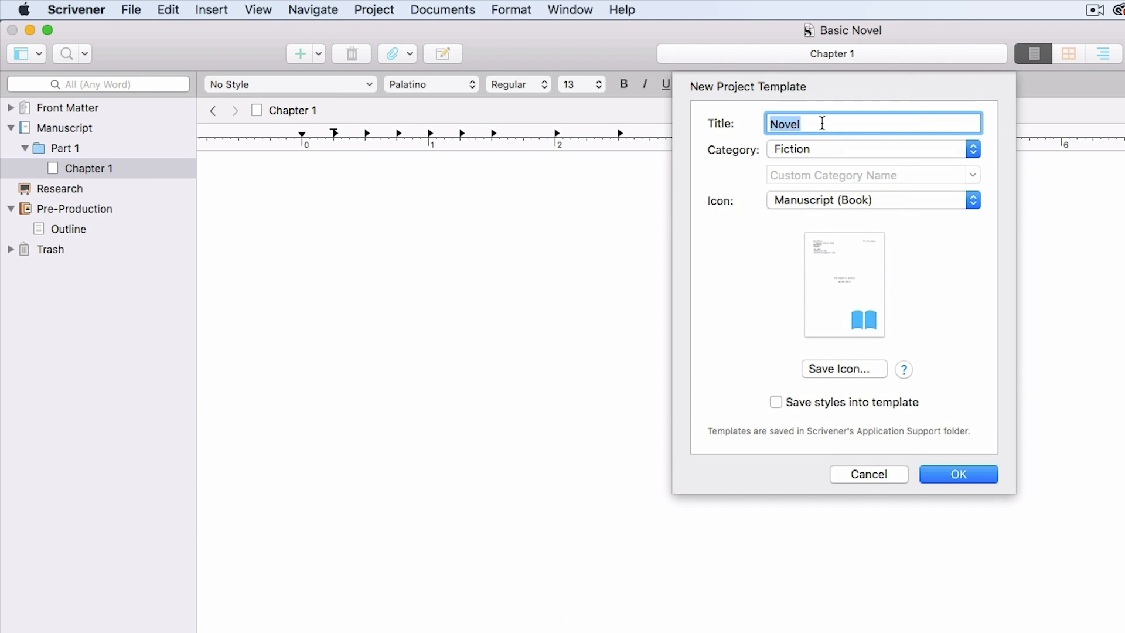
mouse_move(825, 151)
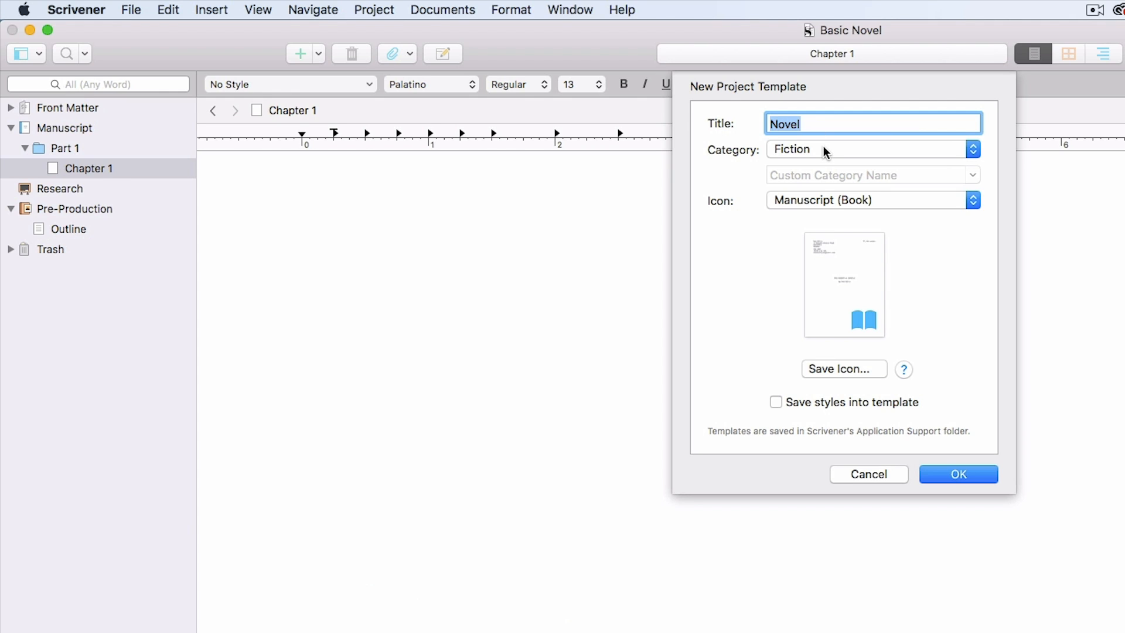
mouse_move(748, 290)
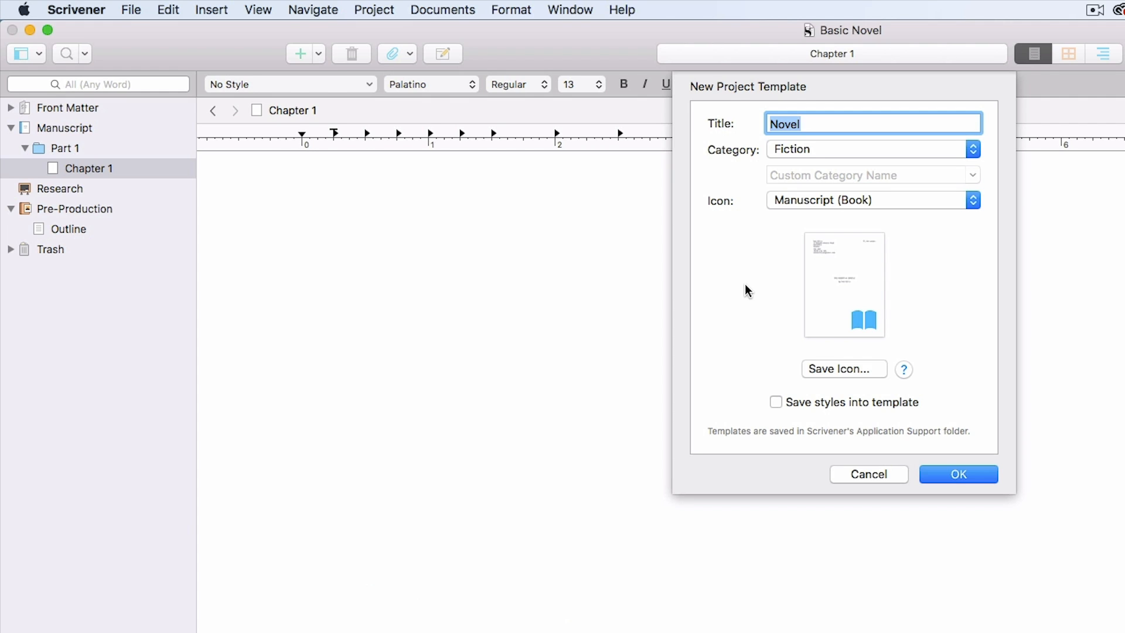
mouse_move(909, 471)
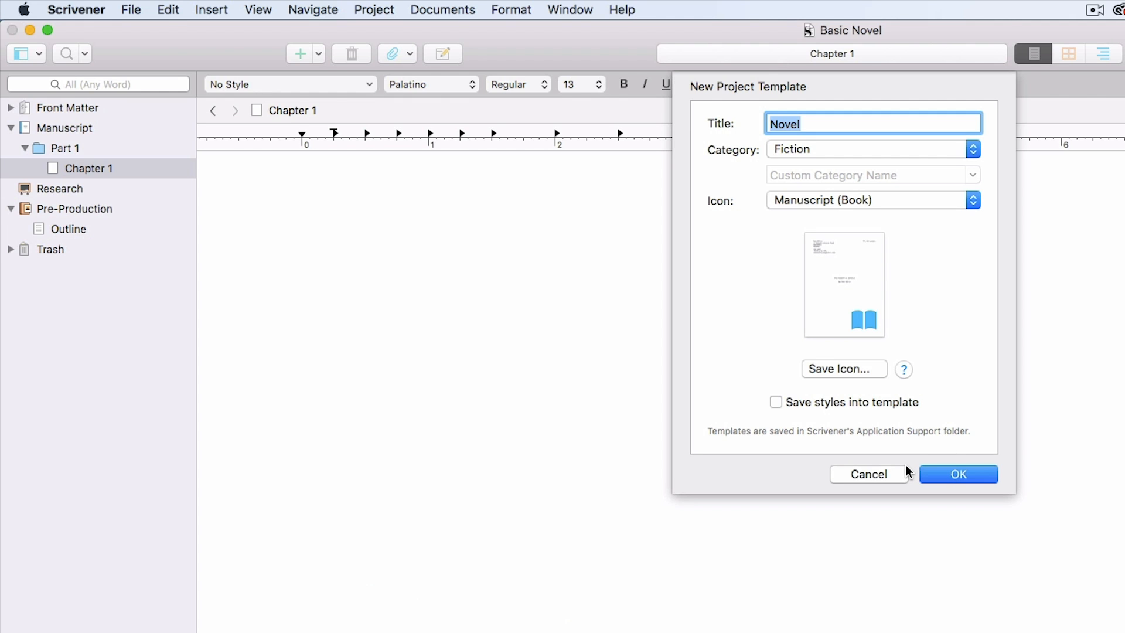
mouse_move(900, 477)
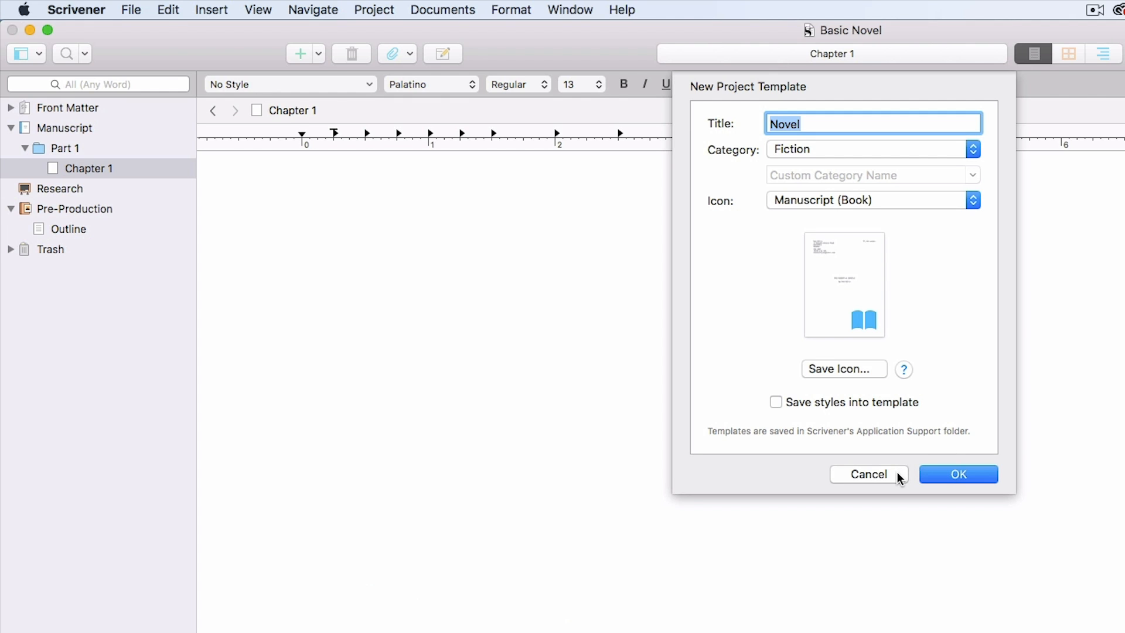
left_click(867, 474)
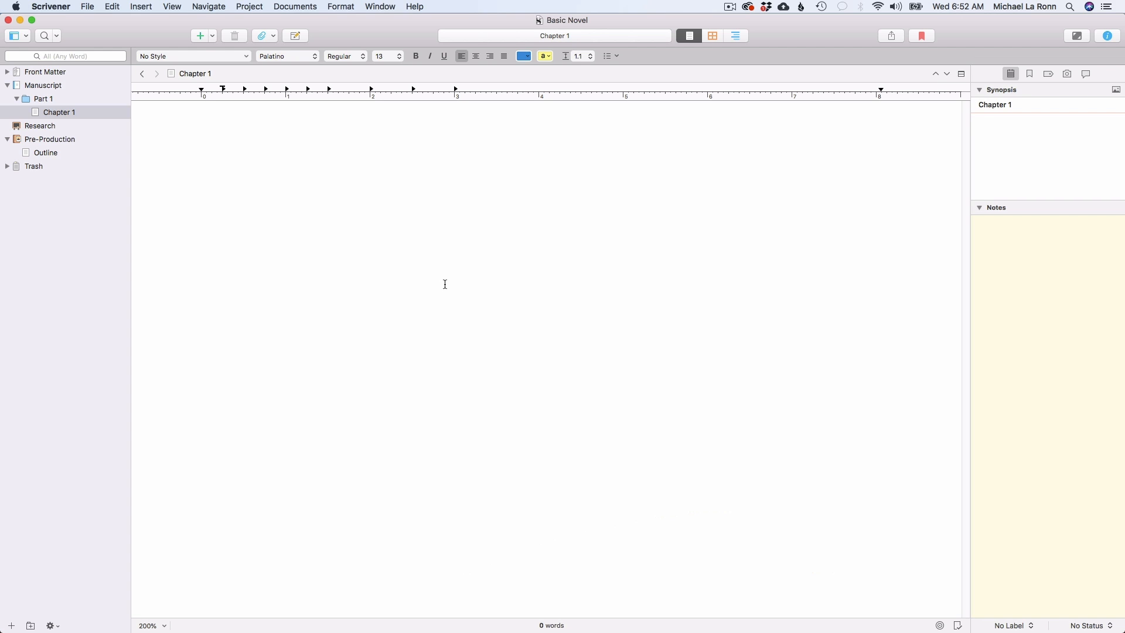
key("cmd+v")
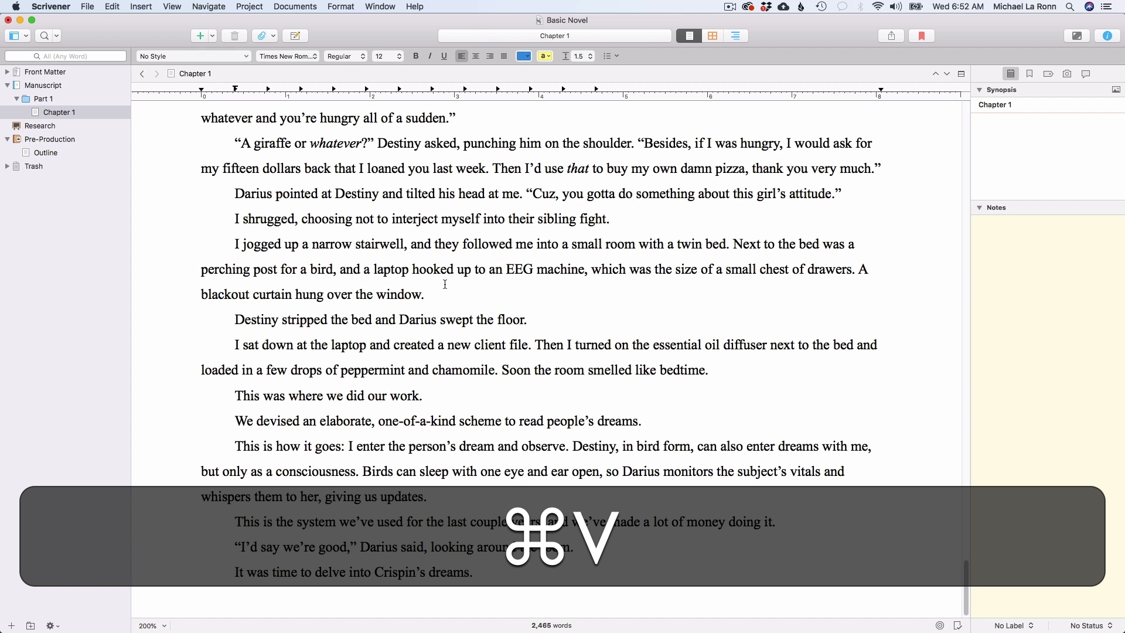
Show the Inspector with Chapter 1's synopsis and notes panel
scroll("down", 3)
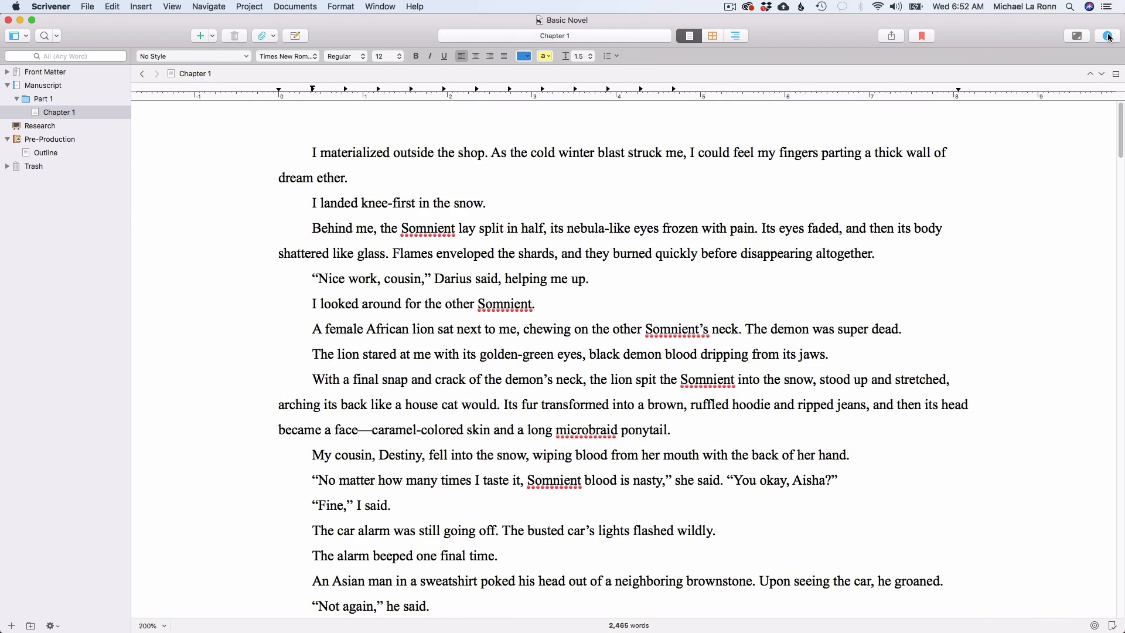
left_click(1107, 36)
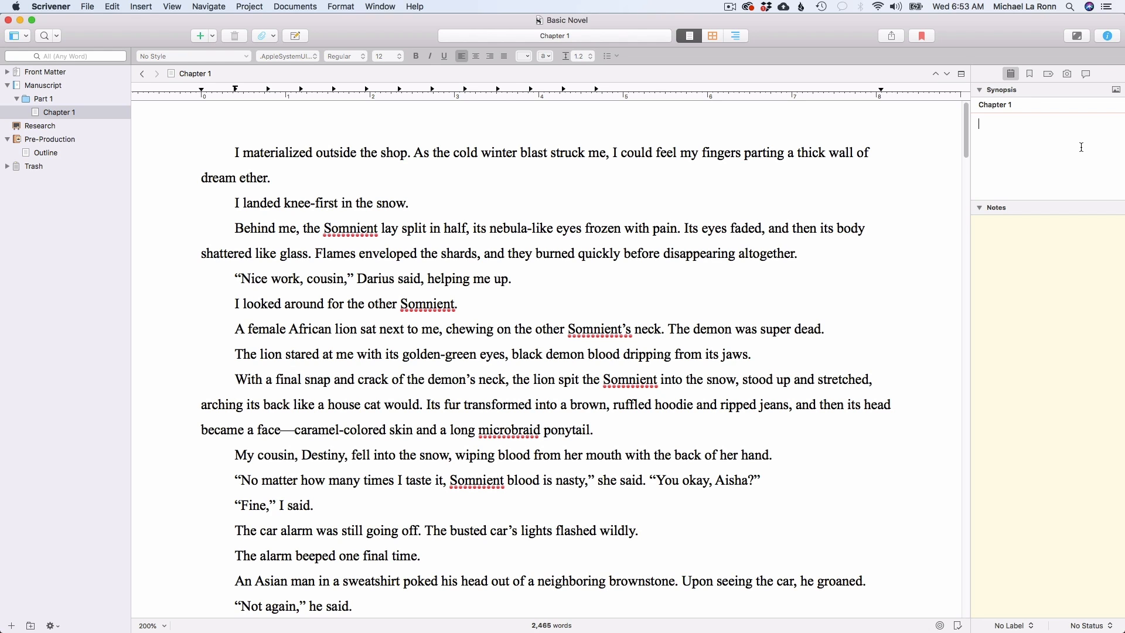
Enter the synopsis 'Aisha confronts two demons in front of her shop' and move into Notes
type("Aisha")
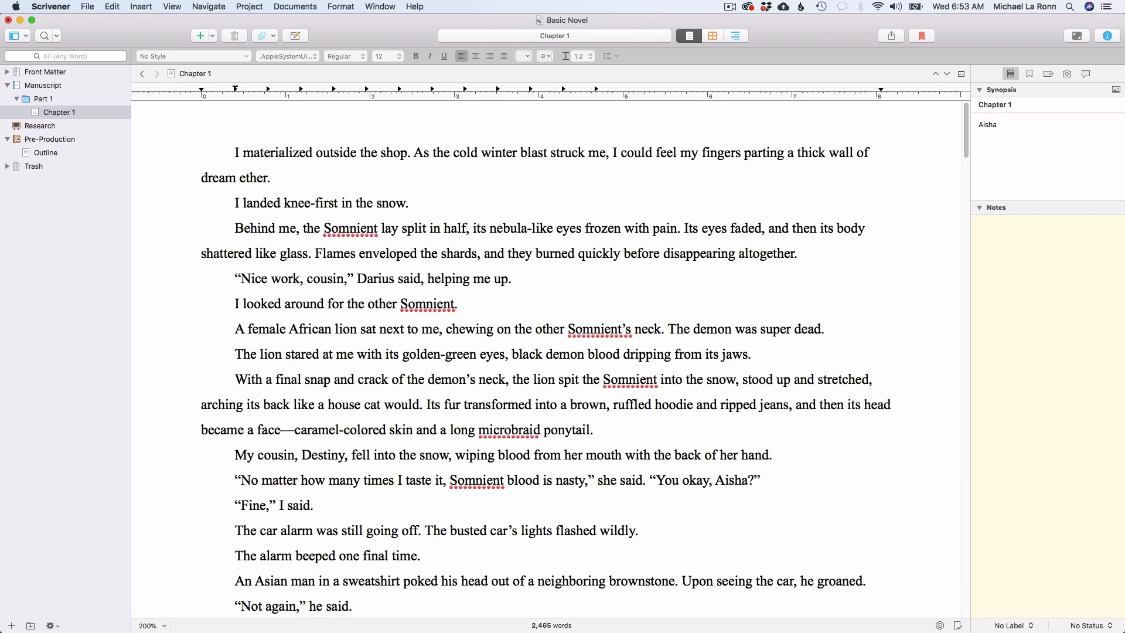
type("confronts")
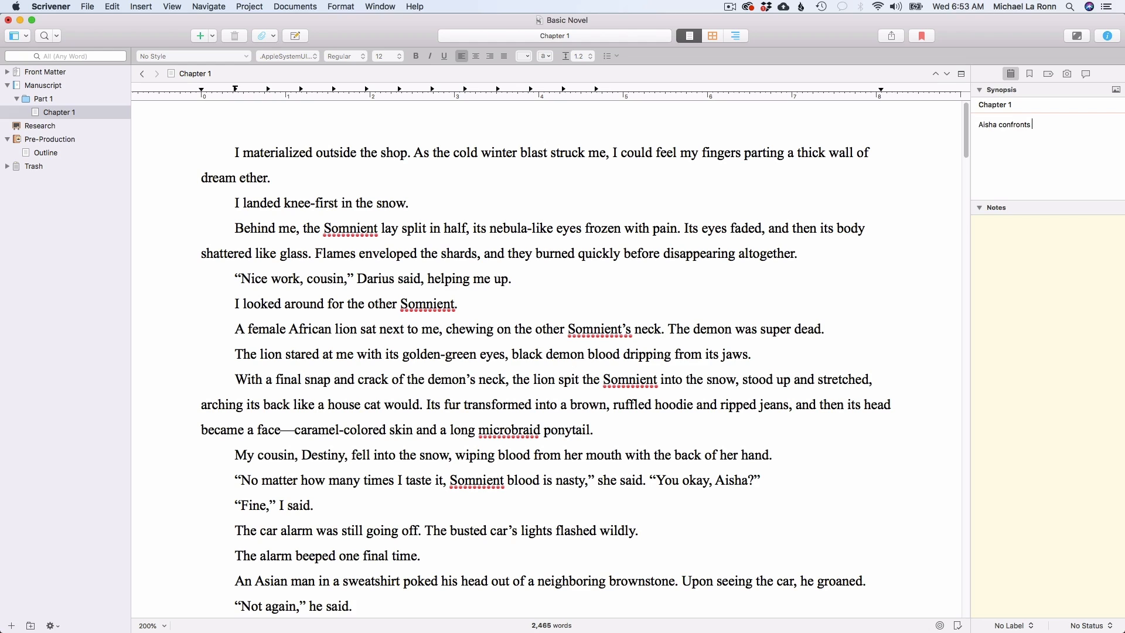
type("two demons in front of her shop.")
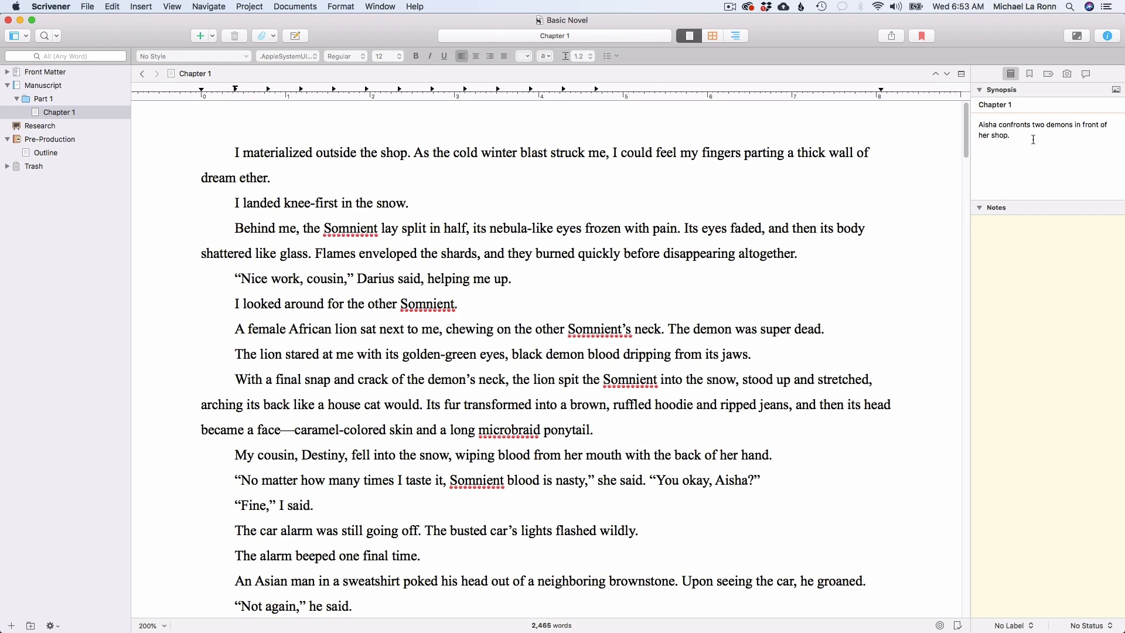
left_click(1041, 224)
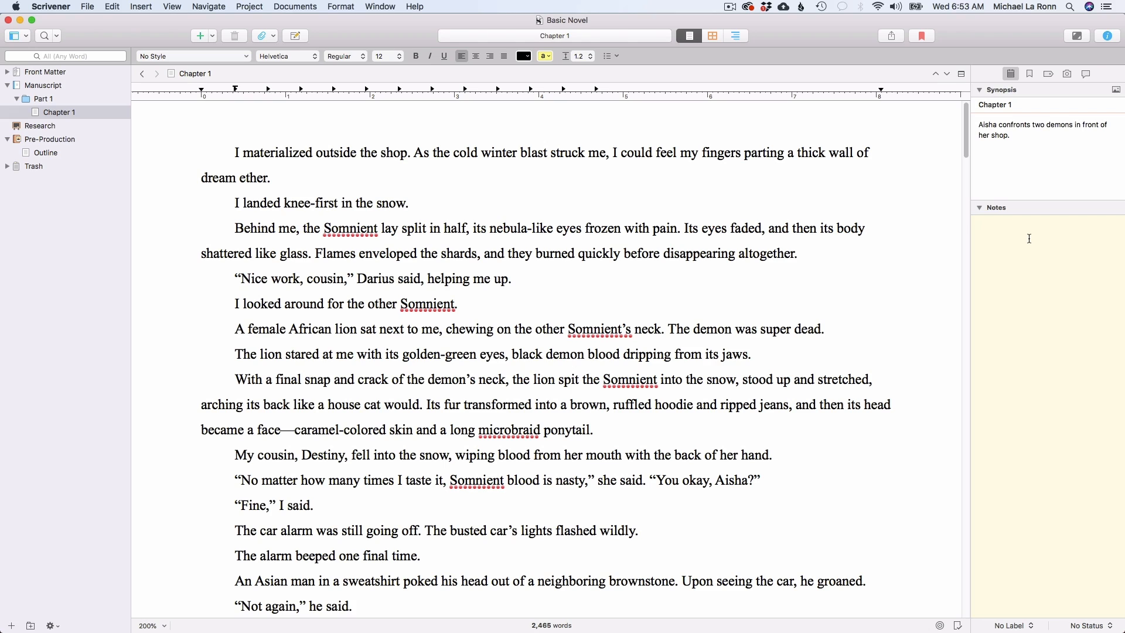
left_click(1029, 224)
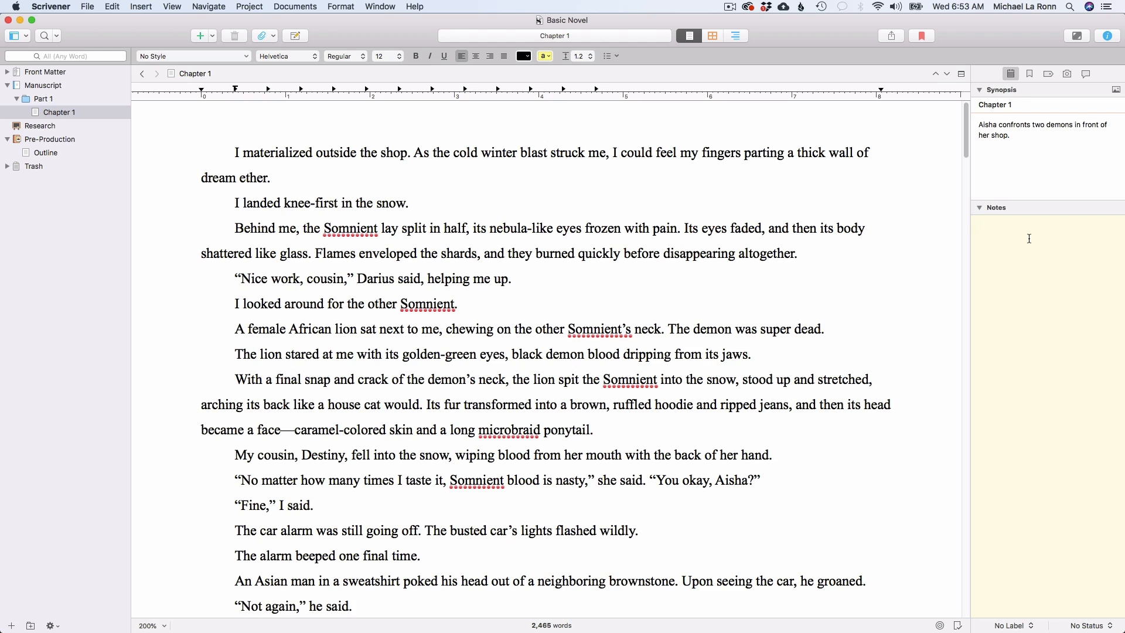
mouse_move(1025, 238)
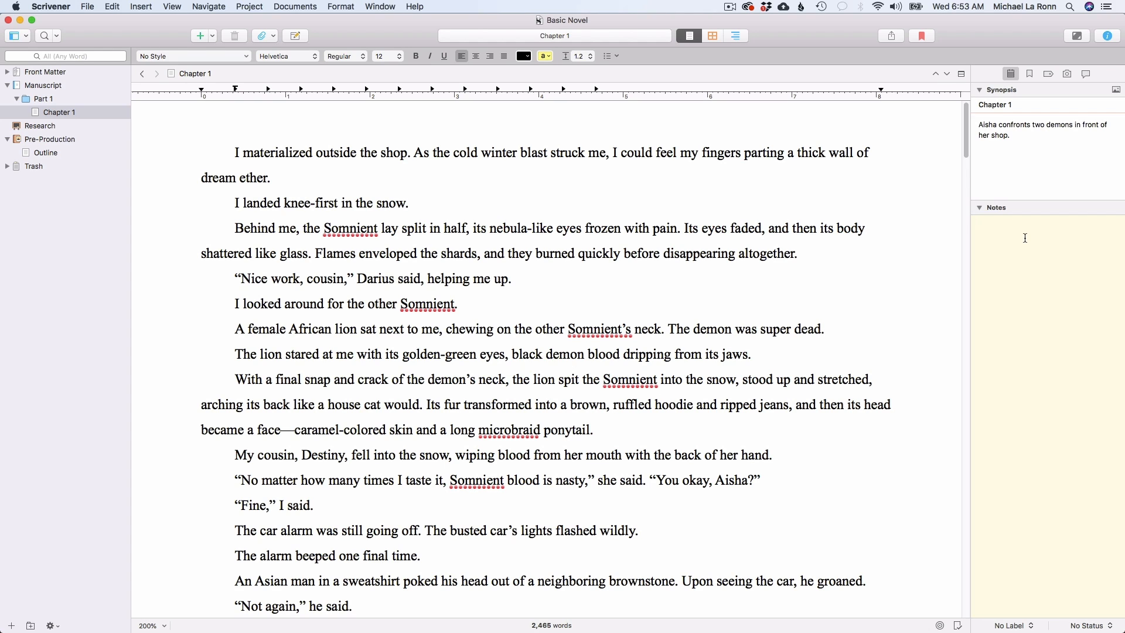
left_click(1025, 223)
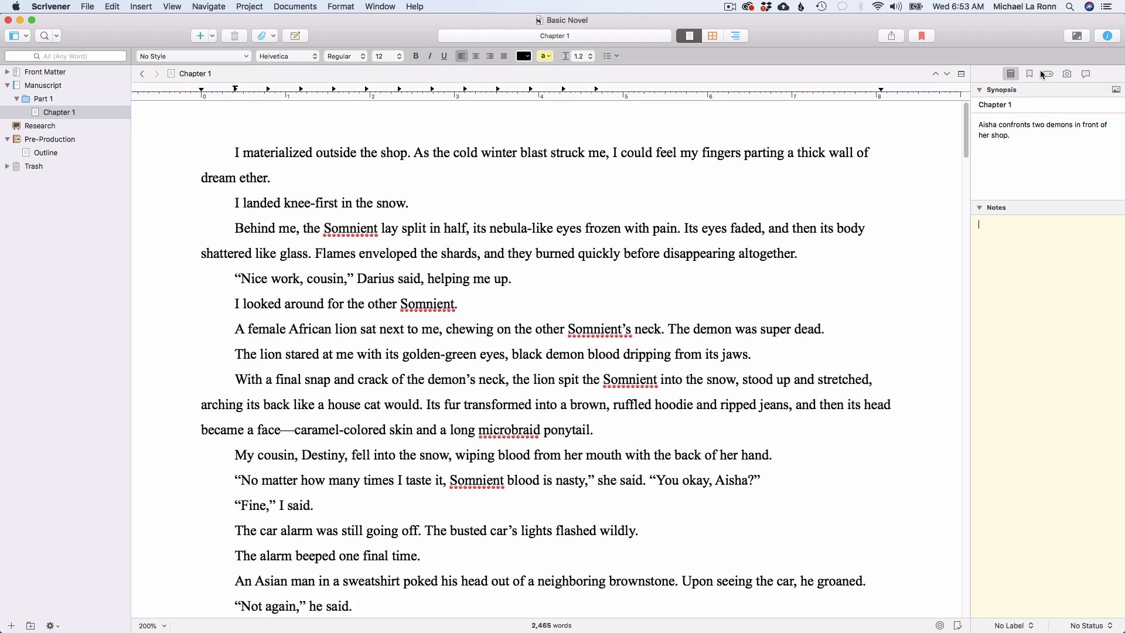
mouse_move(1047, 74)
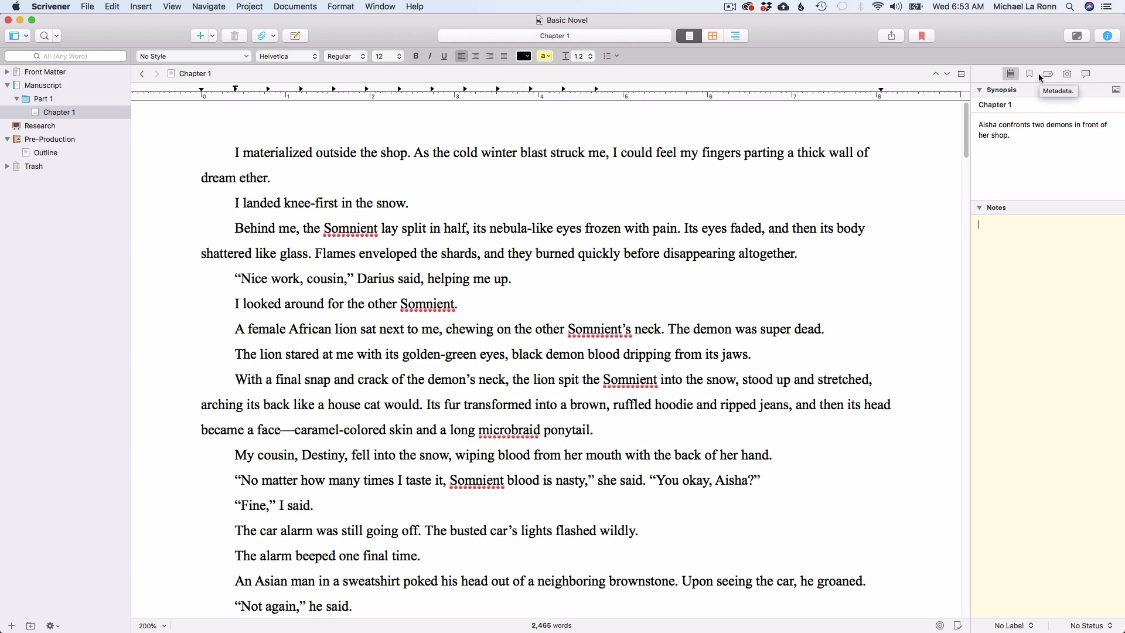
mouse_move(1066, 74)
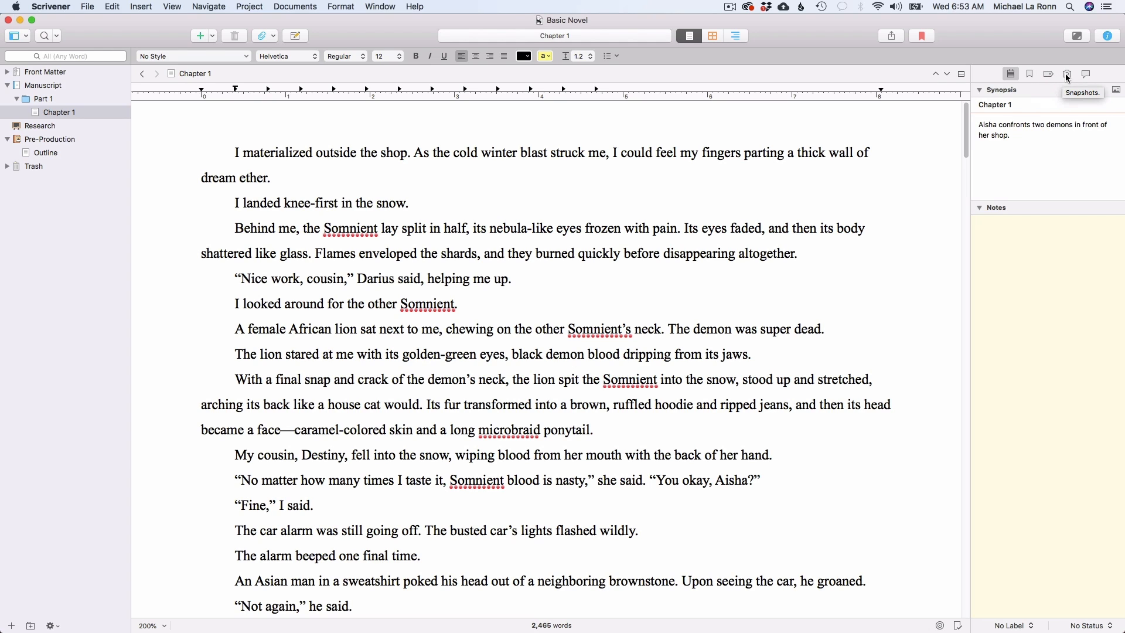
Show Chapter 1's Snapshots tab in the Inspector, which lists no snapshots yet
left_click(1066, 74)
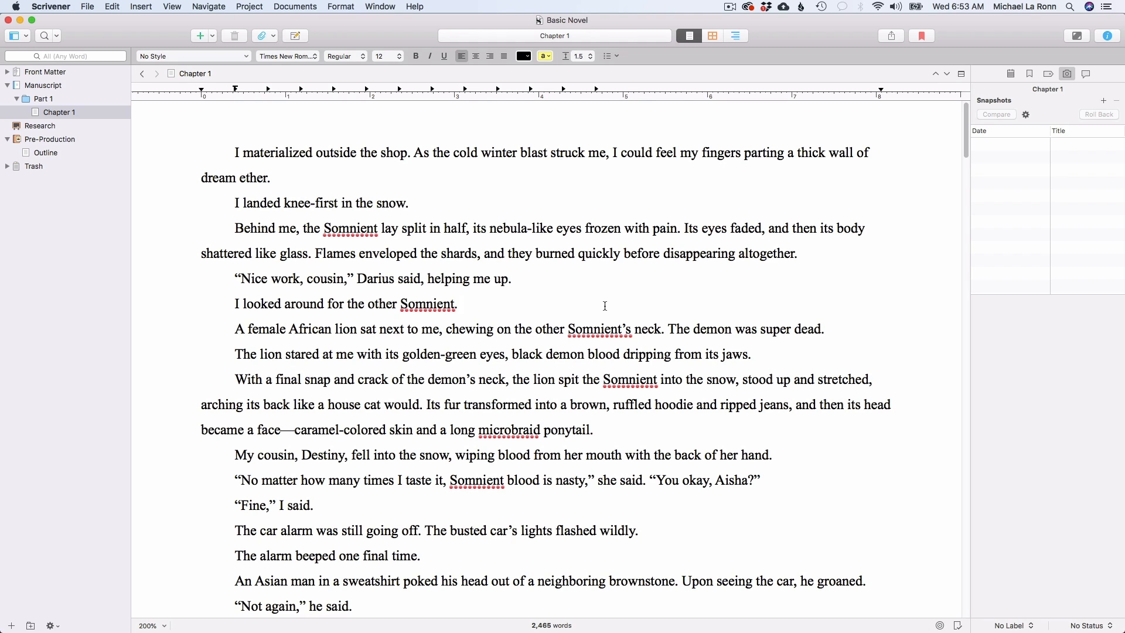
left_click(461, 304)
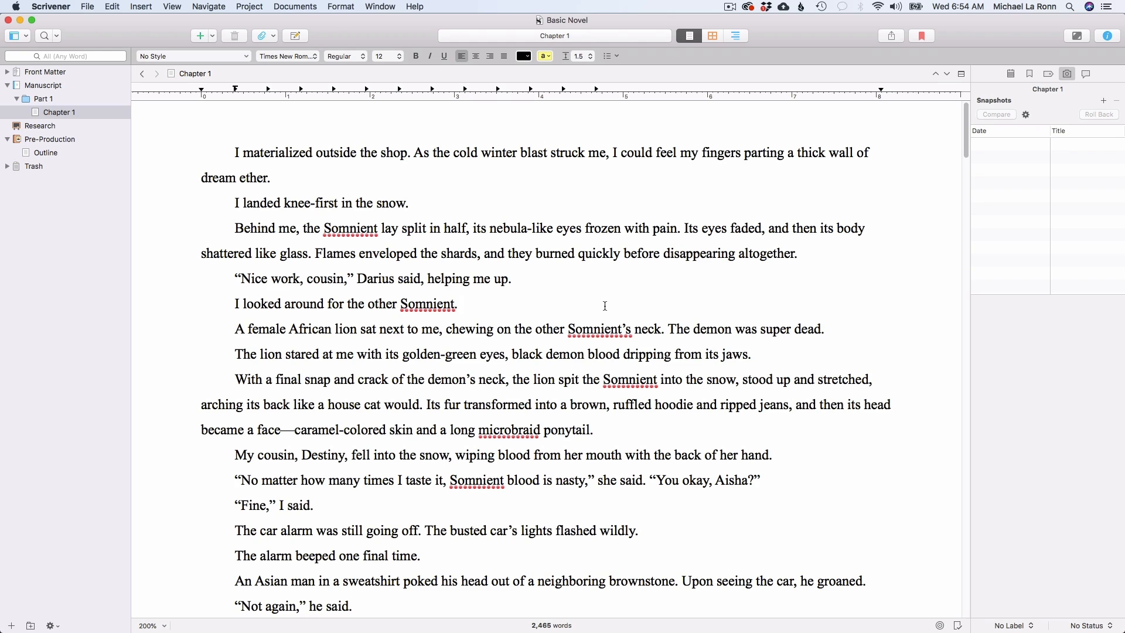
left_click(461, 304)
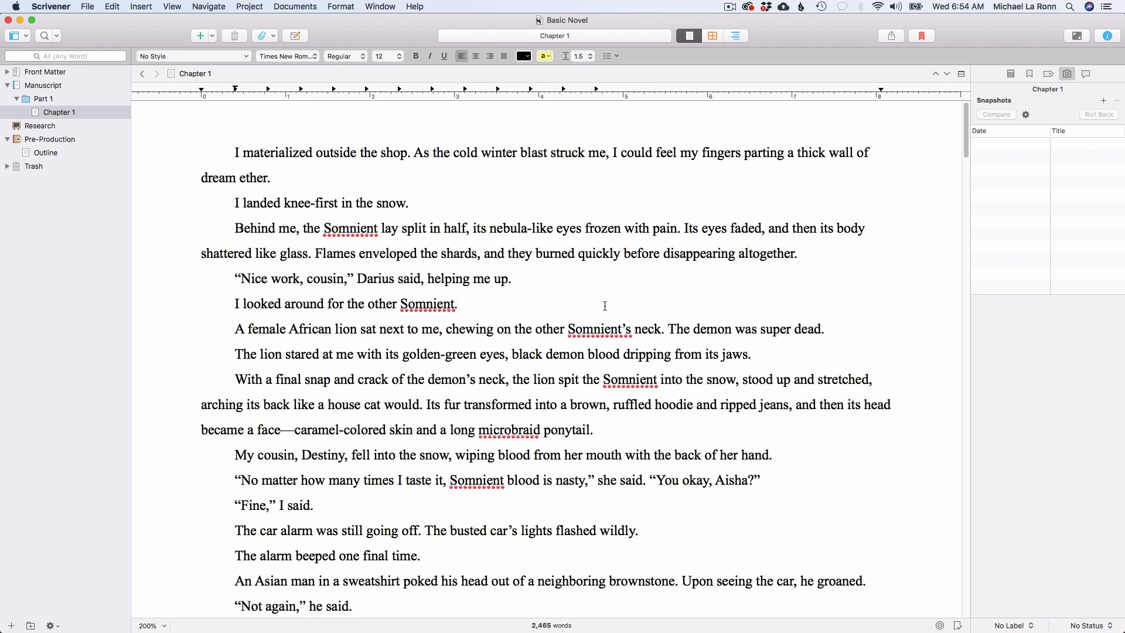
Take an Untitled Snapshot of Chapter 1 dated 6/20/18, then reselect Chapter 1
left_click(1103, 100)
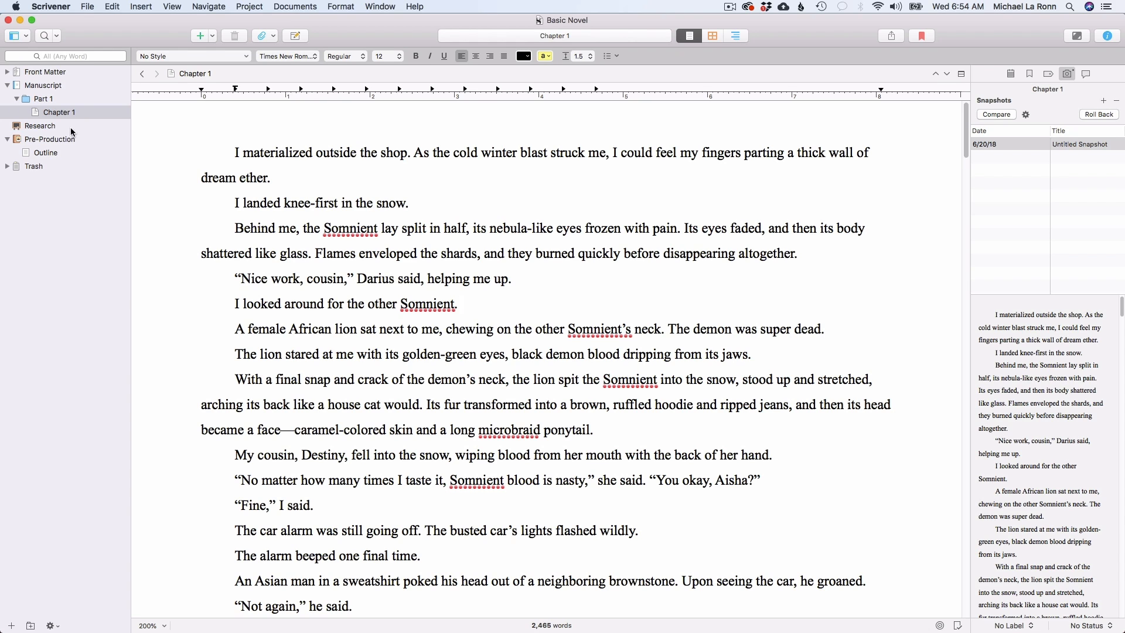
left_click(460, 303)
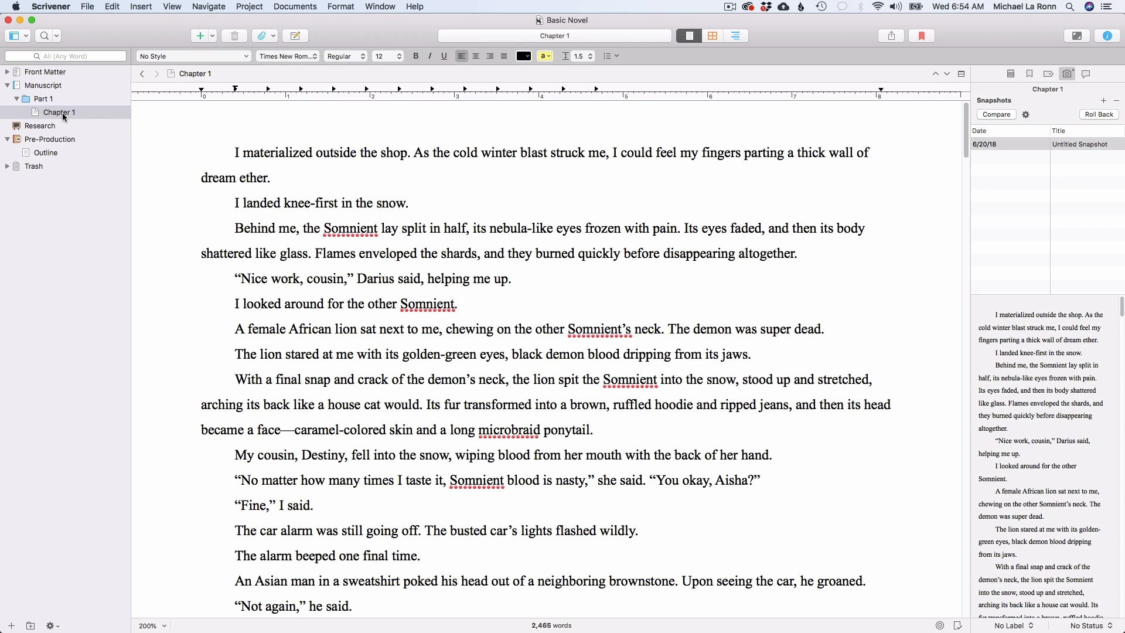
left_click(461, 304)
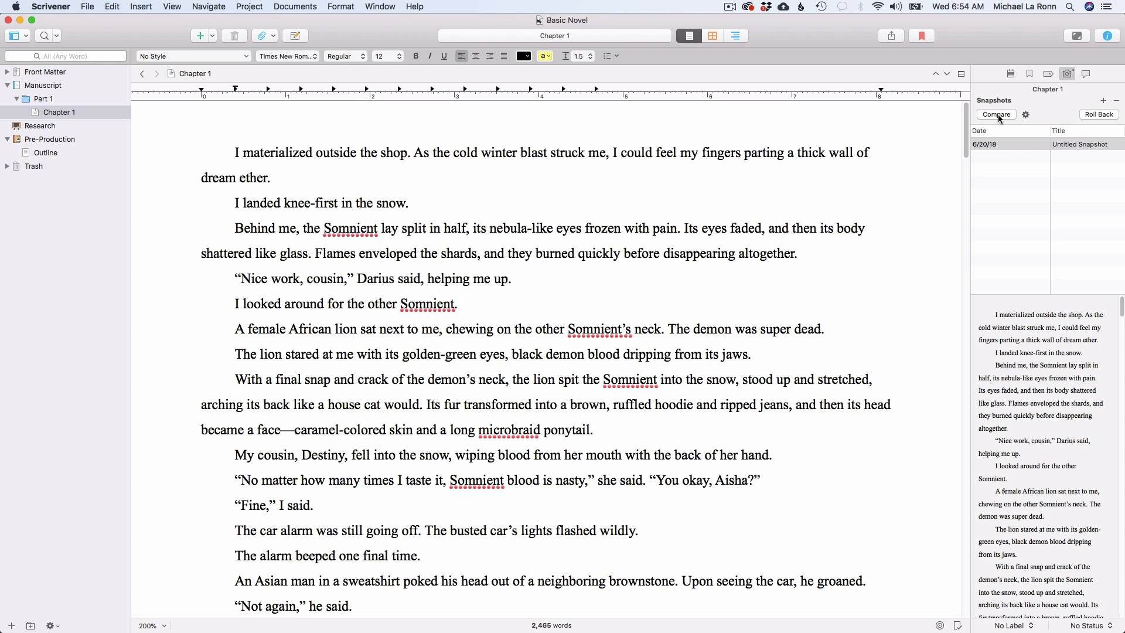
mouse_move(997, 114)
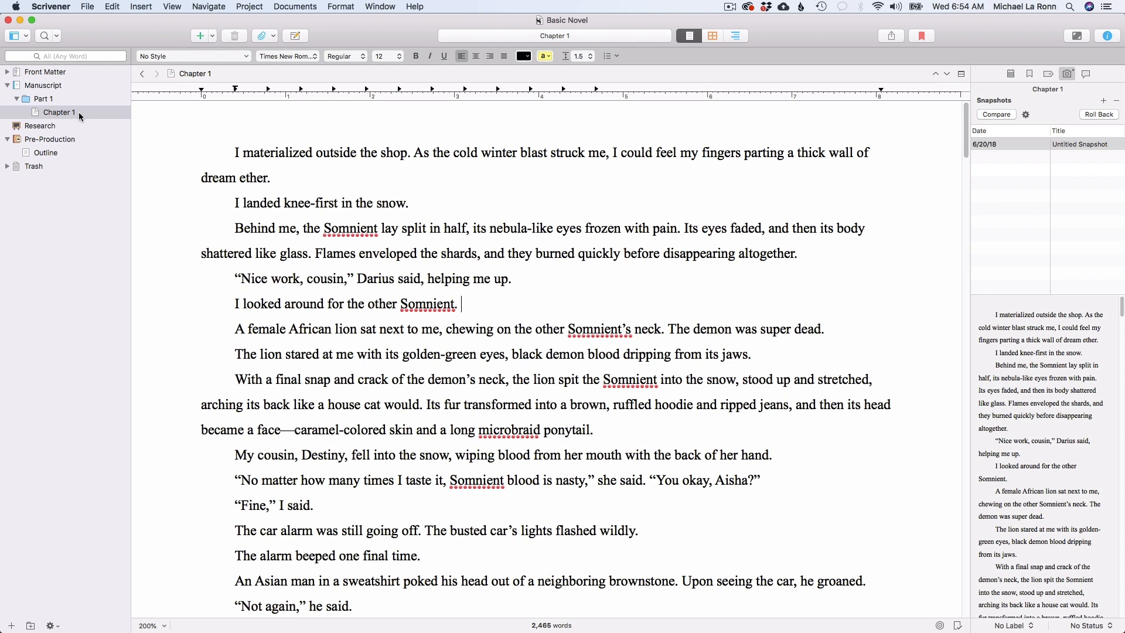
left_click(57, 112)
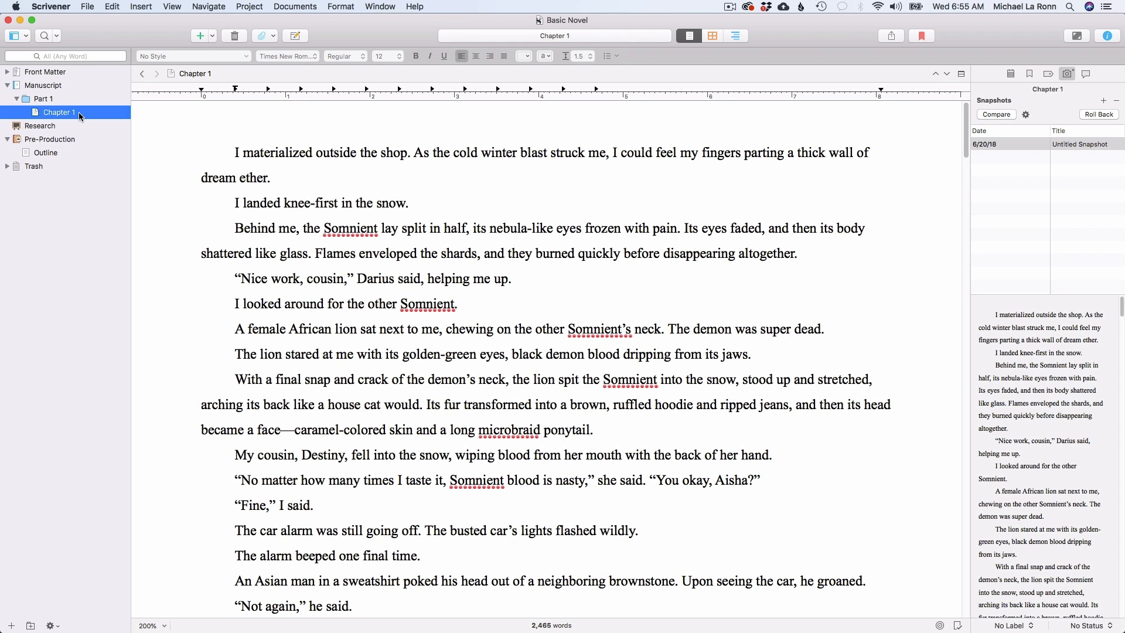
mouse_move(1106, 330)
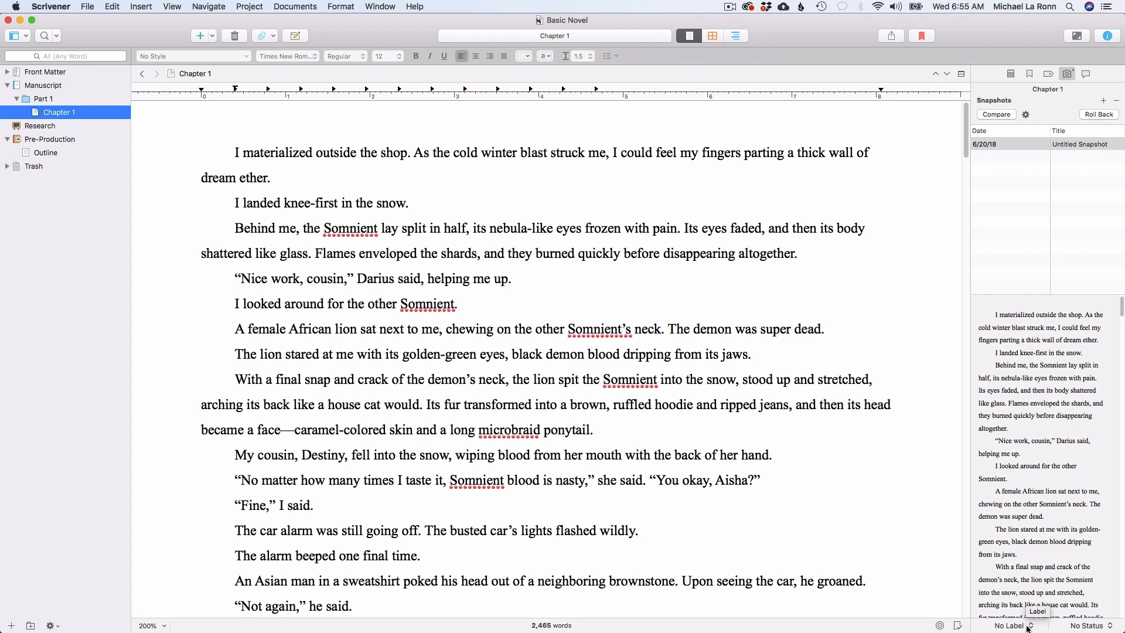
Edit the label list, renaming Red, Orange and Yellow to Hero, Sidekick and Villain
left_click(1010, 626)
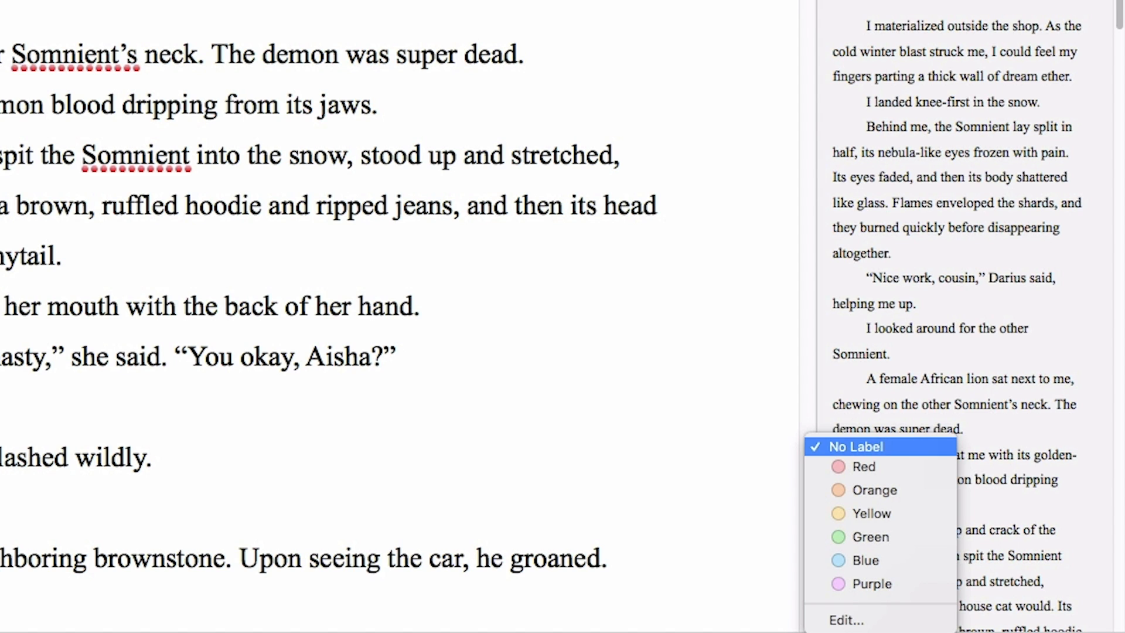
left_click(847, 619)
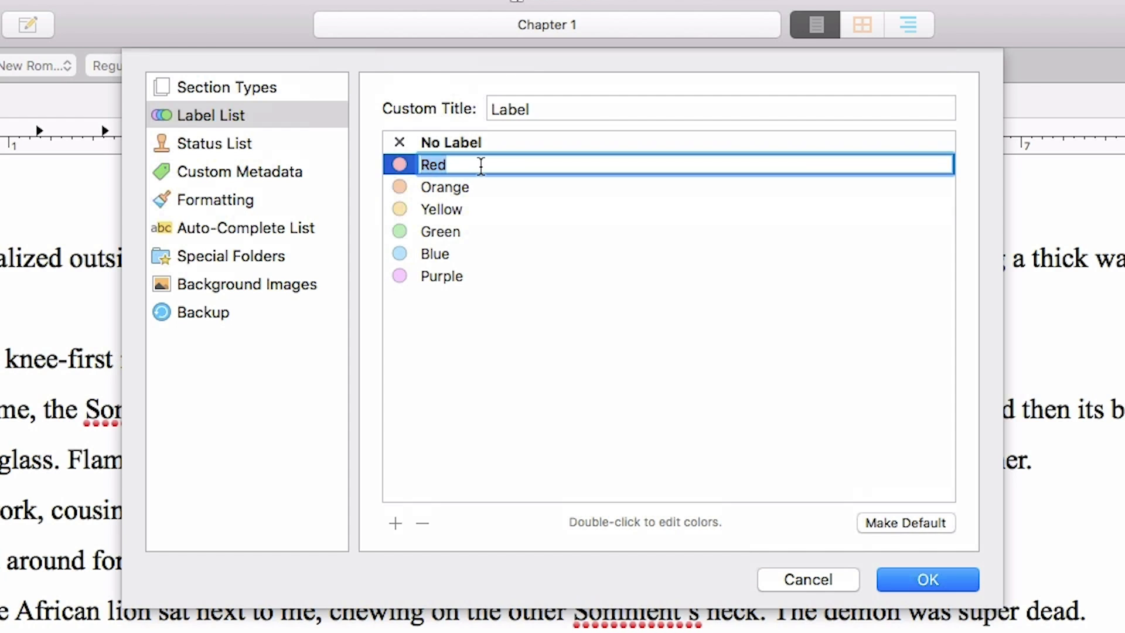
type("Hero")
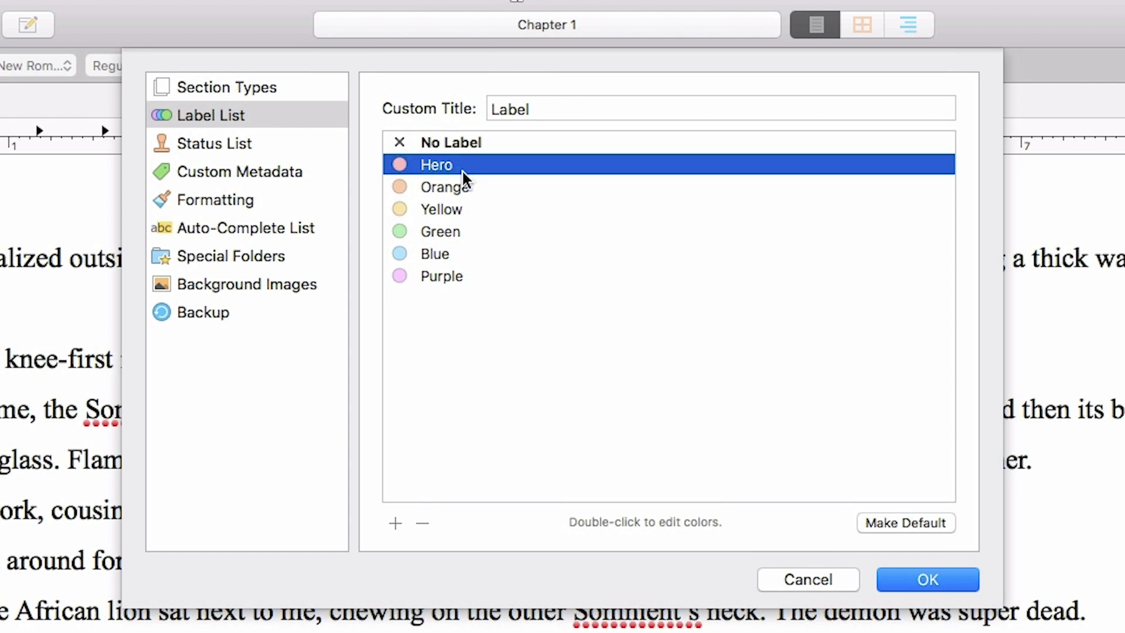
type("Sidek")
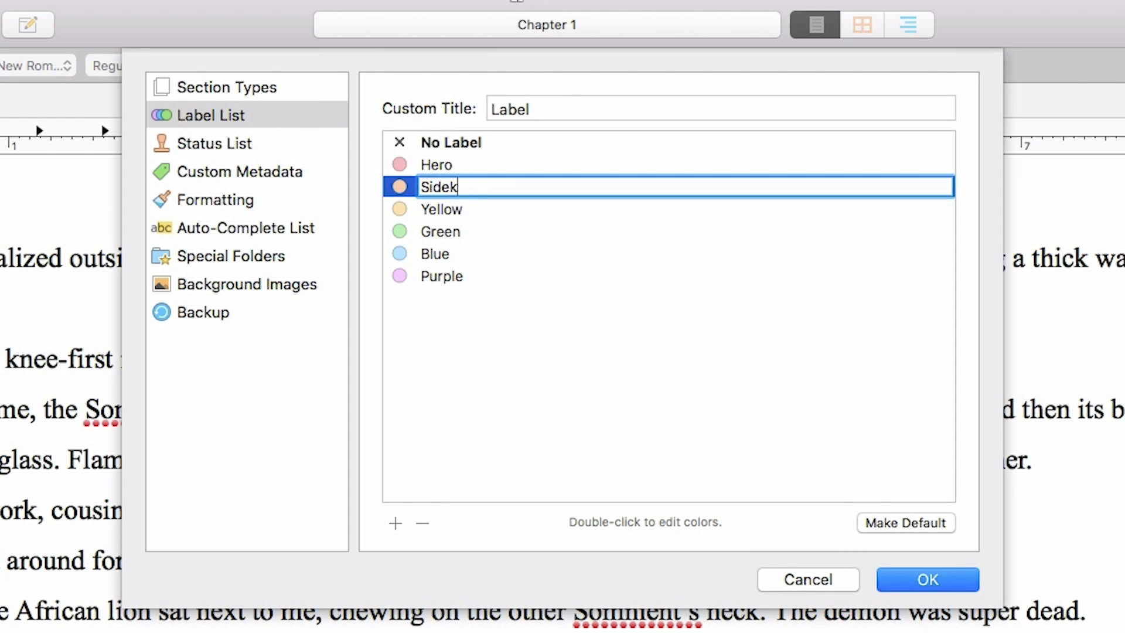
left_click(442, 209)
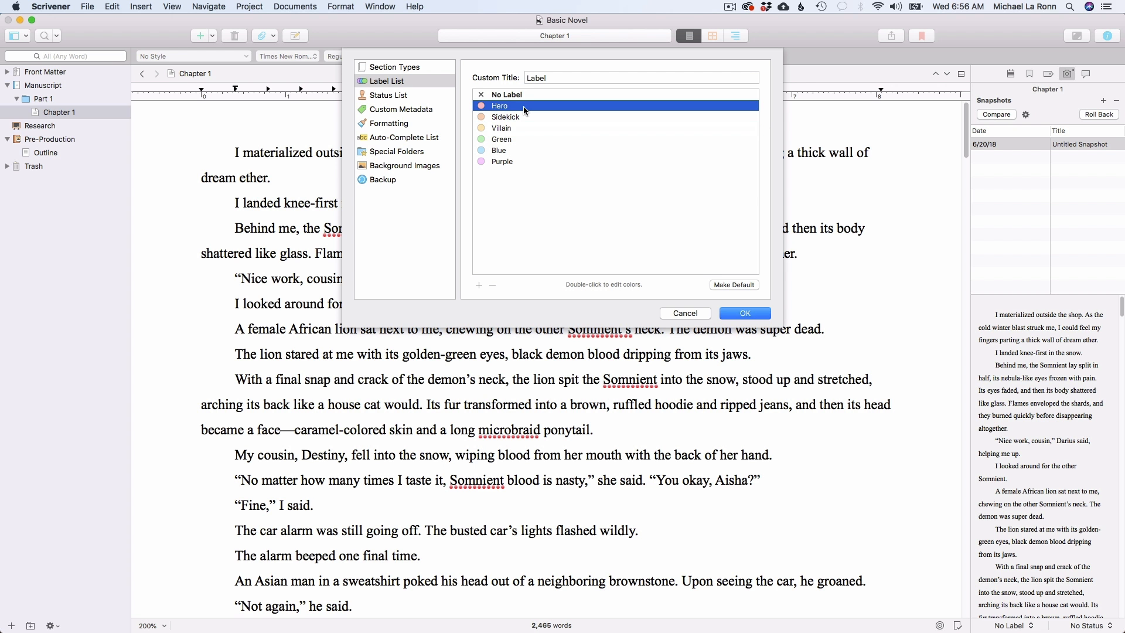
mouse_move(745, 313)
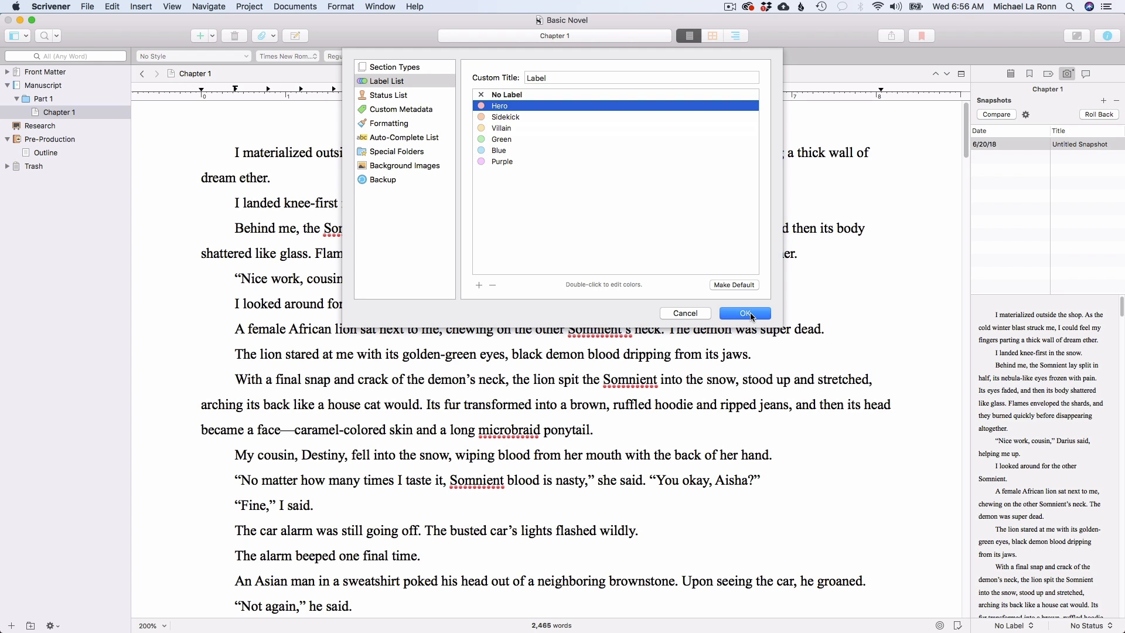
left_click(745, 313)
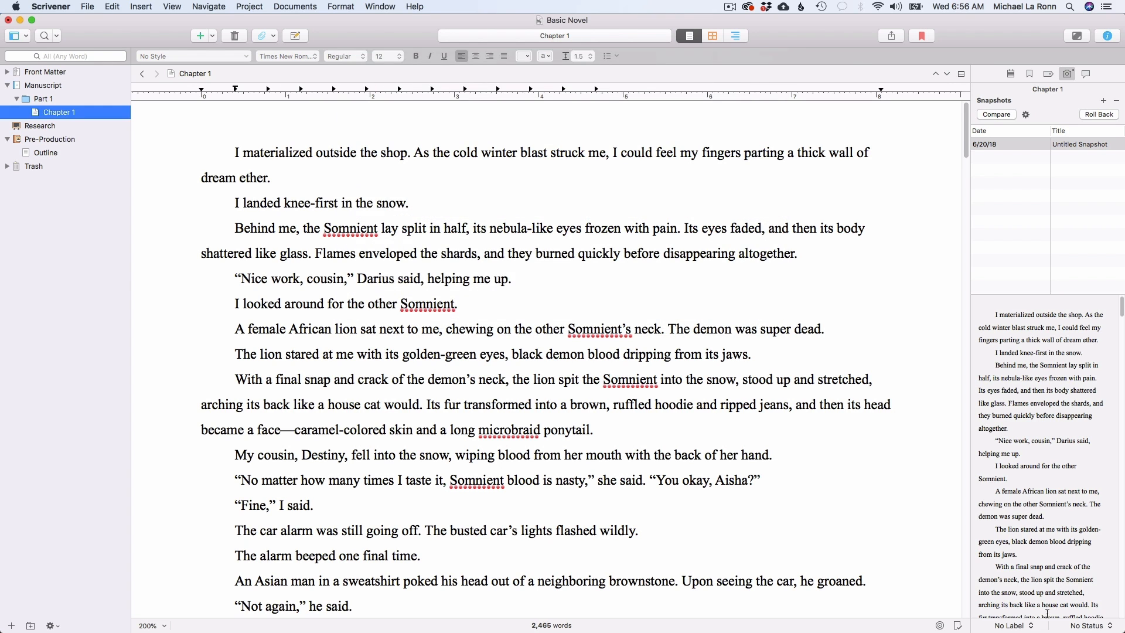
Choose Hero from the Inspector's Label pop-up for Chapter 1
left_click(902, 617)
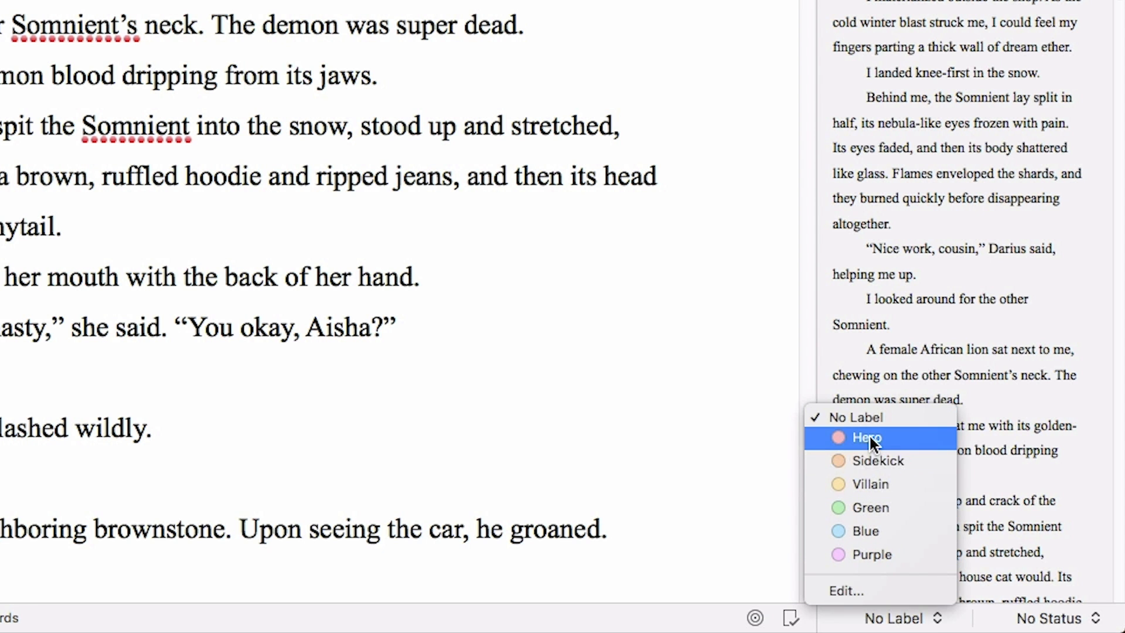
left_click(866, 438)
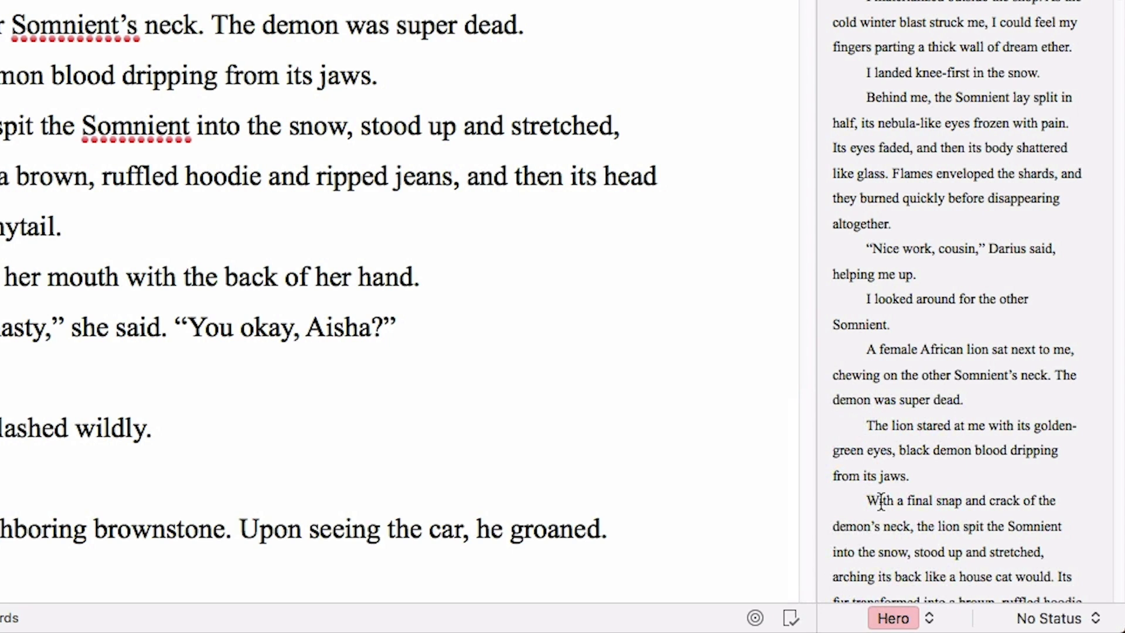
mouse_move(1069, 623)
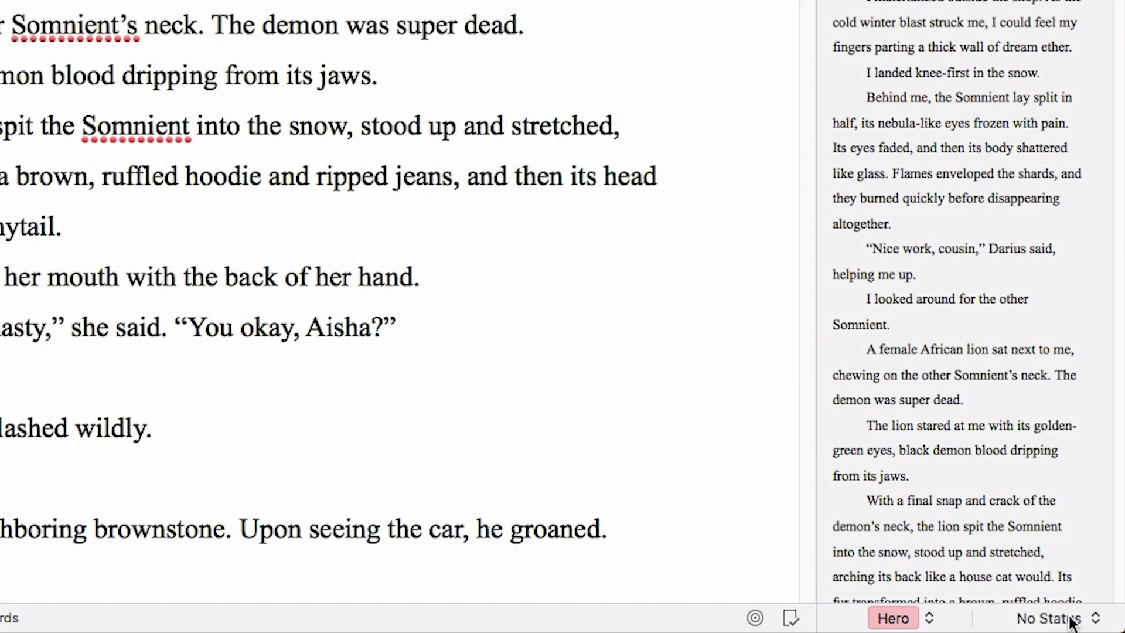
left_click(1050, 618)
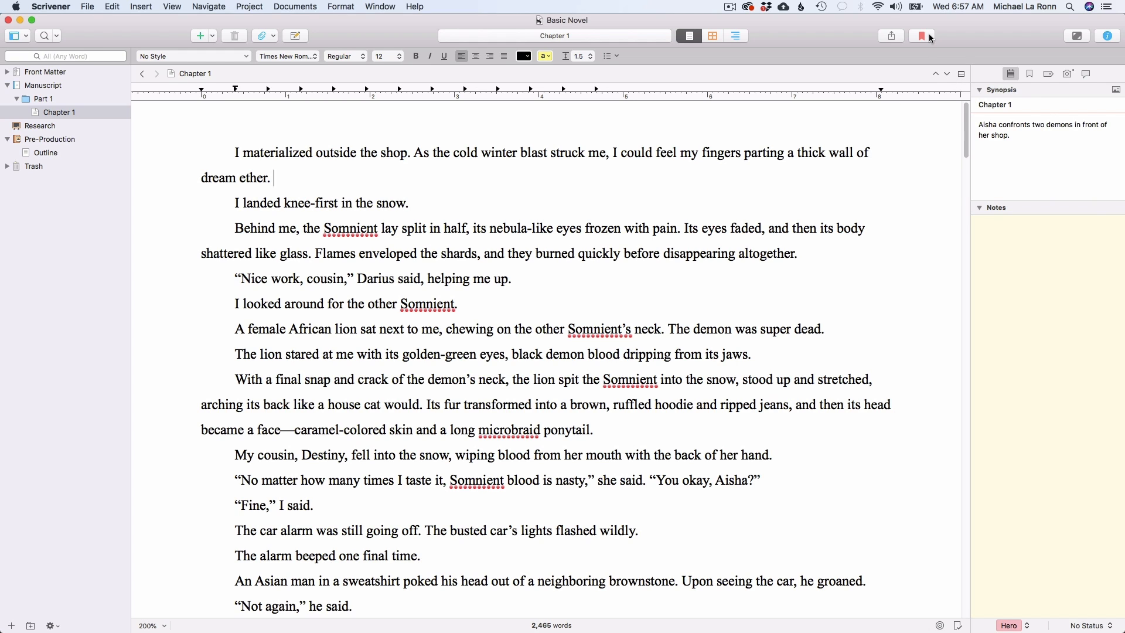
Open the bookmarked Outline as a Quick Reference window, close it, and reselect Chapter 1
left_click(921, 36)
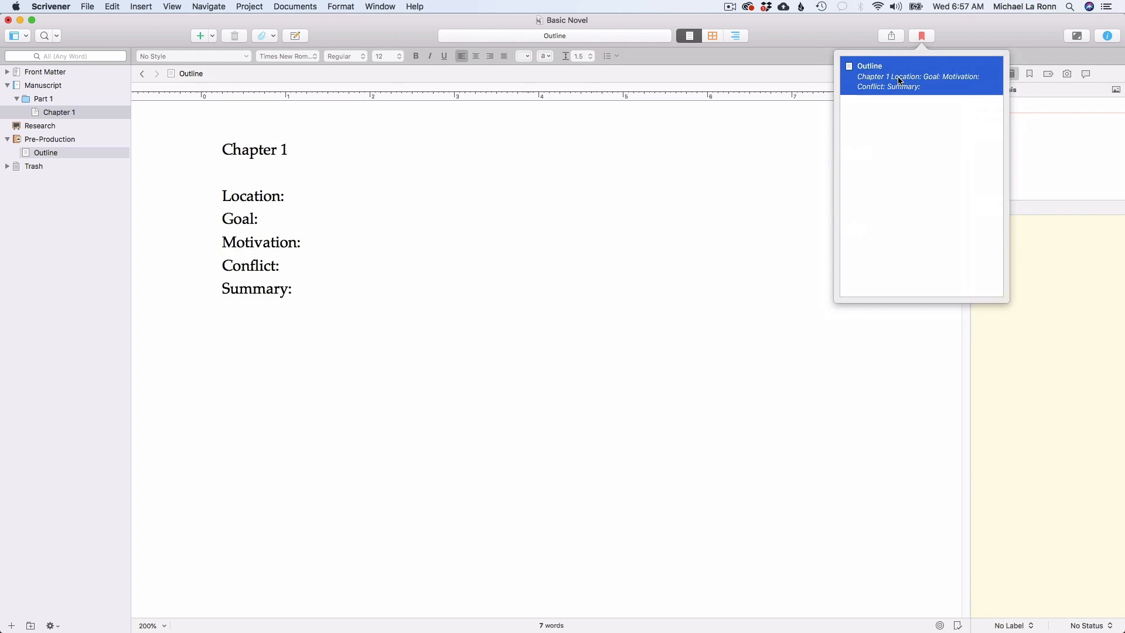
left_click(922, 36)
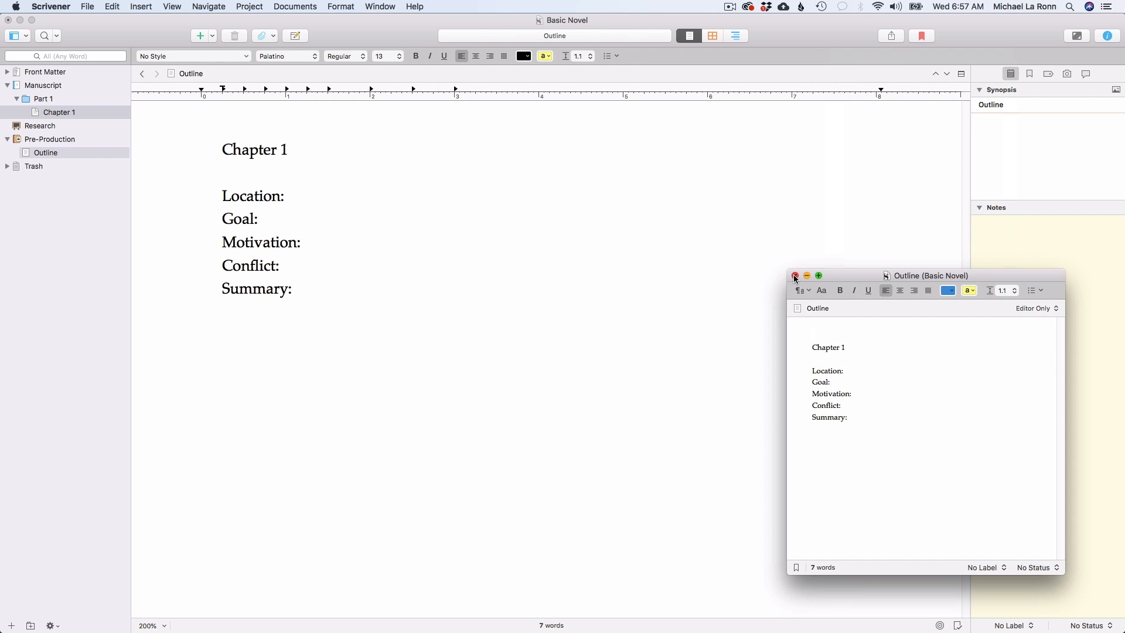
left_click(60, 112)
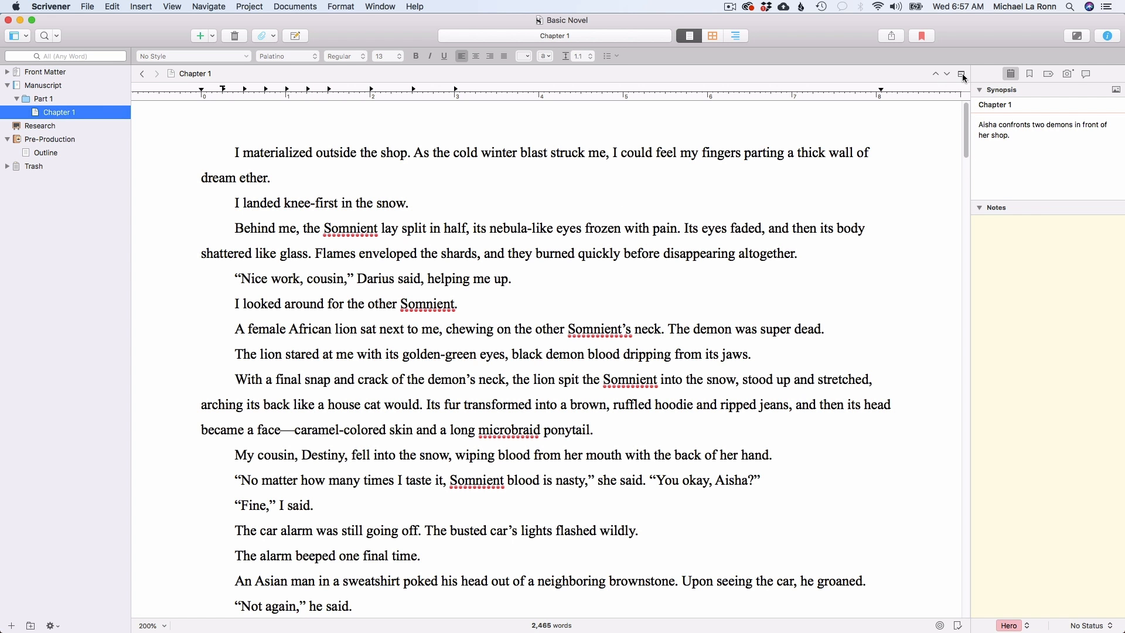
mouse_move(962, 74)
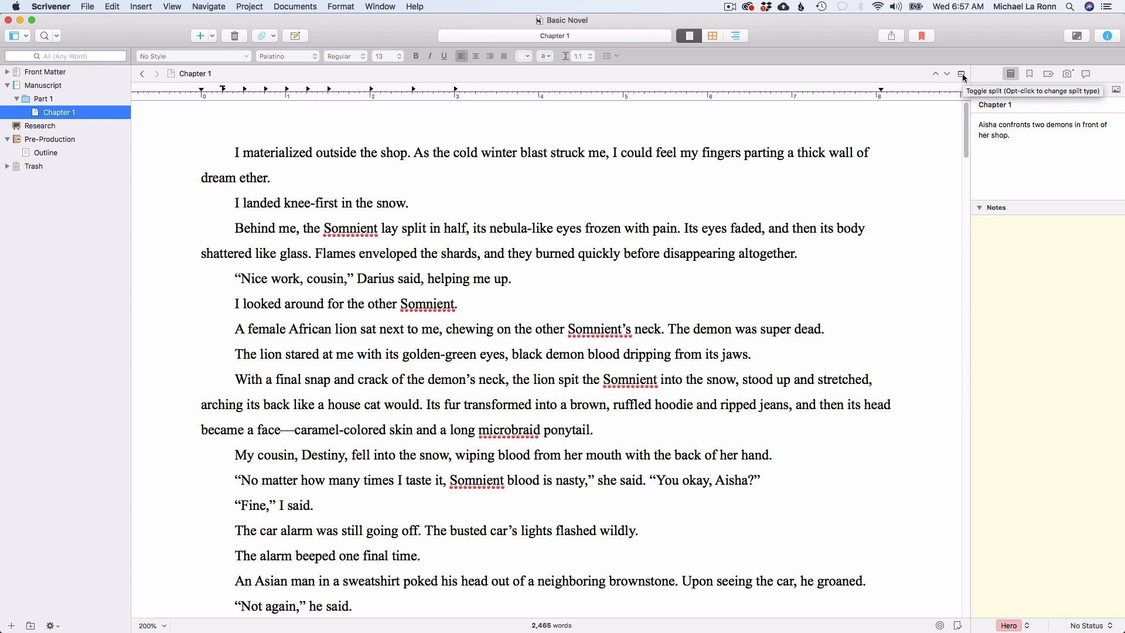
Split the editor with Chapter 1 in the top pane and Outline below
left_click(962, 74)
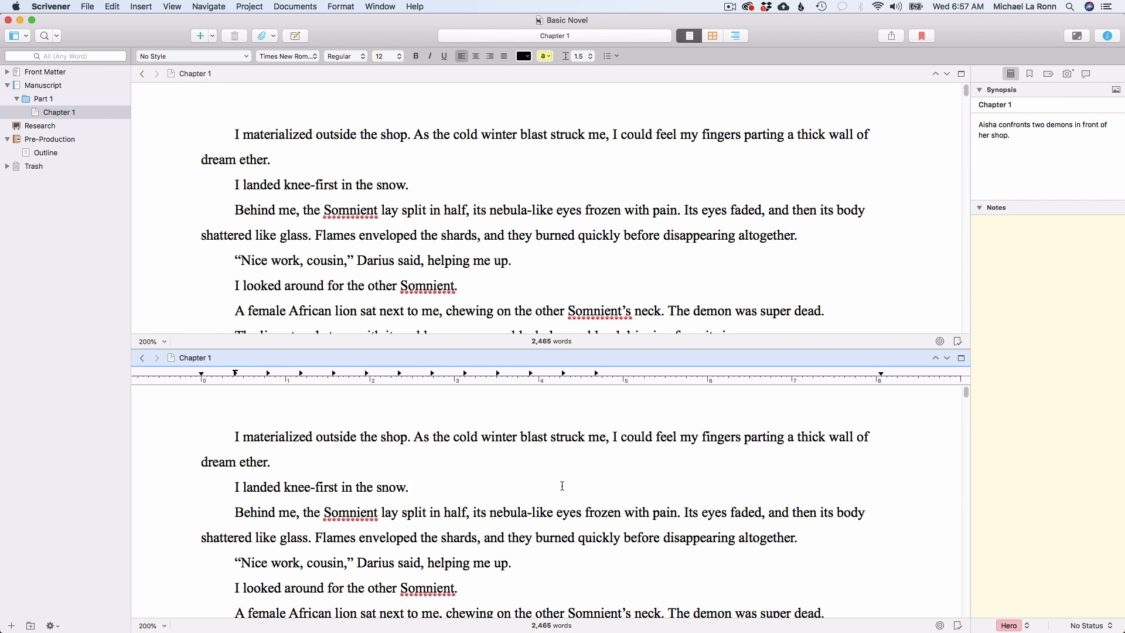
left_click(46, 152)
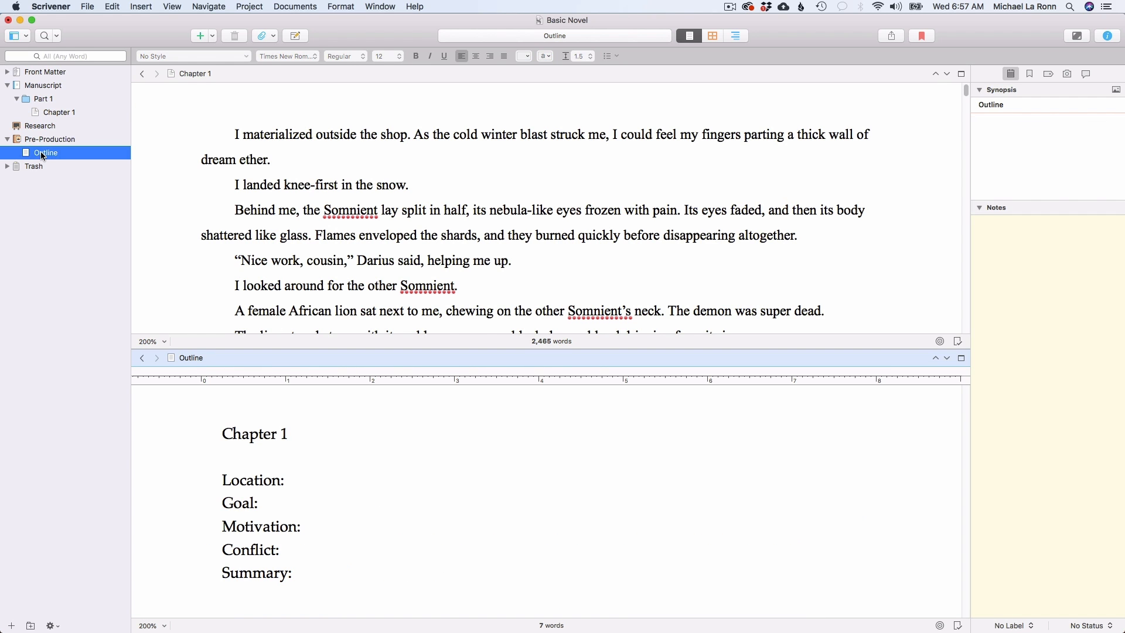
left_click(61, 112)
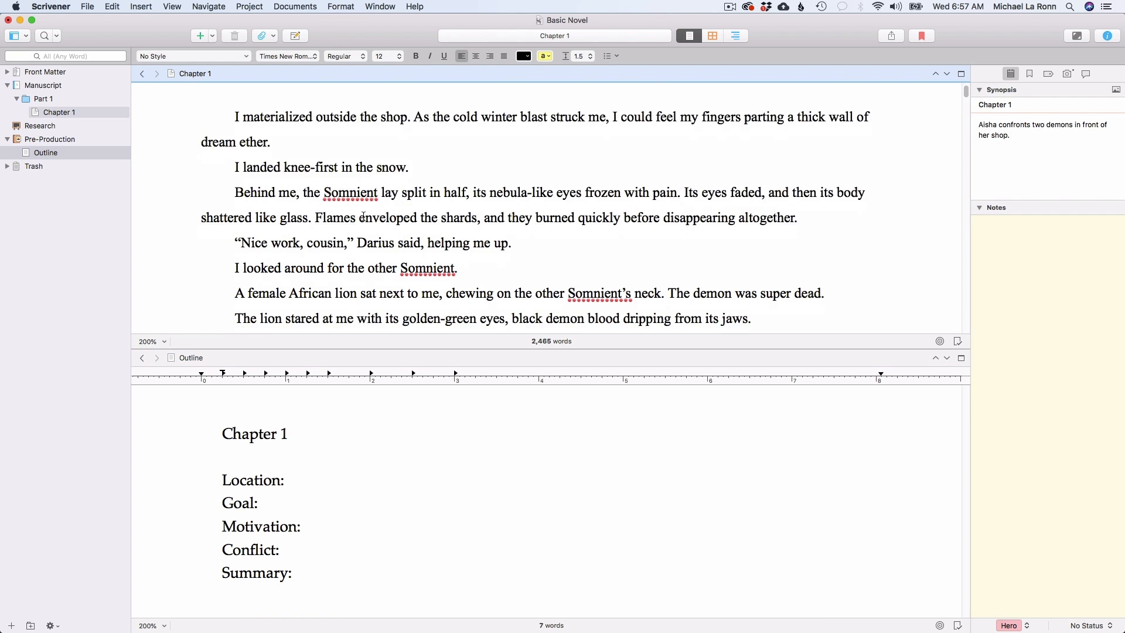
scroll("down", 3)
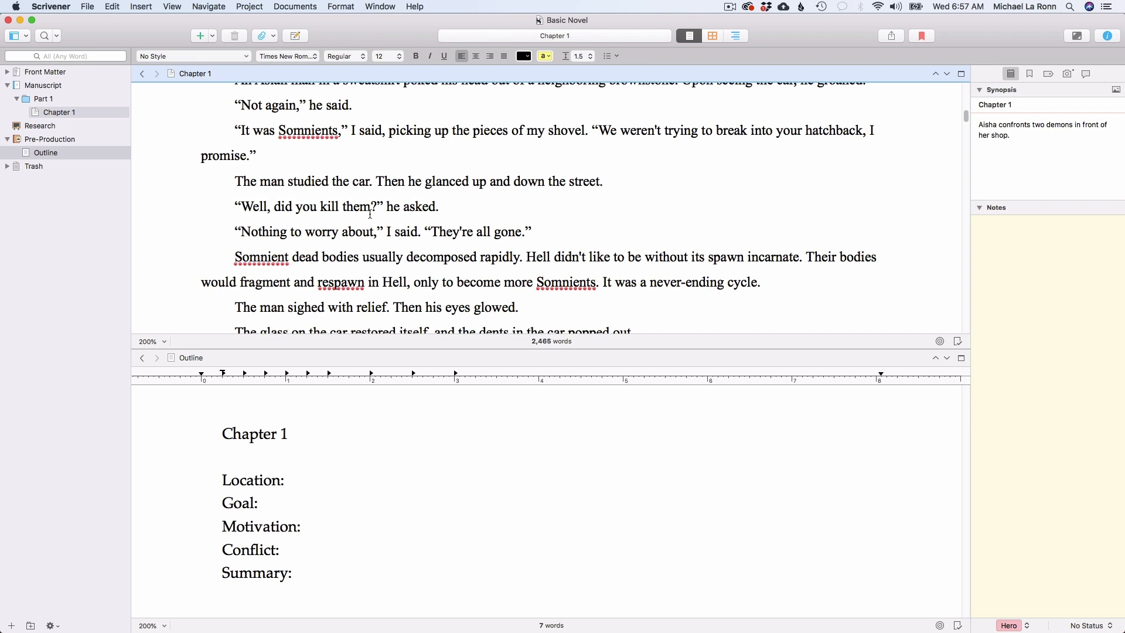
mouse_move(388, 225)
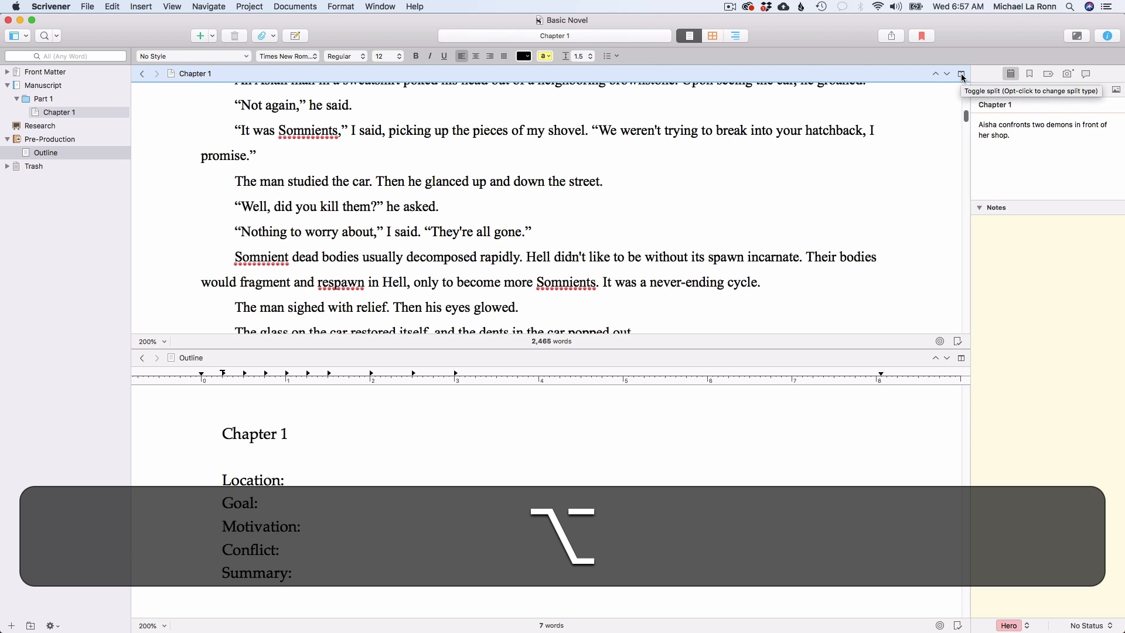
left_click(961, 73)
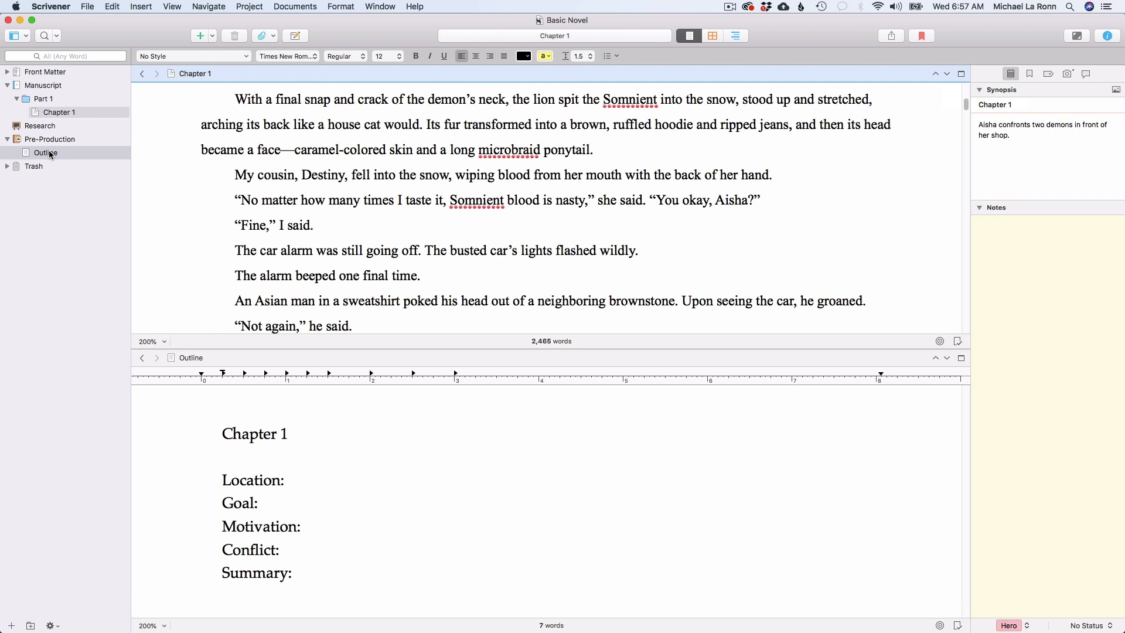
Open Outline and Chapter 1 as Quick Reference panels, then close them and the split
left_click(45, 152)
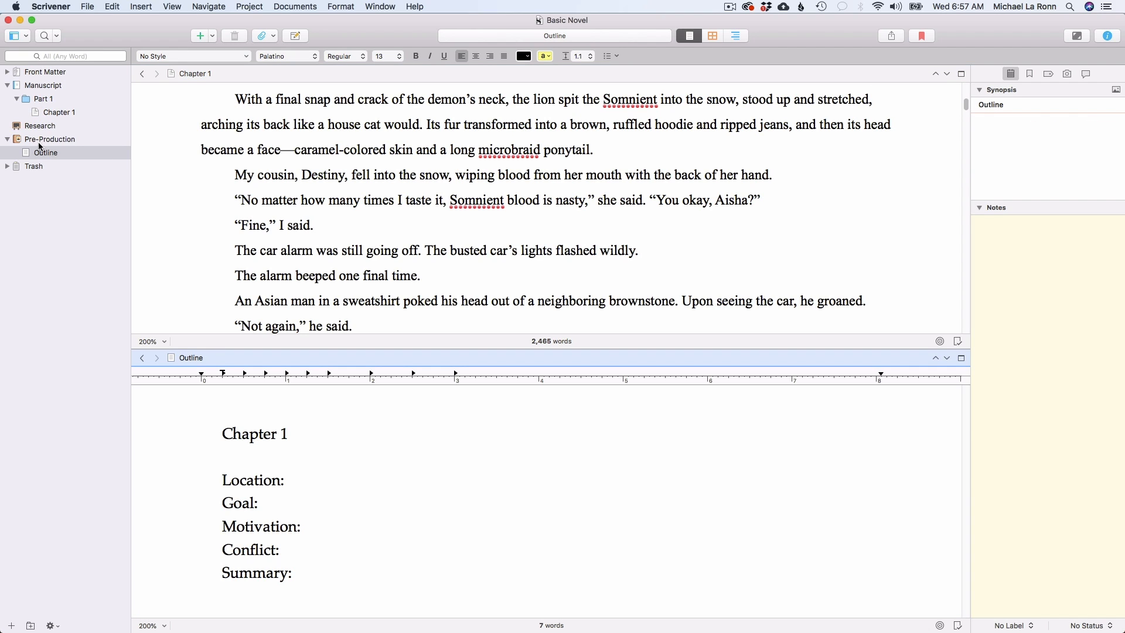
left_click(284, 480)
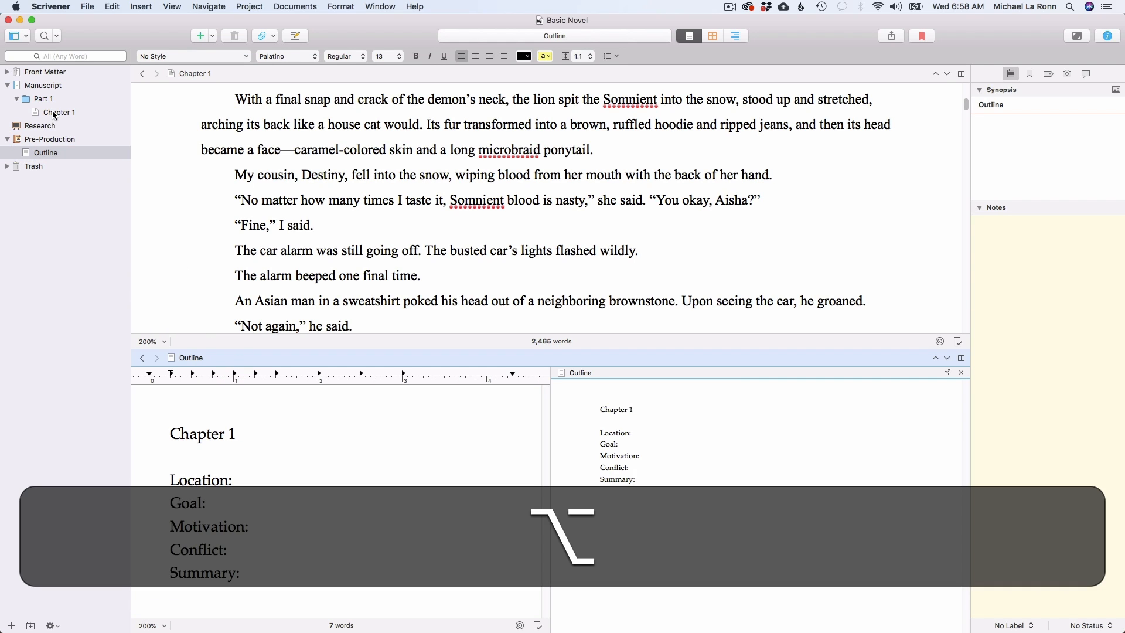
left_click(60, 112)
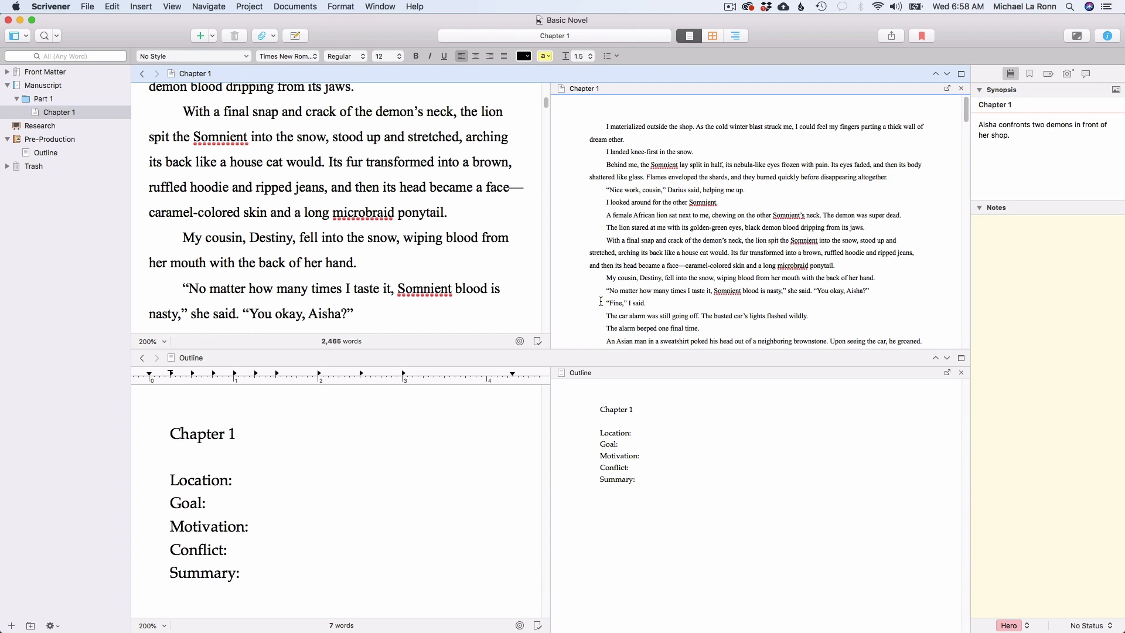
scroll("down", 3)
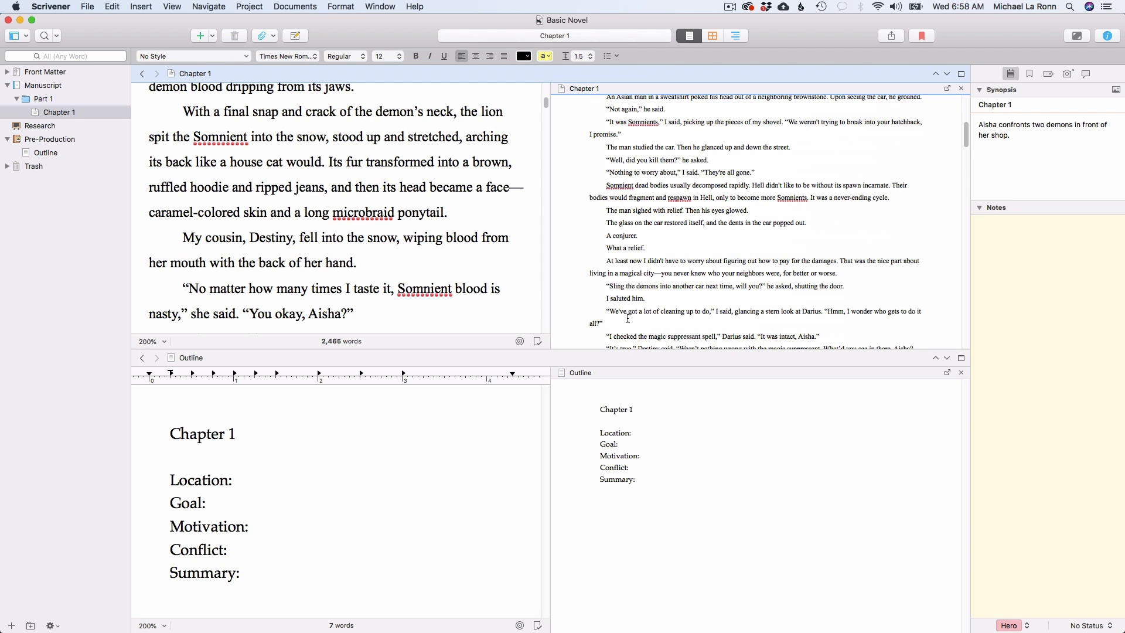
mouse_move(466, 202)
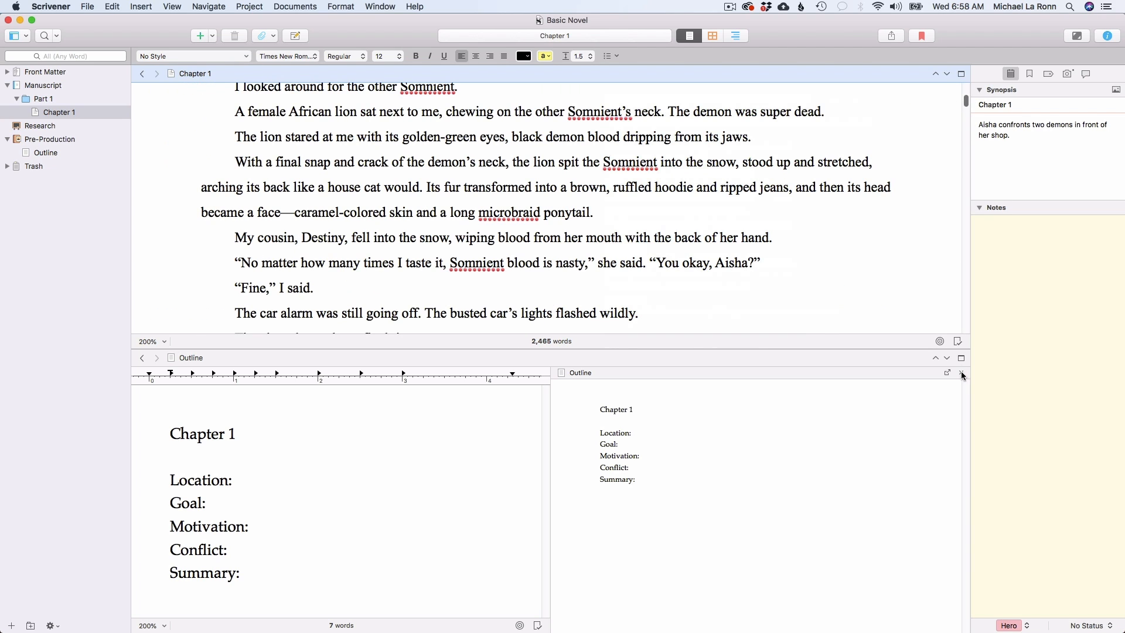
left_click(961, 357)
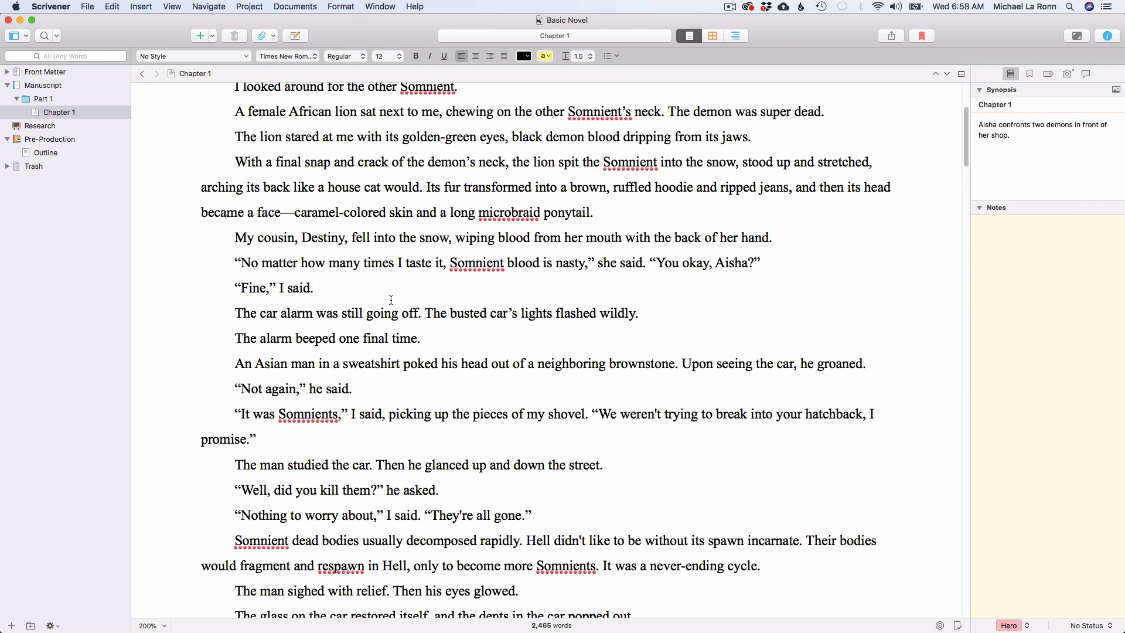
left_click(317, 287)
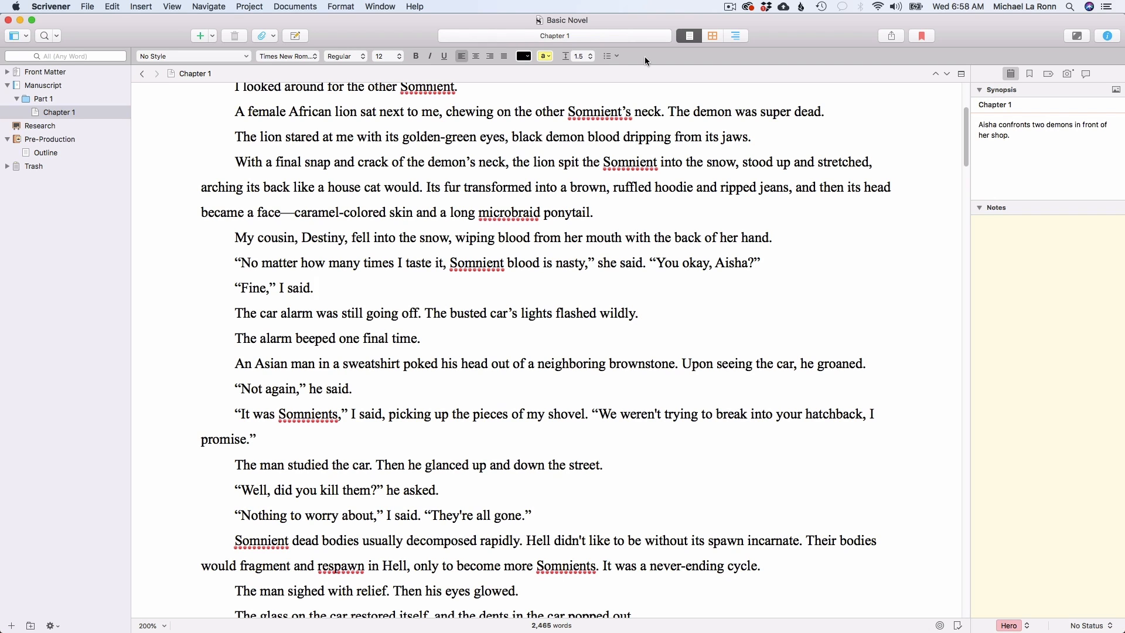
mouse_move(659, 215)
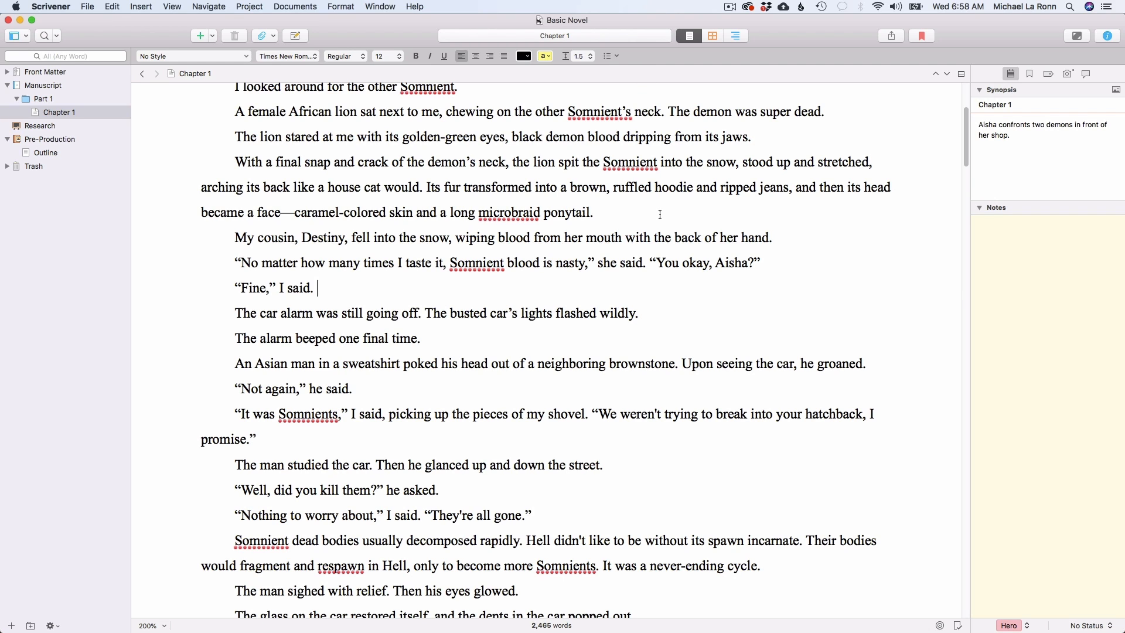
mouse_move(614, 193)
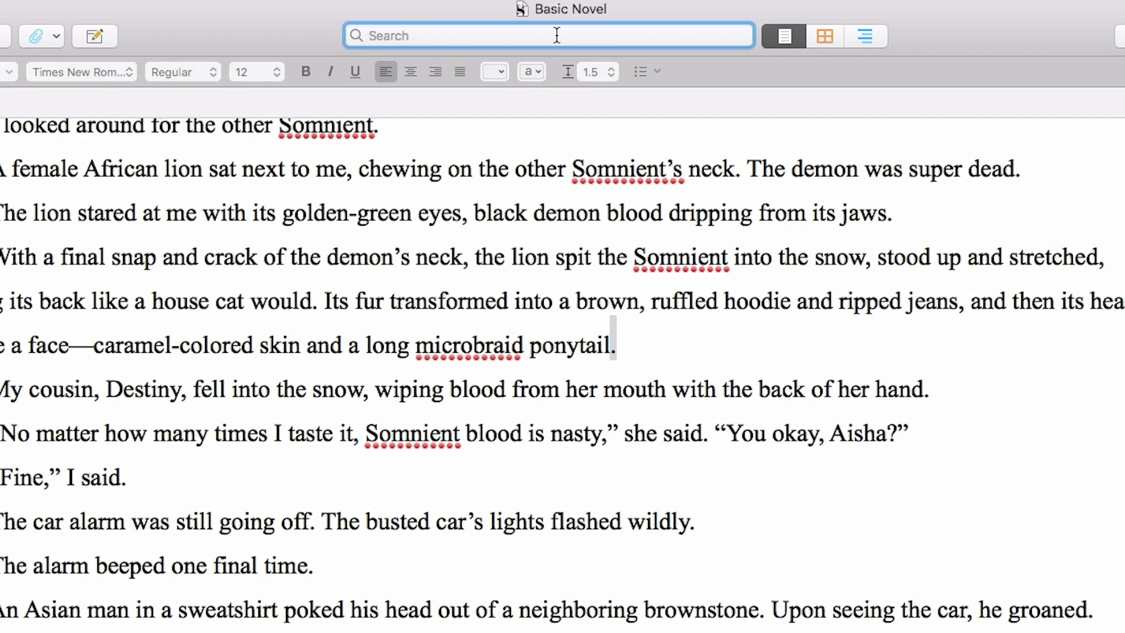
type("magic")
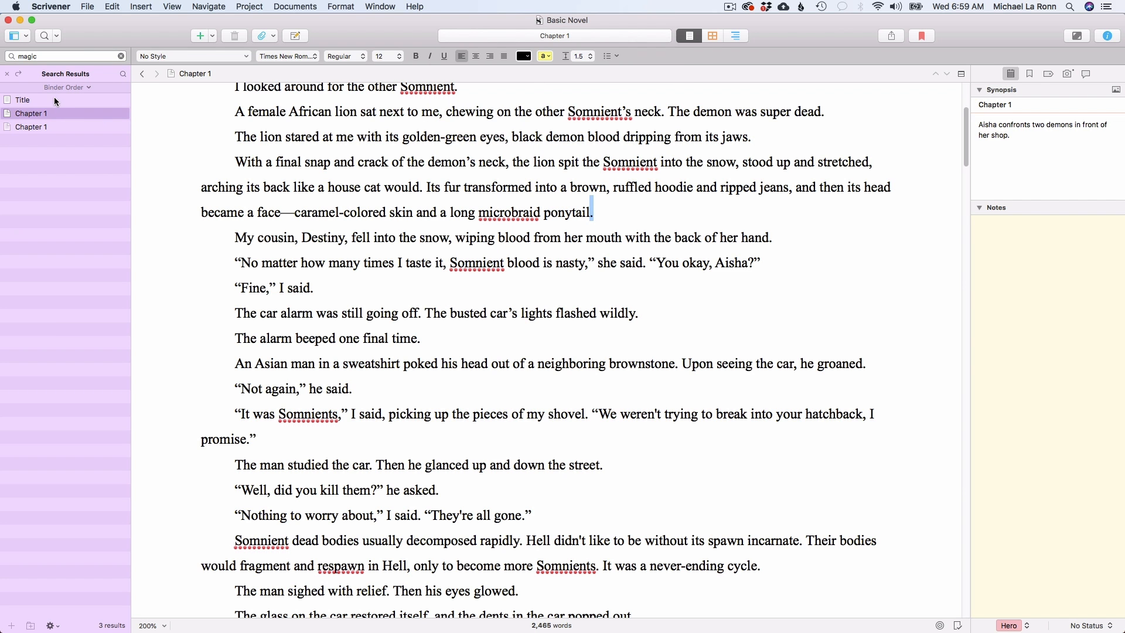
mouse_move(47, 122)
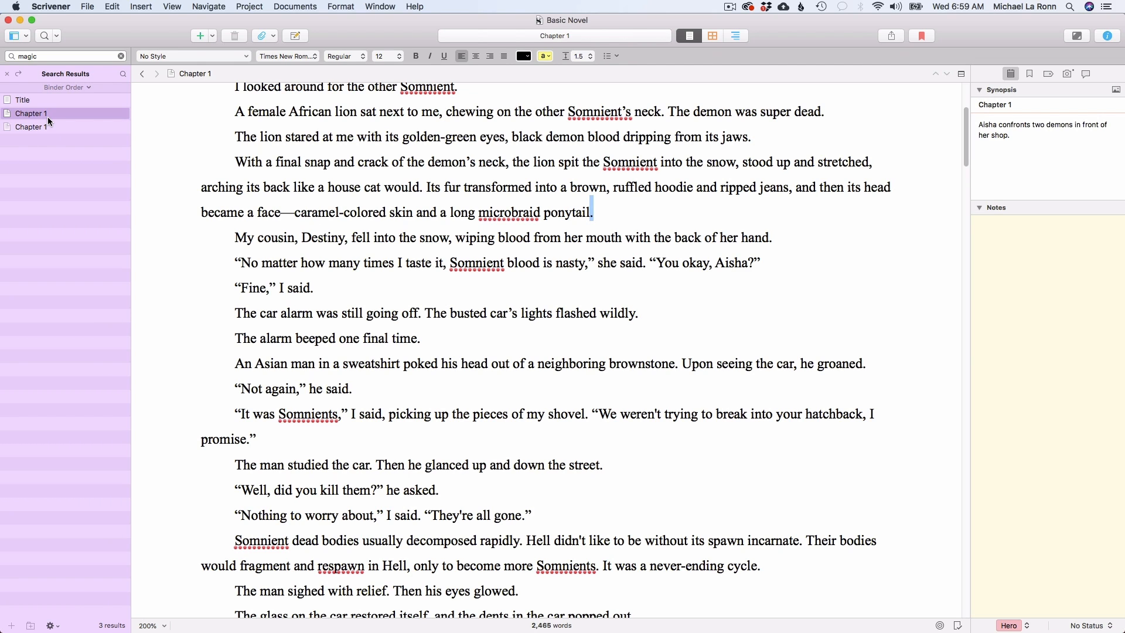
mouse_move(6, 77)
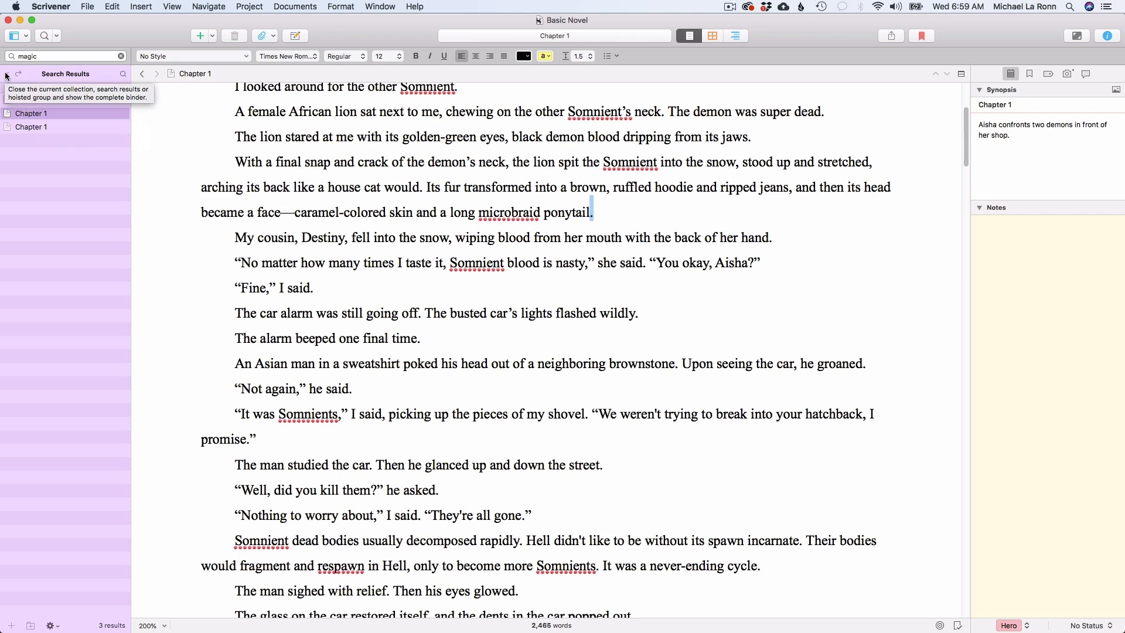
left_click(6, 73)
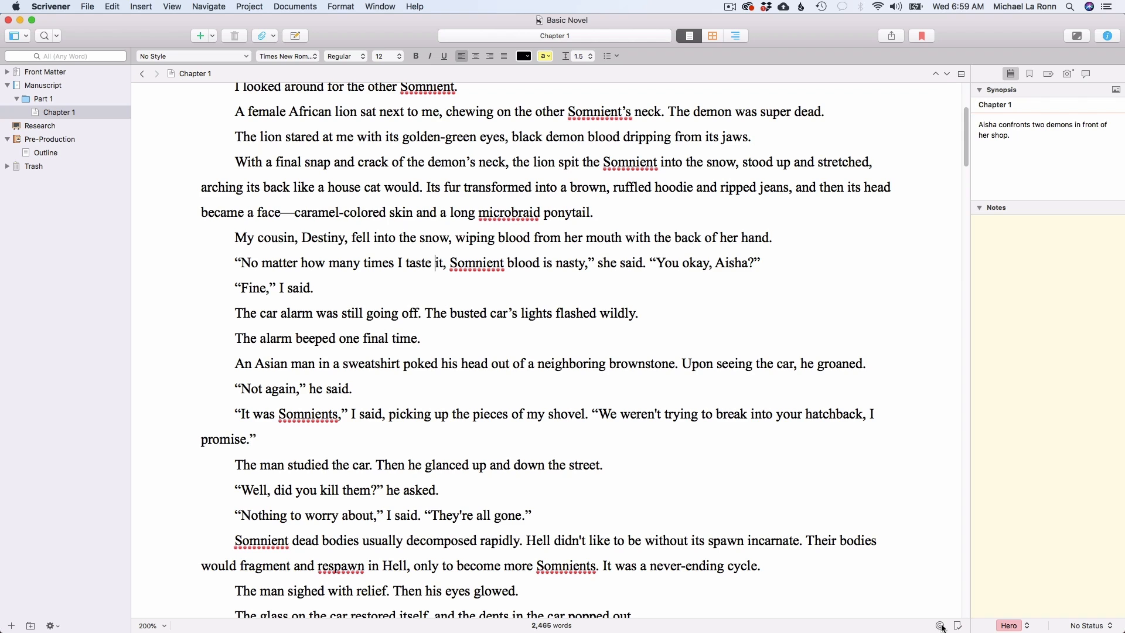
Set Chapter 1's word target to 2,000, revise it to 4,000, and show word counts
left_click(940, 626)
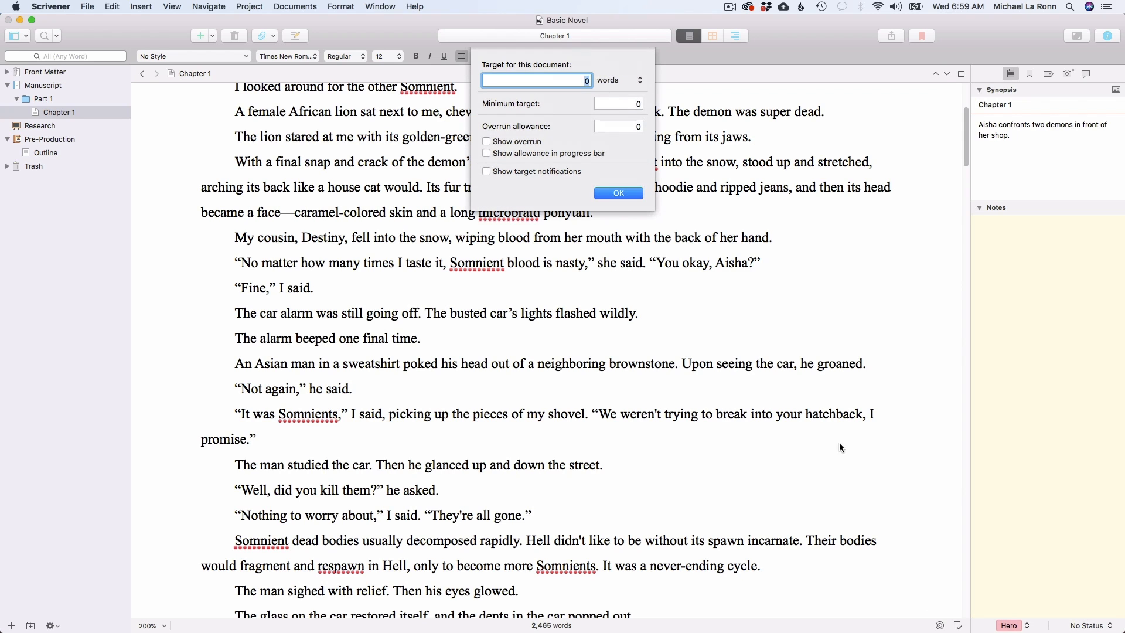
mouse_move(581, 101)
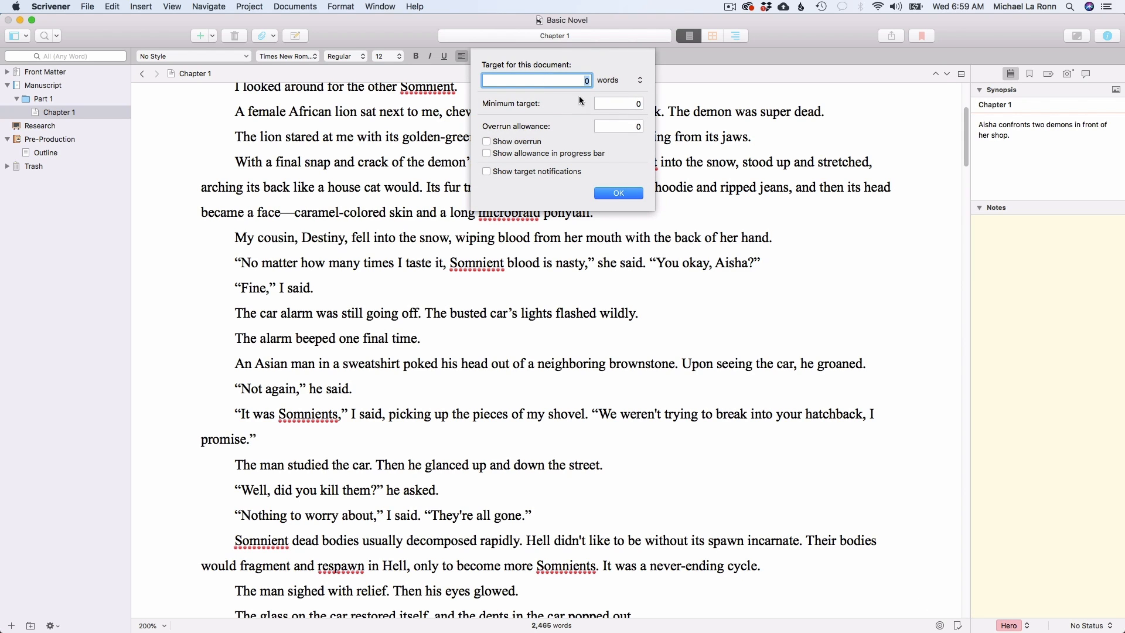
mouse_move(538, 86)
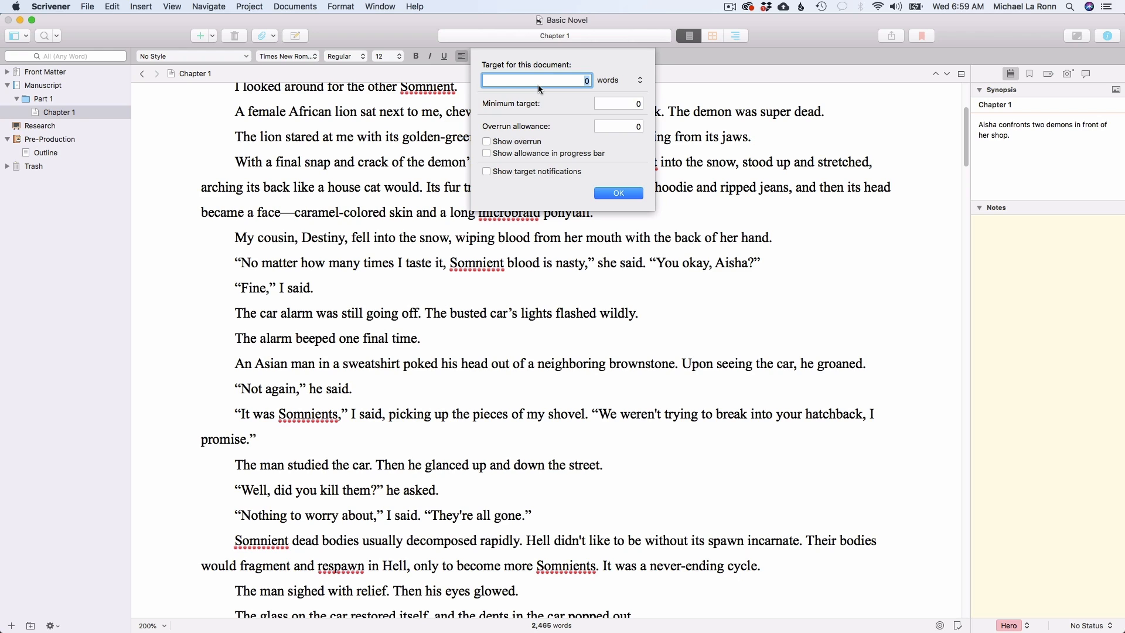
type("2,000")
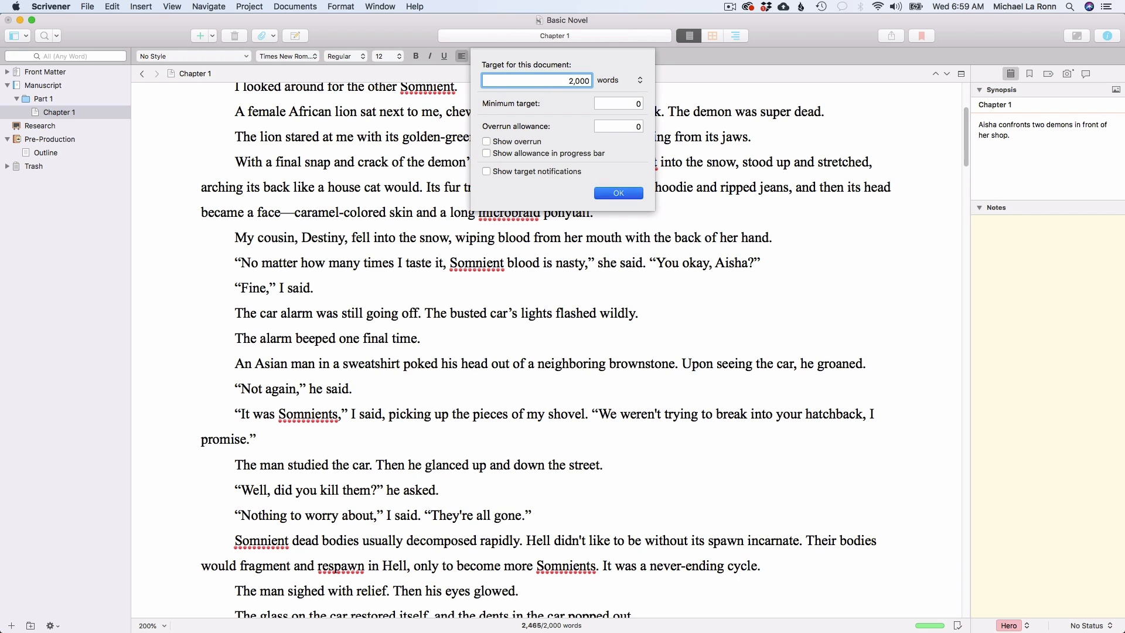
left_click(617, 193)
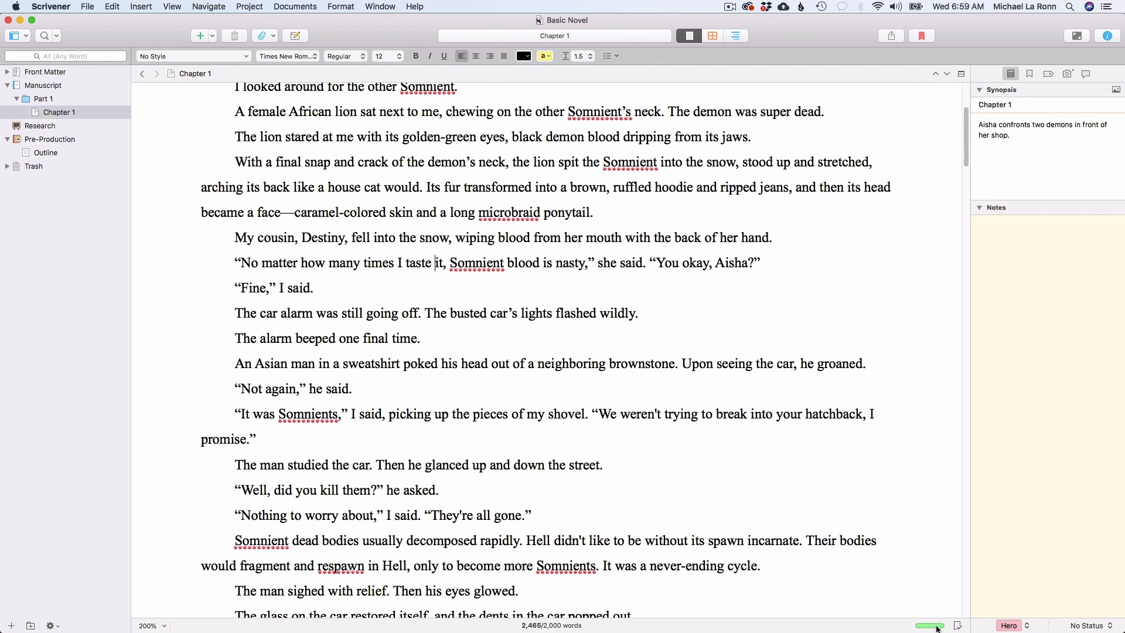
left_click(930, 626)
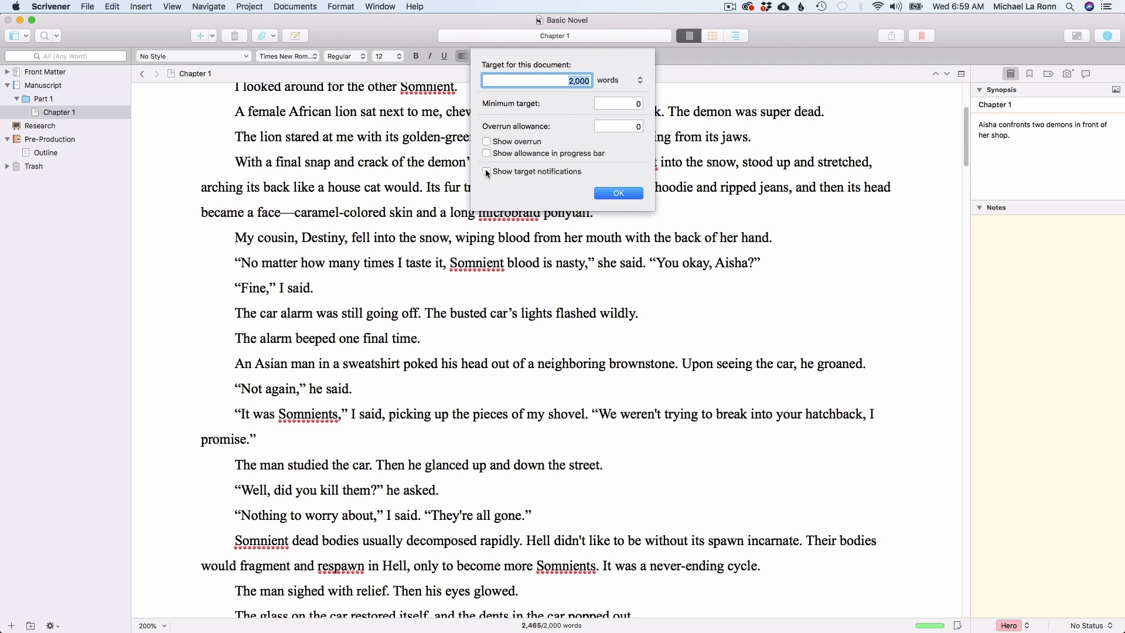
mouse_move(486, 173)
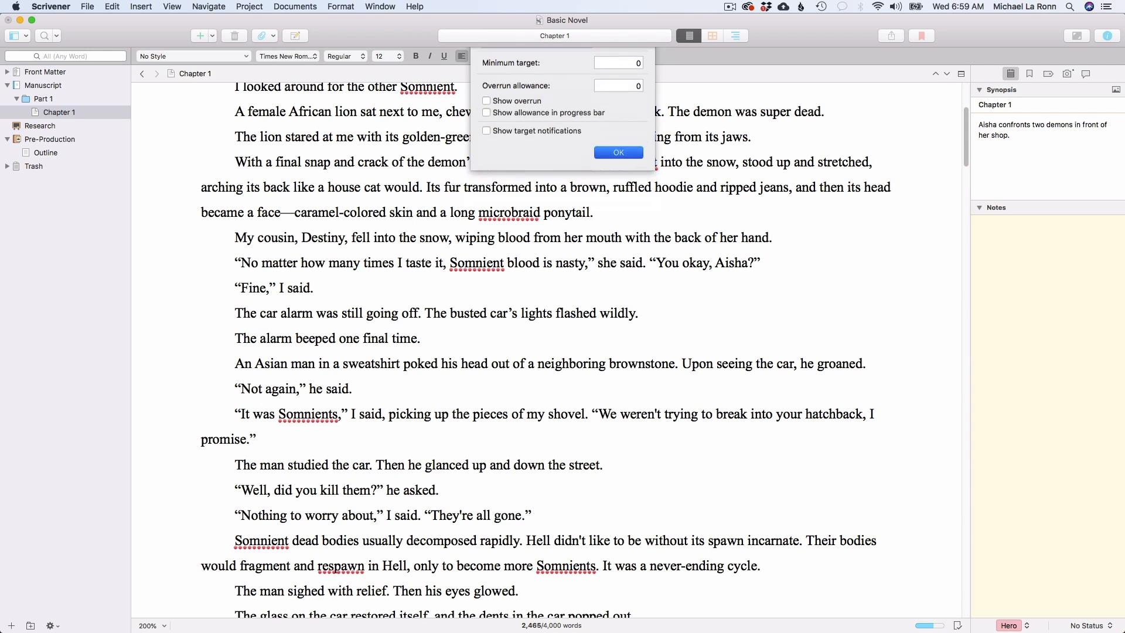
left_click(616, 153)
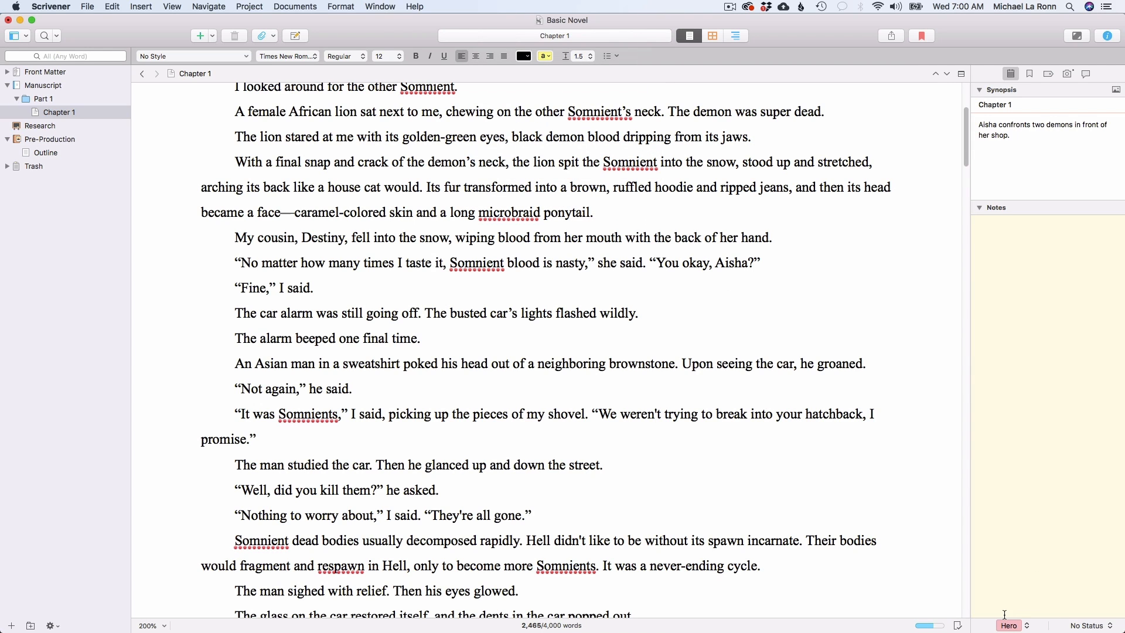
left_click(435, 262)
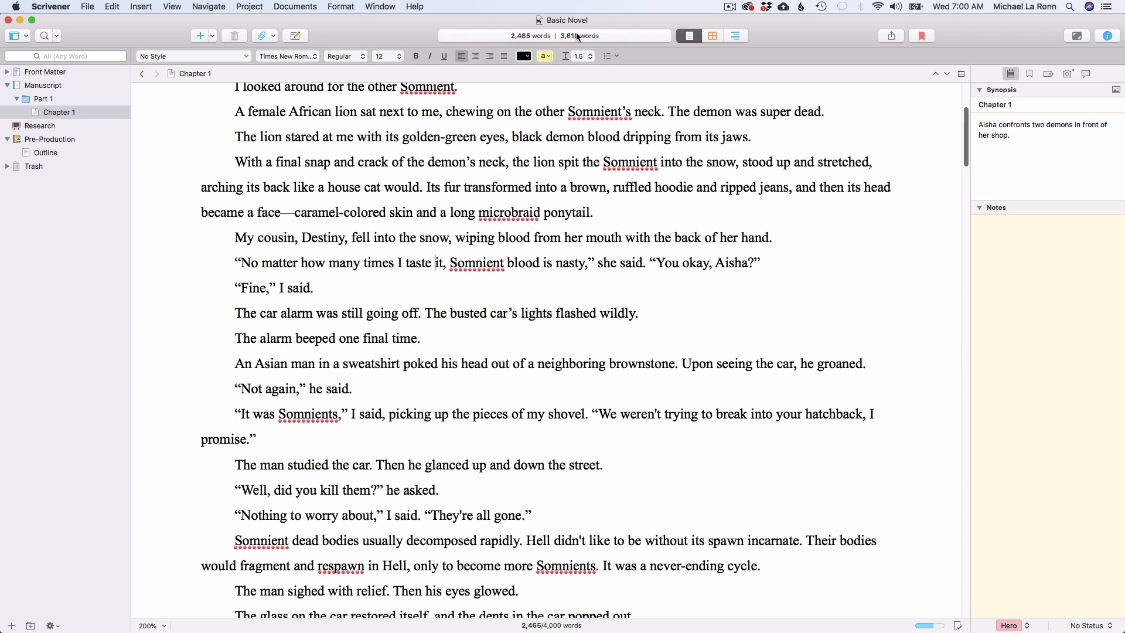
left_click(249, 7)
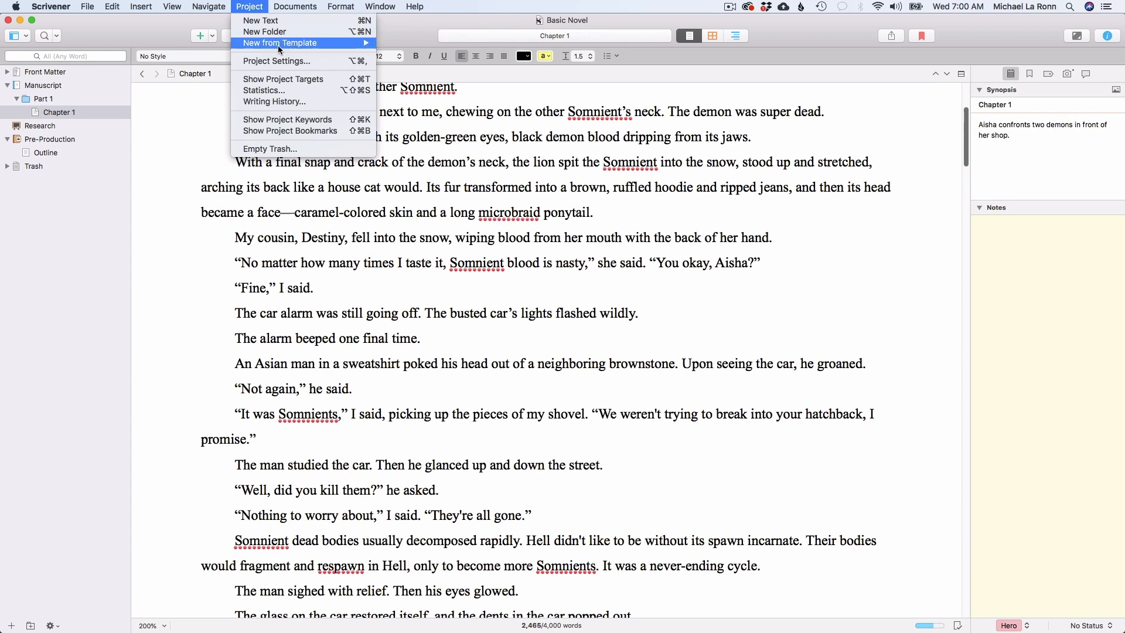
left_click(273, 102)
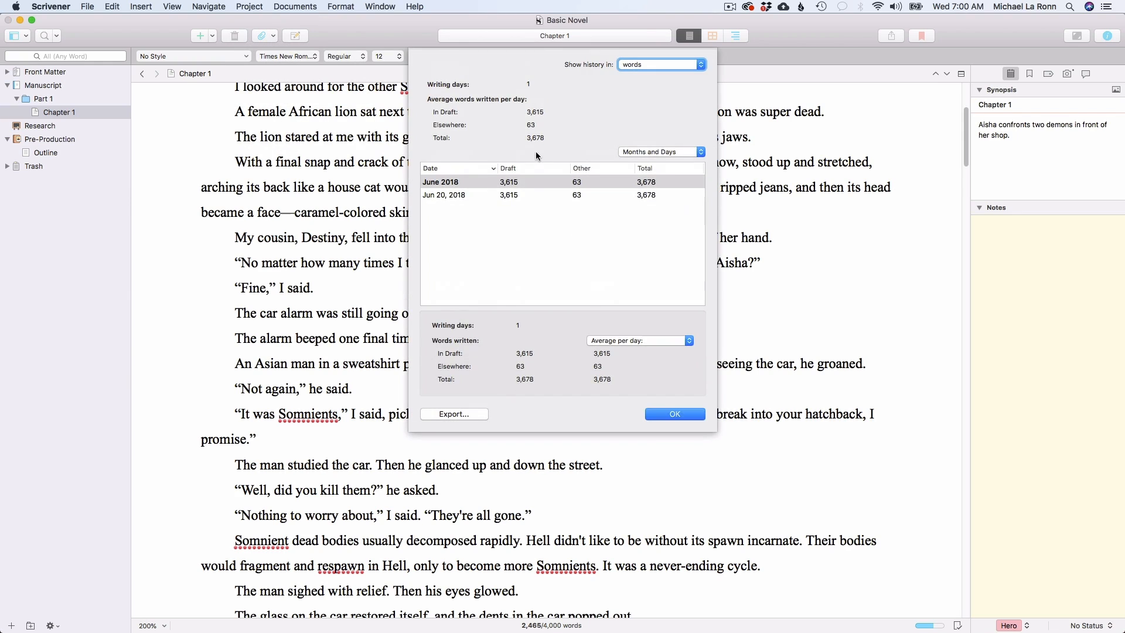
left_click(443, 195)
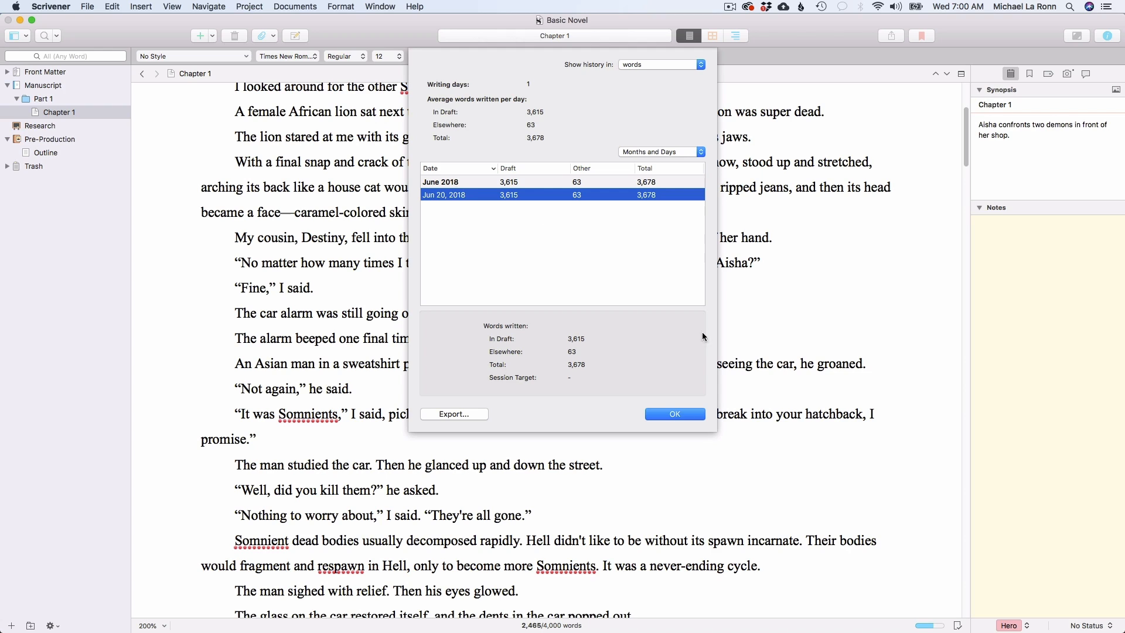
left_click(673, 414)
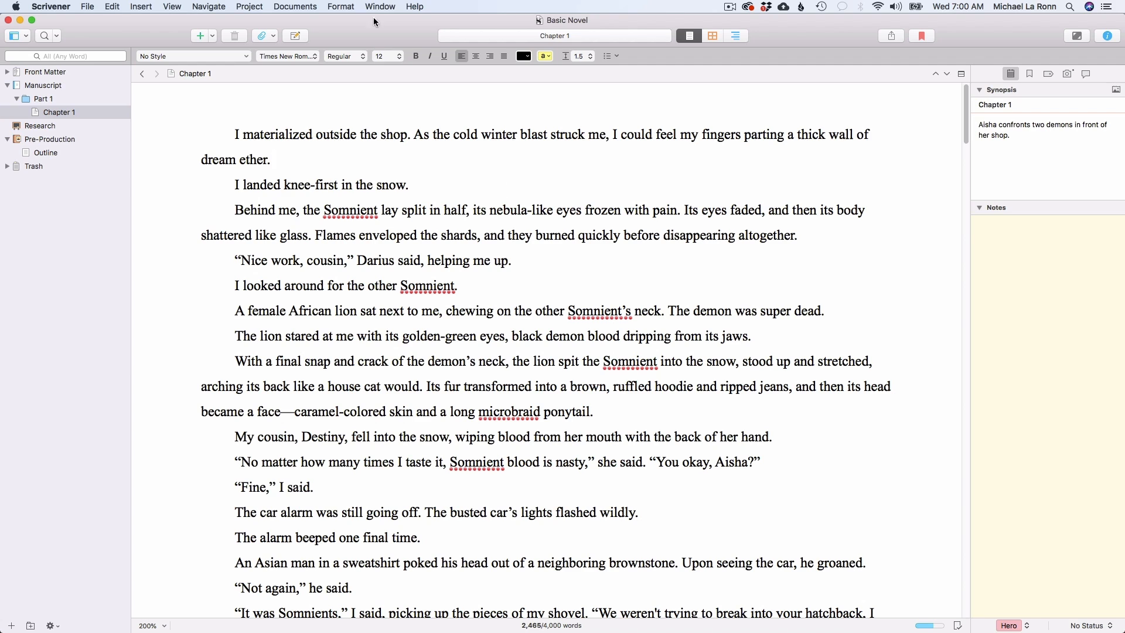
Enable First Revision mode and type 'I jumped up.' after 'I landed knee-first in the snow.'
left_click(341, 6)
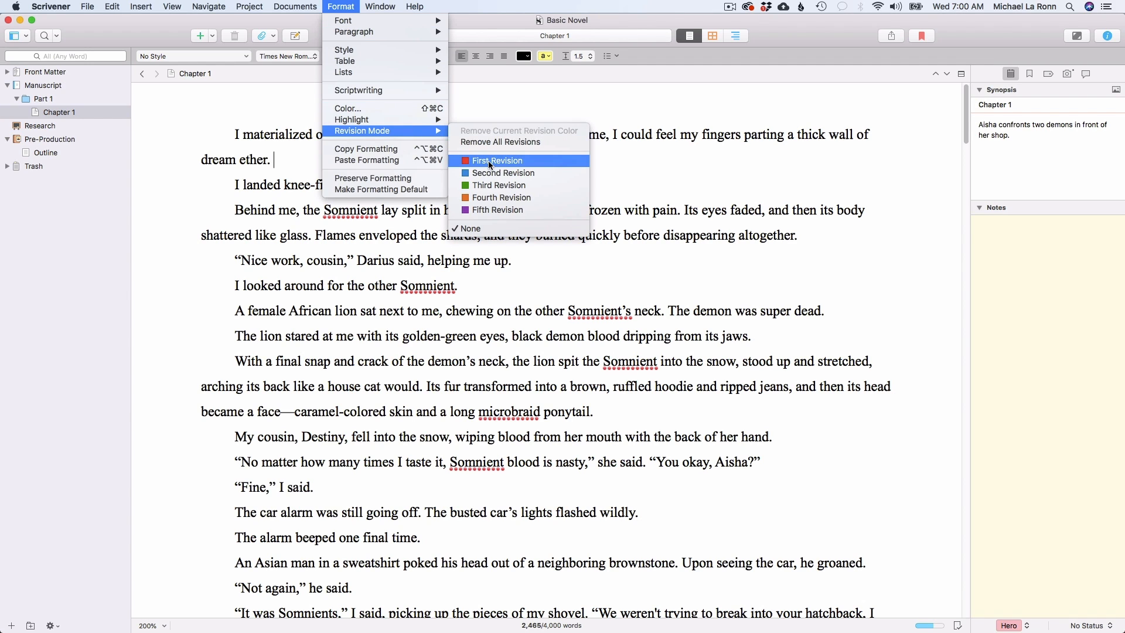
left_click(497, 160)
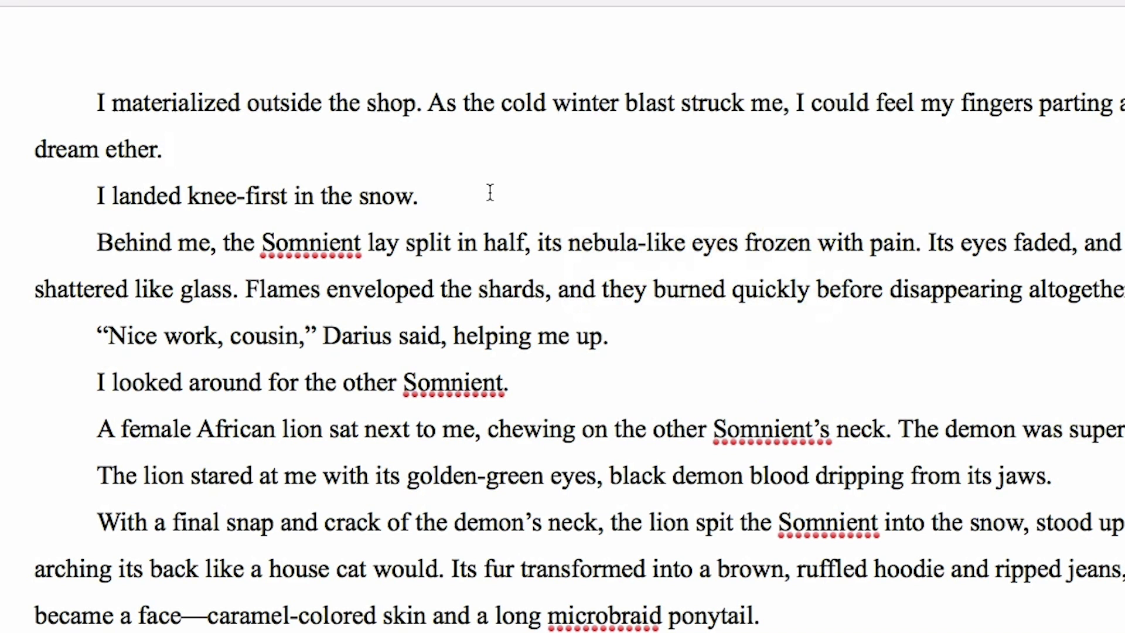
mouse_move(528, 176)
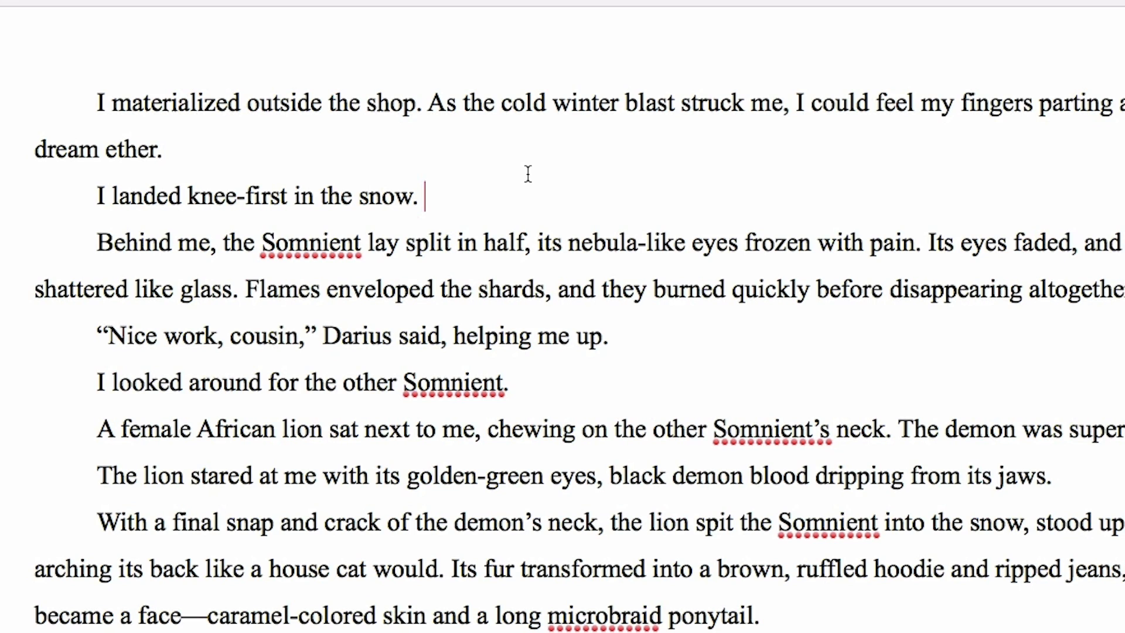
type("I")
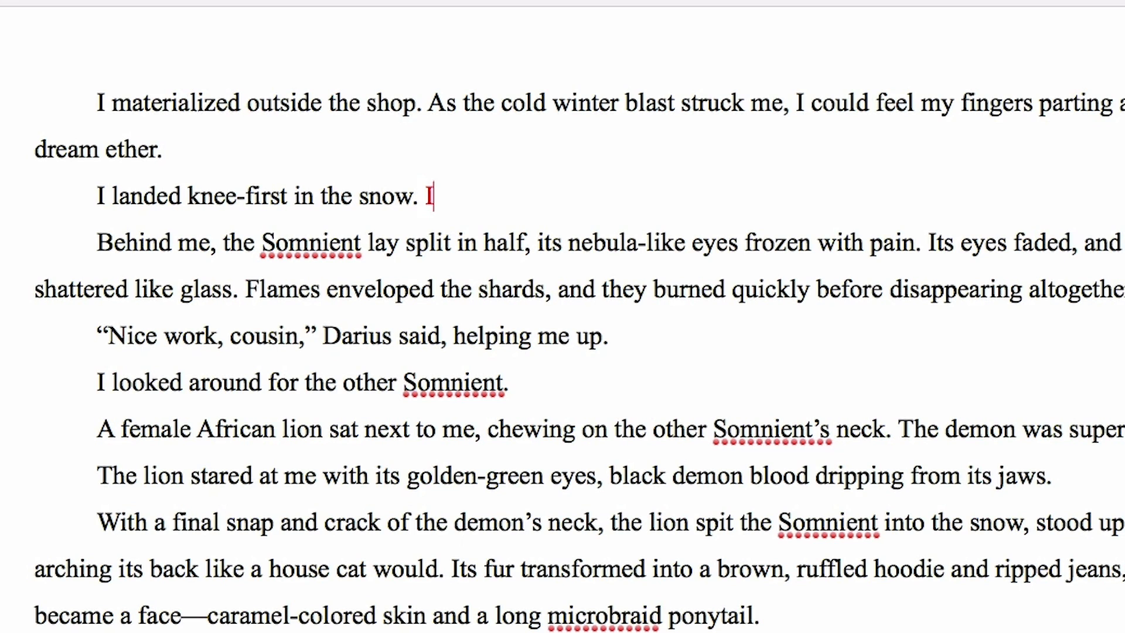
type("jumped up.")
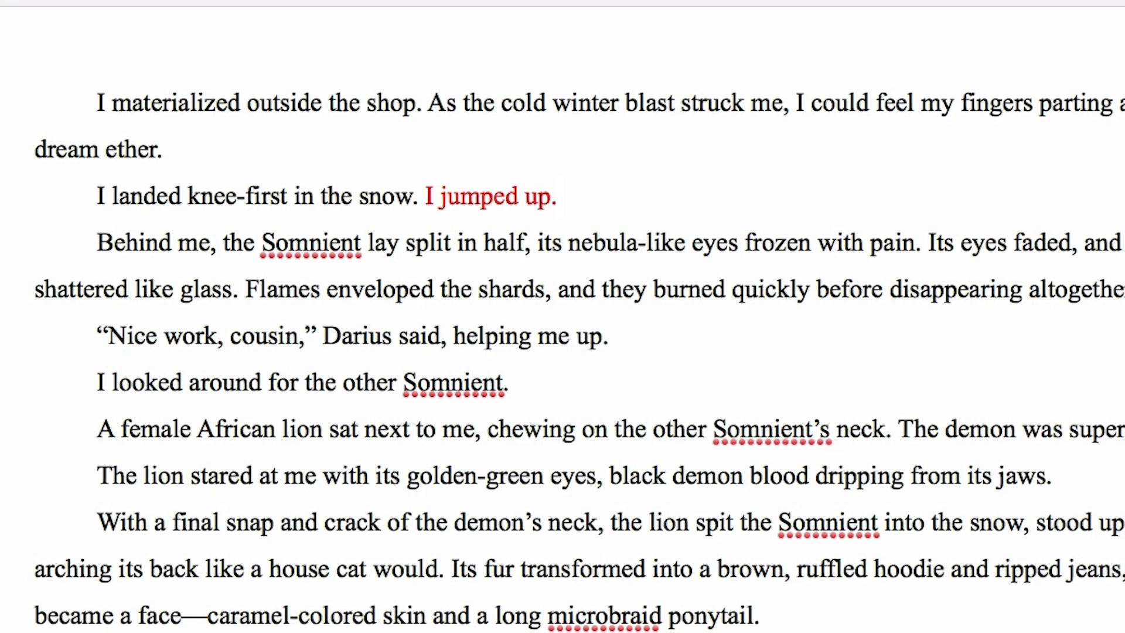
Switch to Second Revision, type 'and readied my hands.', select it, and show Part 1
left_click(294, 7)
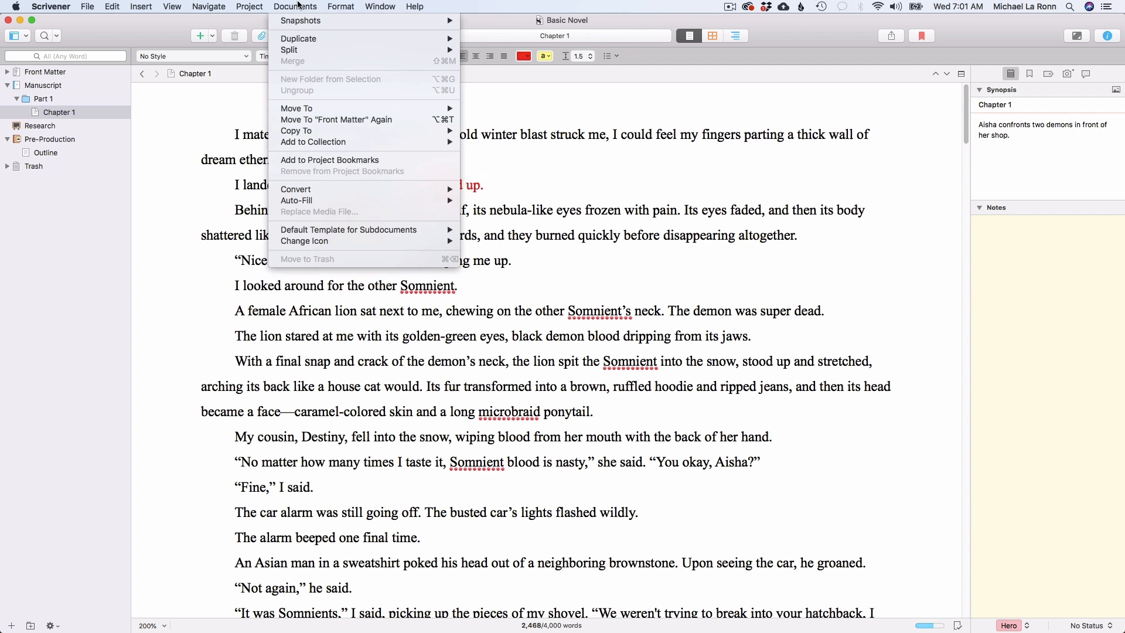
left_click(340, 7)
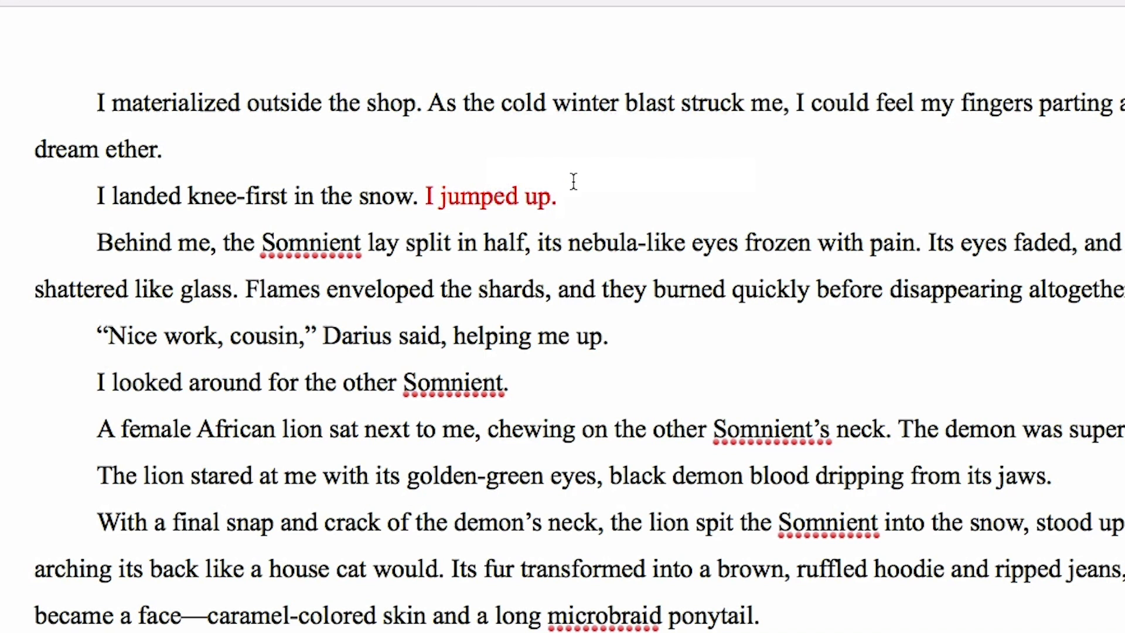
type("and readied")
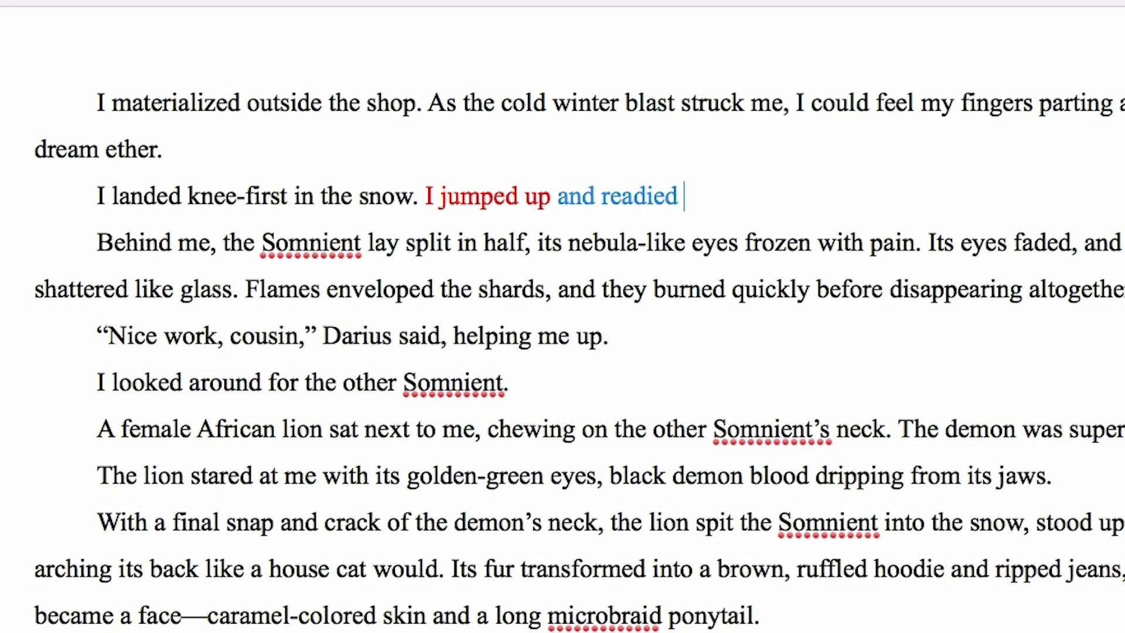
type("my hands.")
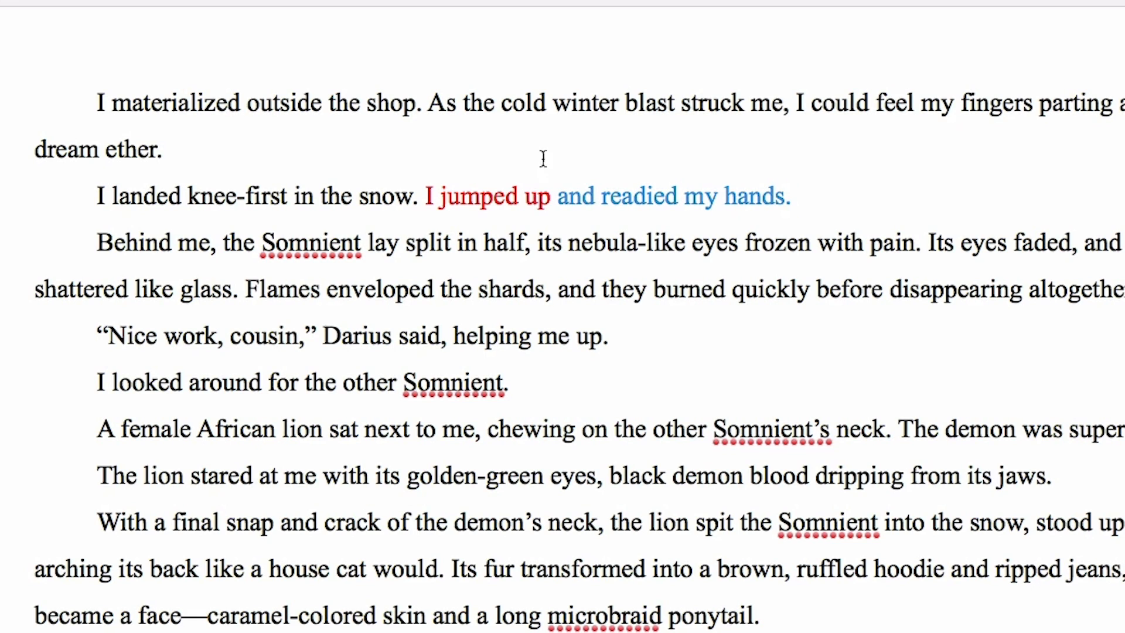
left_click_drag(97, 196, 406, 195)
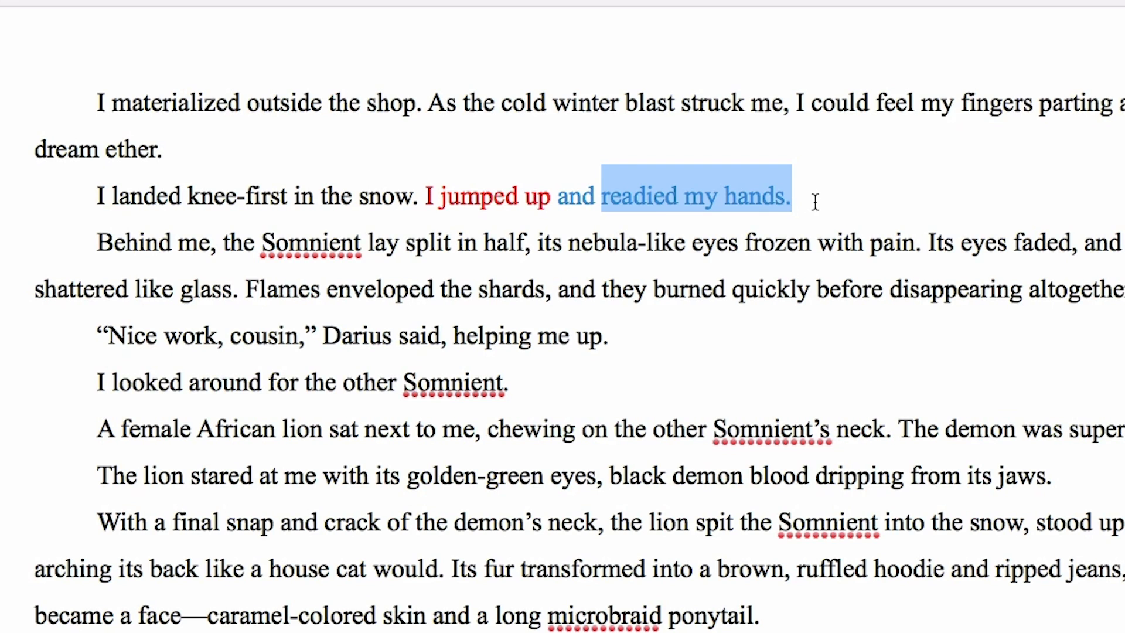
left_click(790, 196)
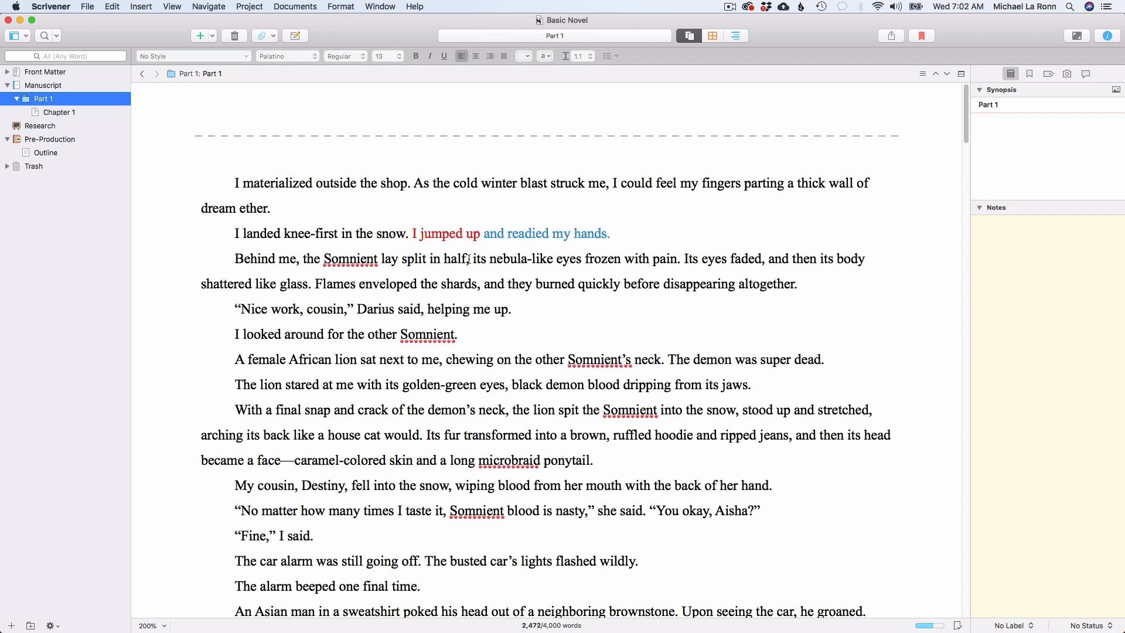
Switch Part 1 to corkboard view to see Chapter 1's index card and synopsis
left_click(57, 112)
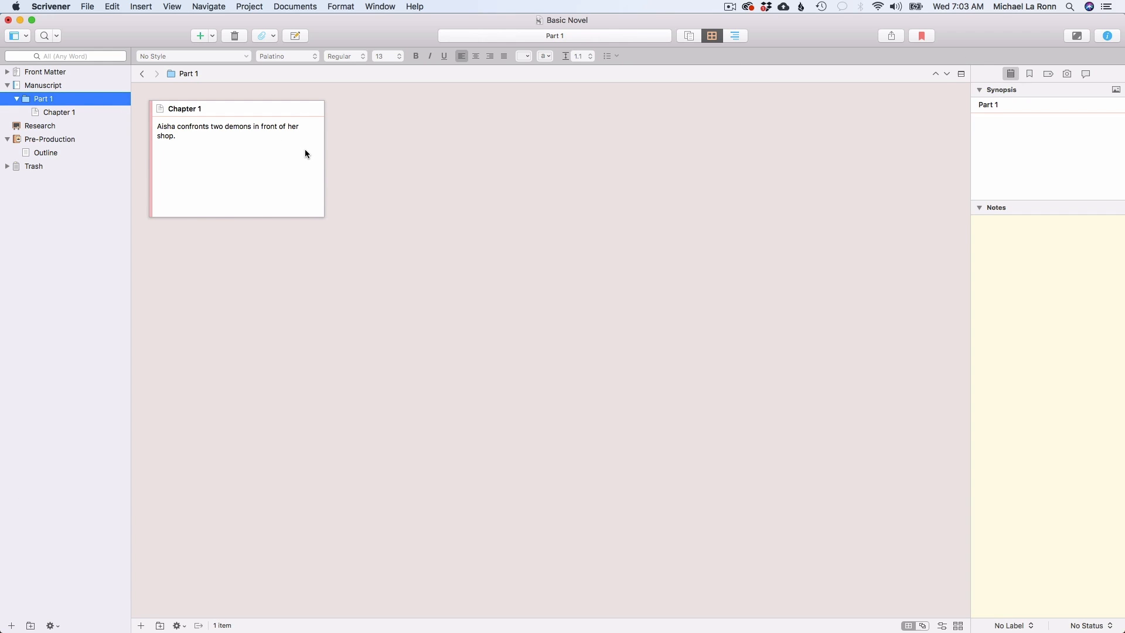
mouse_move(533, 174)
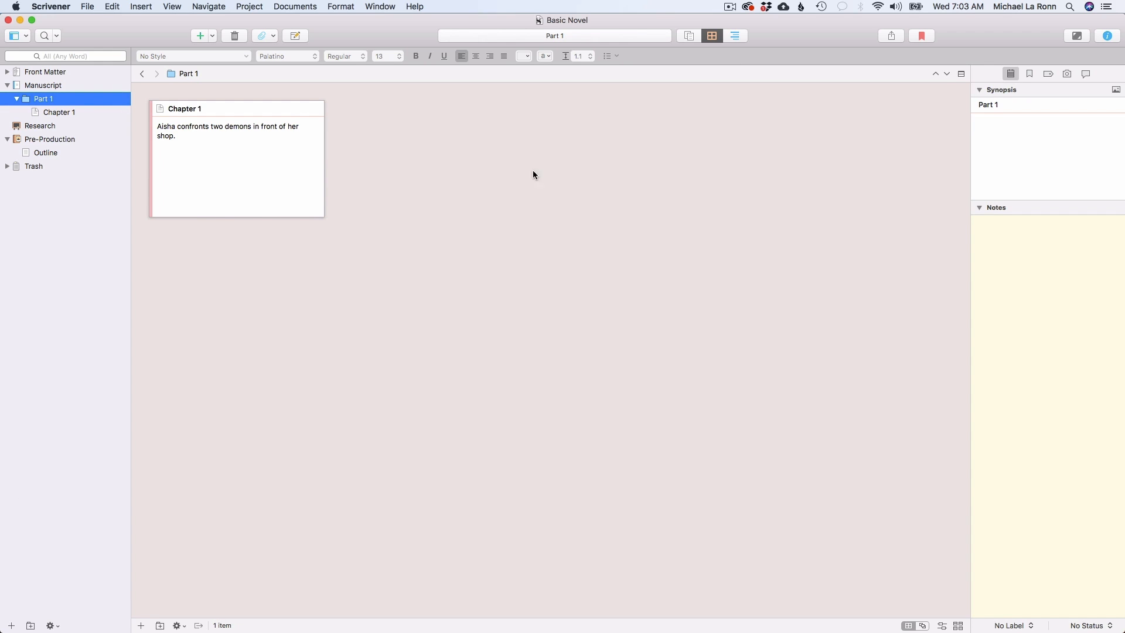
mouse_move(472, 168)
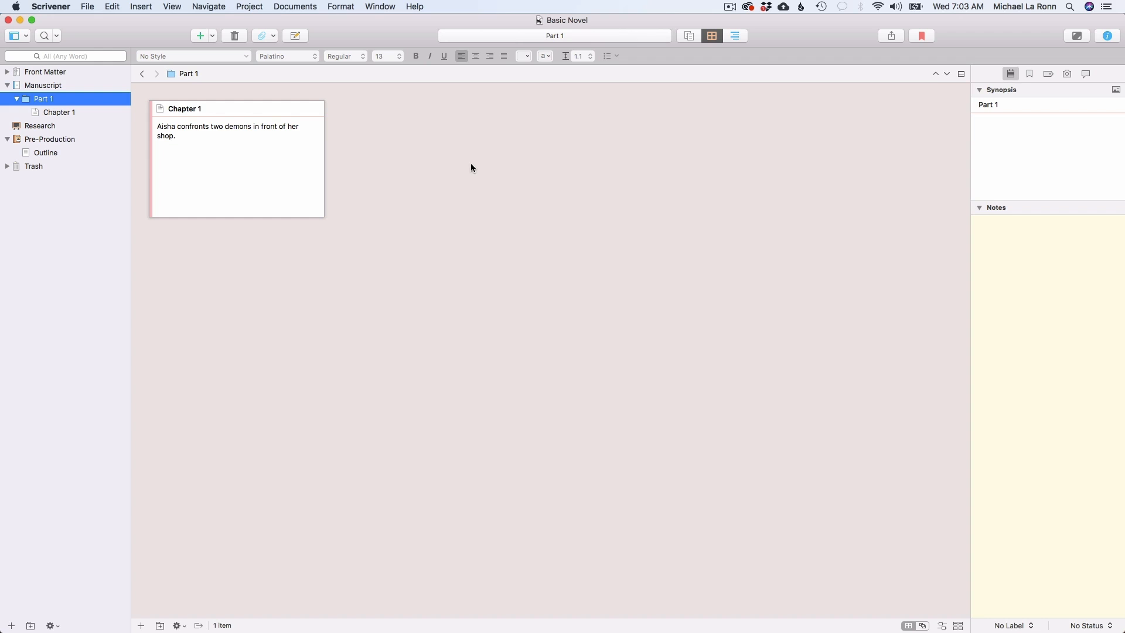
mouse_move(321, 135)
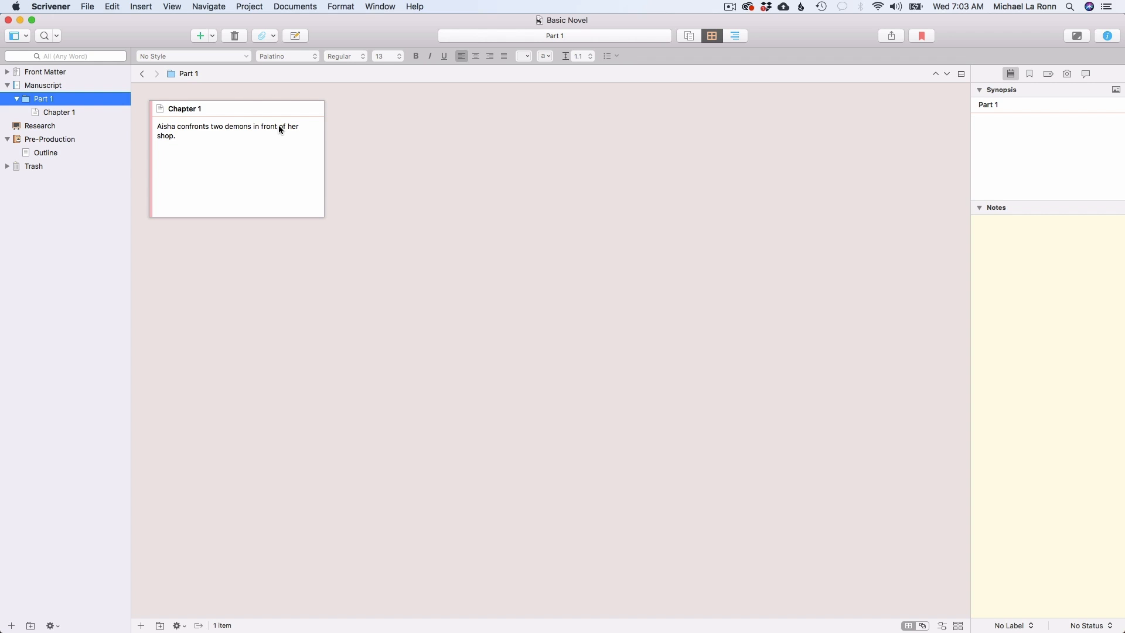
Switch to Outliner view and select Manuscript to list Part 1 with its 4,000-word target
left_click(735, 36)
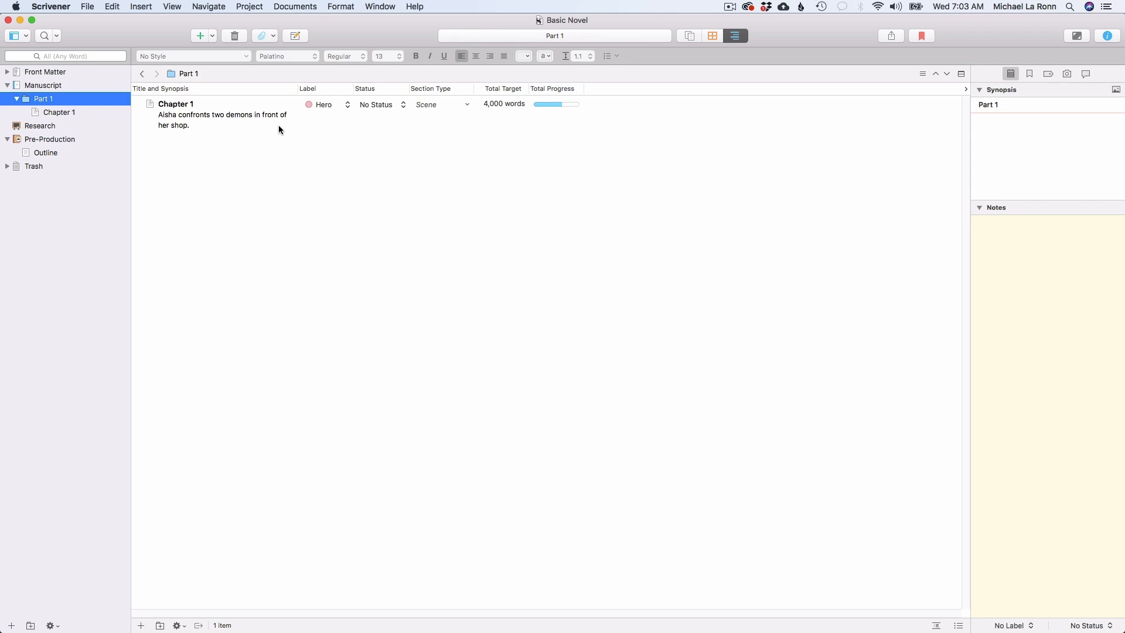
mouse_move(227, 115)
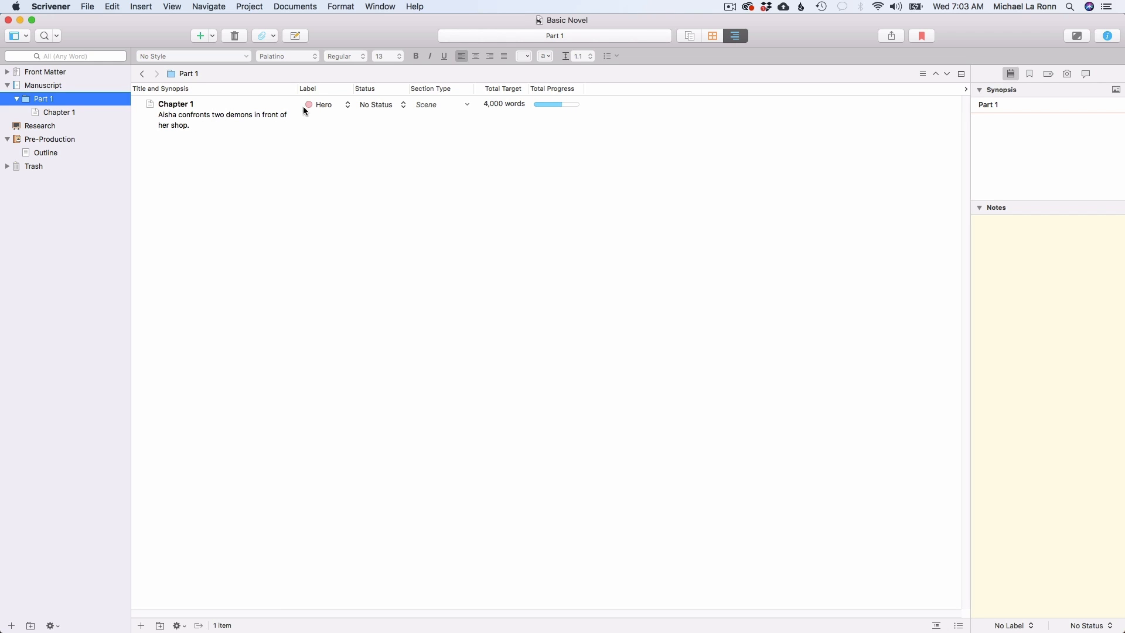
mouse_move(319, 109)
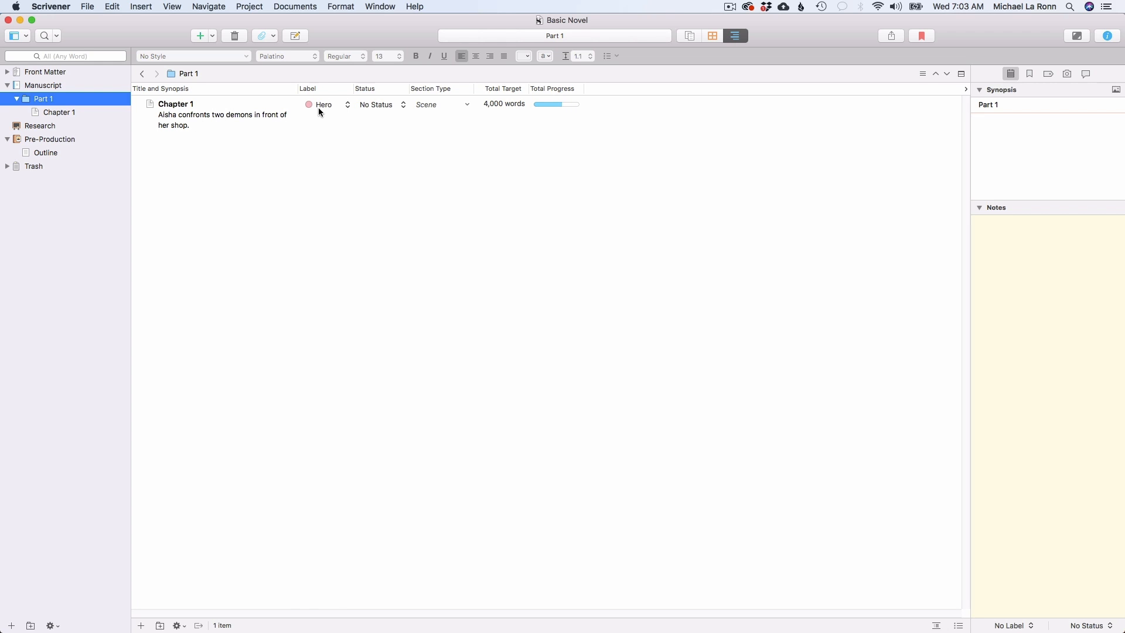
mouse_move(385, 113)
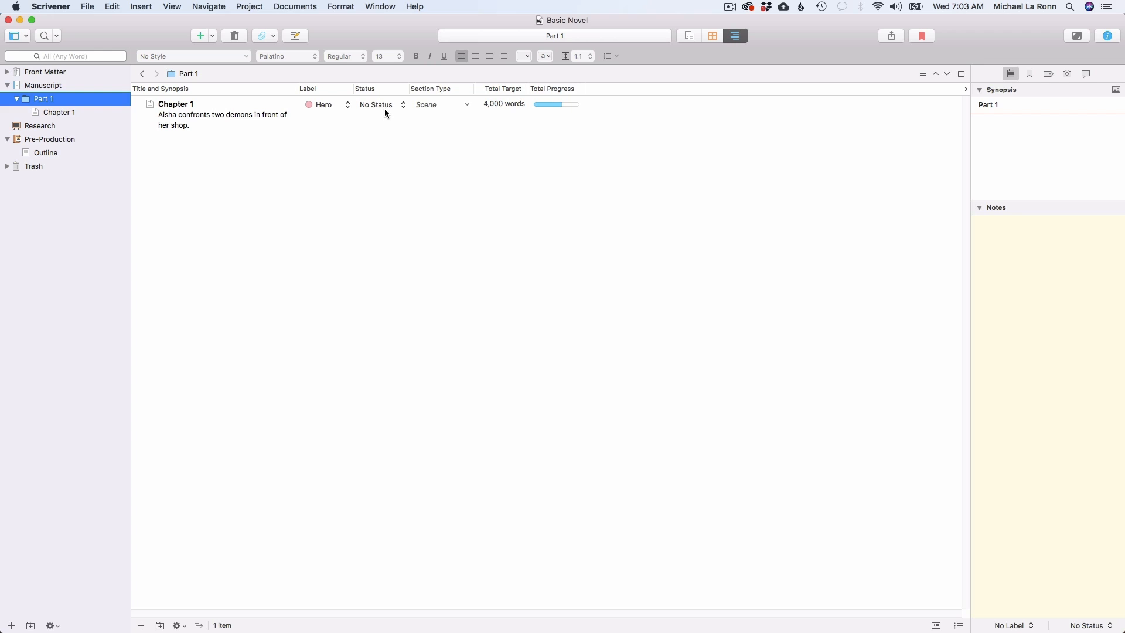
mouse_move(491, 124)
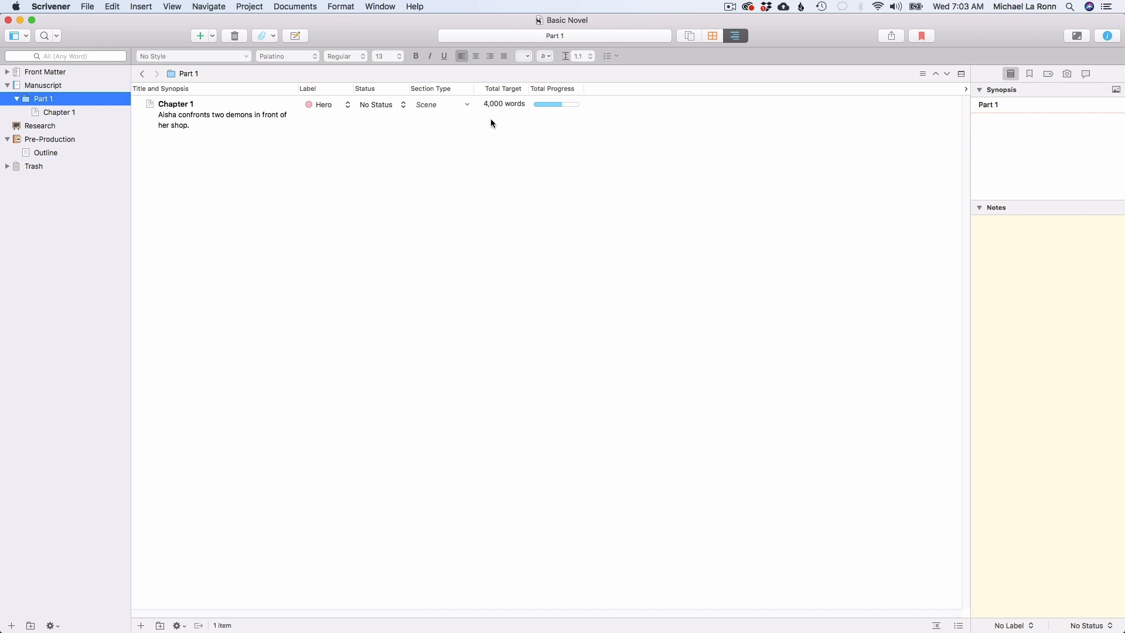
mouse_move(474, 120)
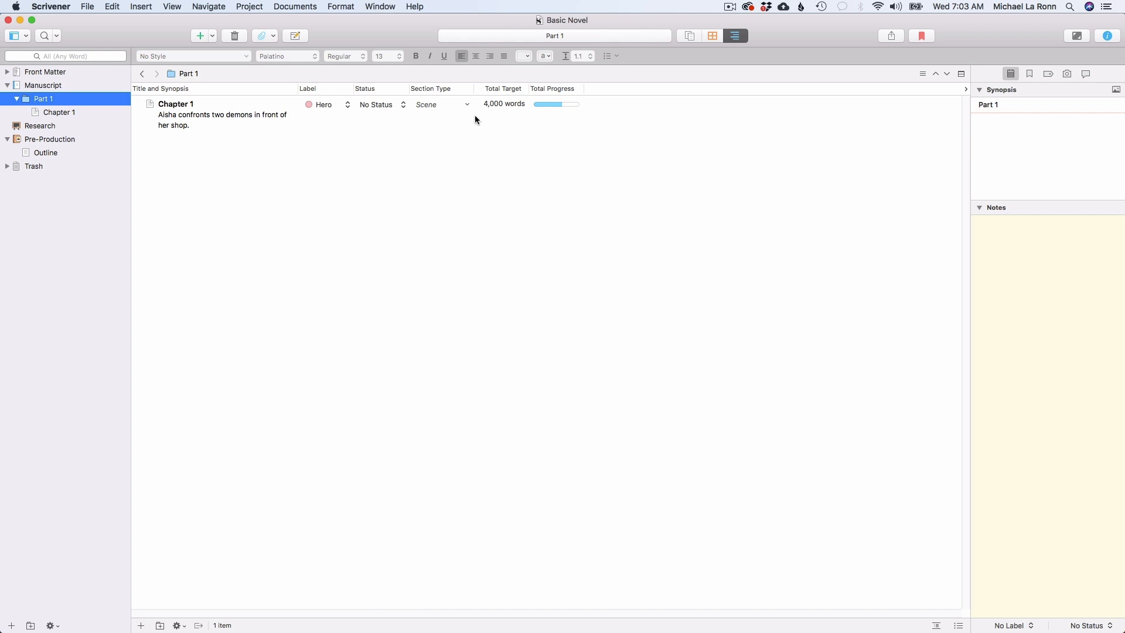
mouse_move(478, 119)
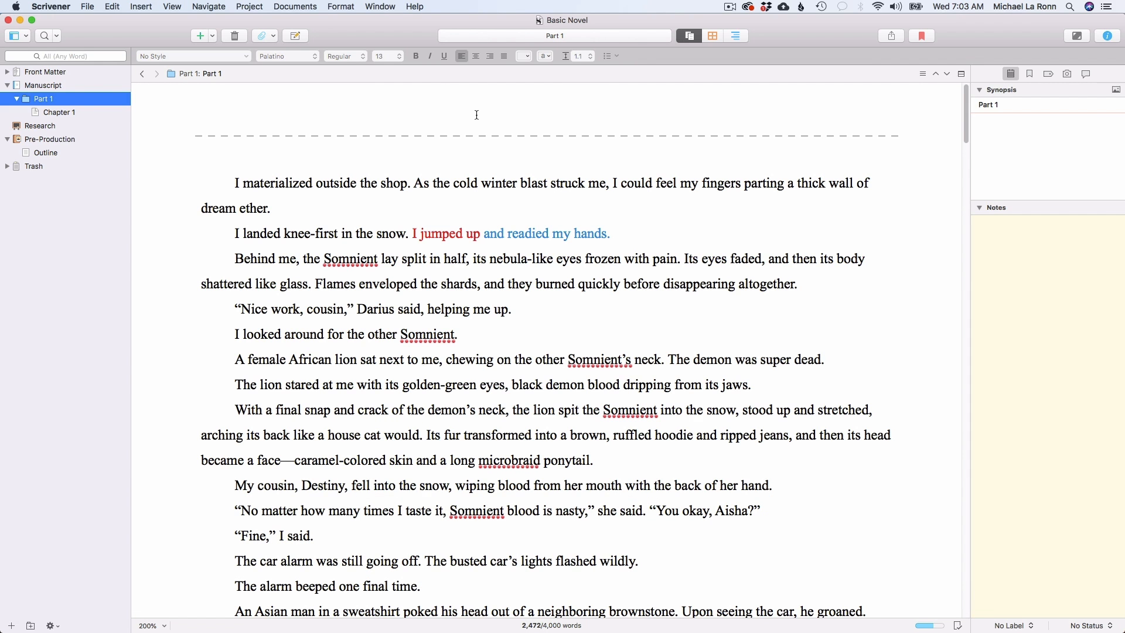
left_click(712, 36)
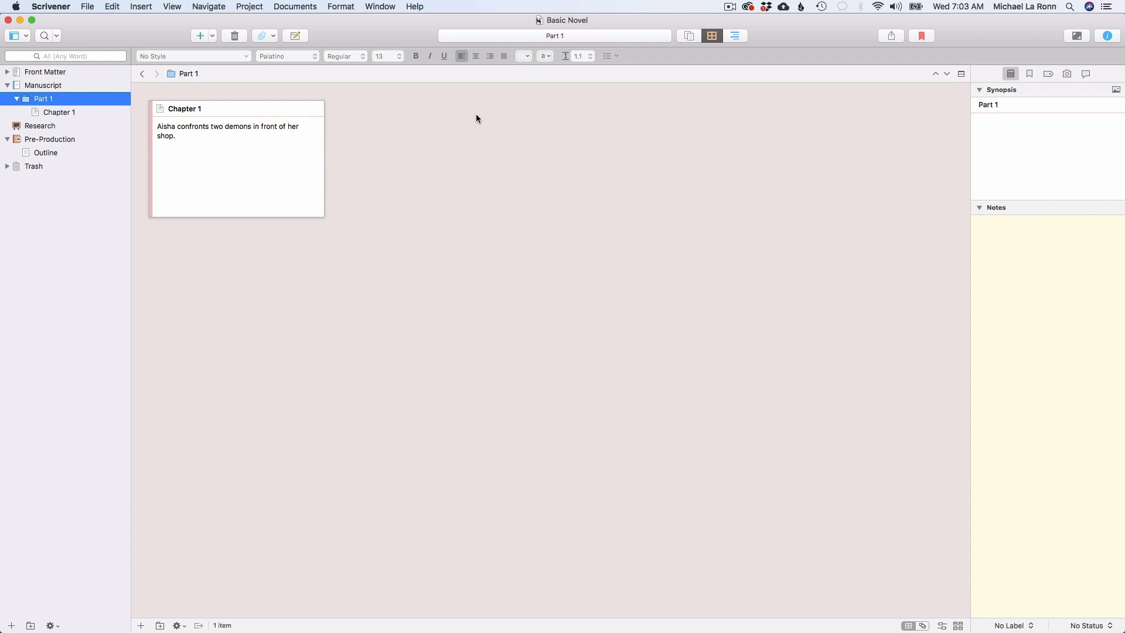
key("cmd+3")
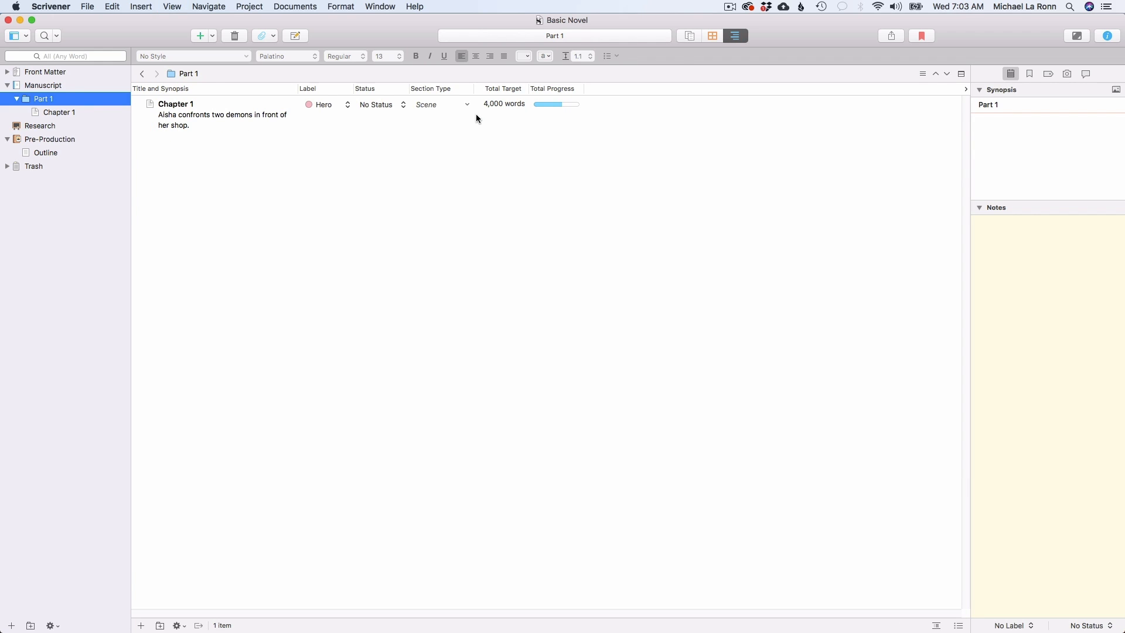
left_click(42, 85)
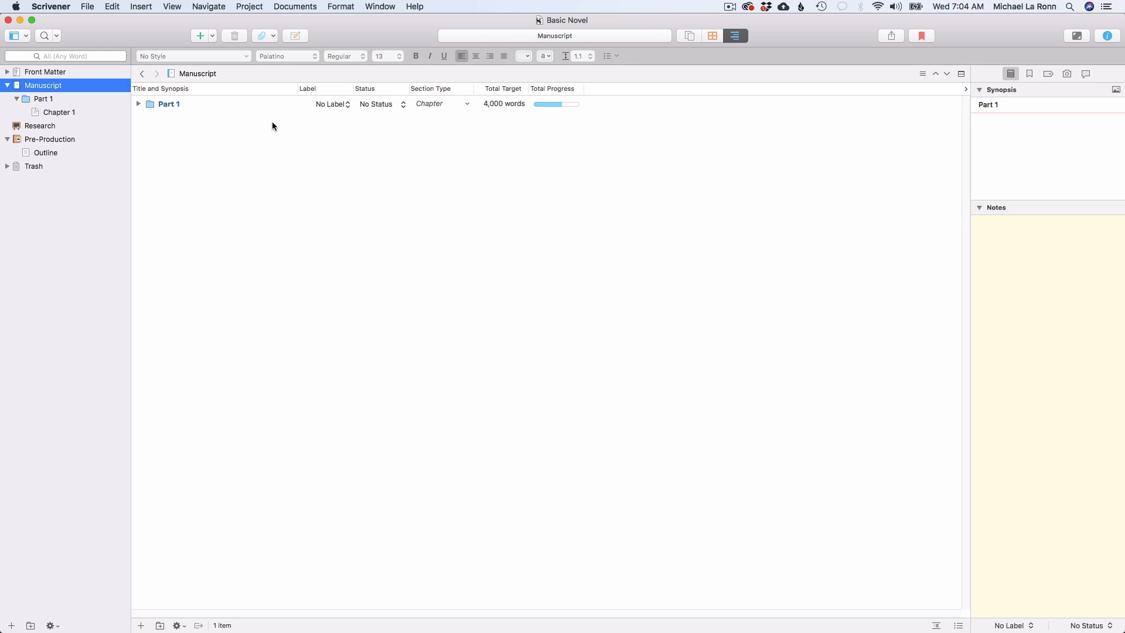